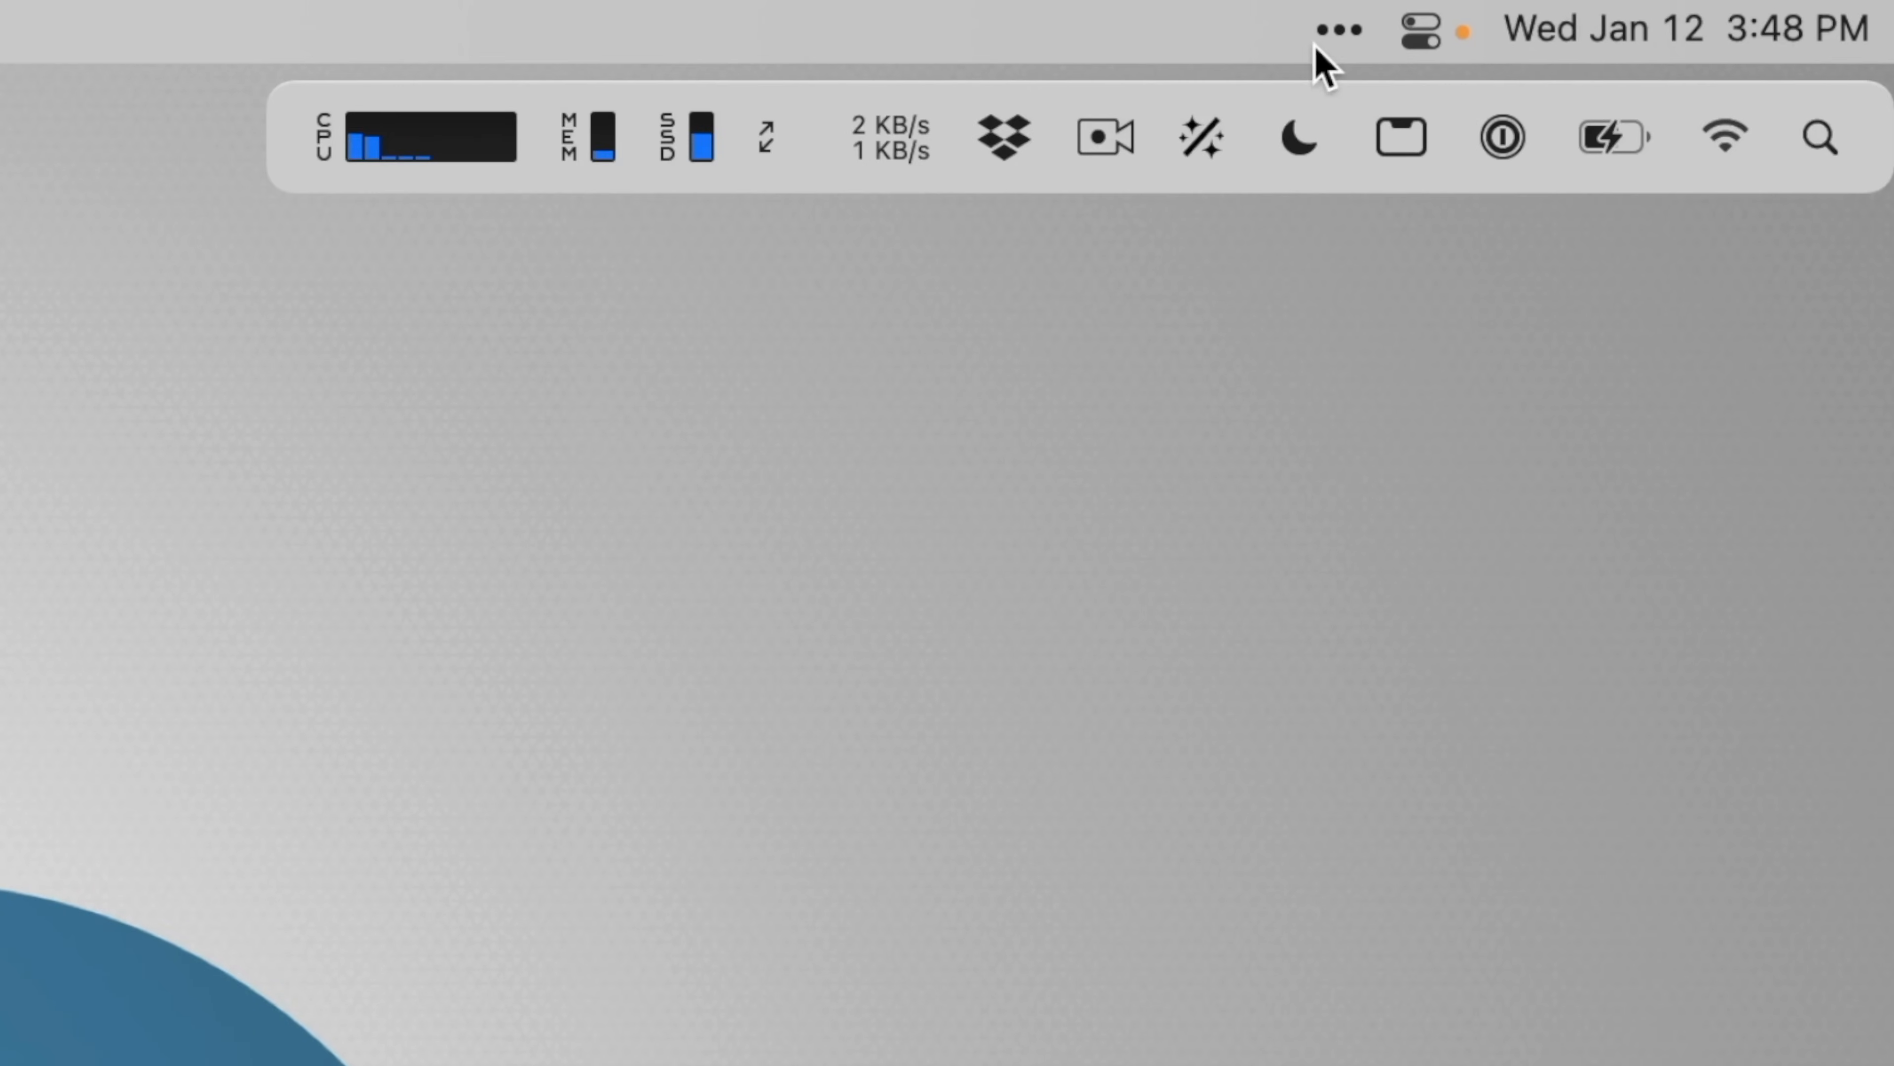
mouse_move(1471, 175)
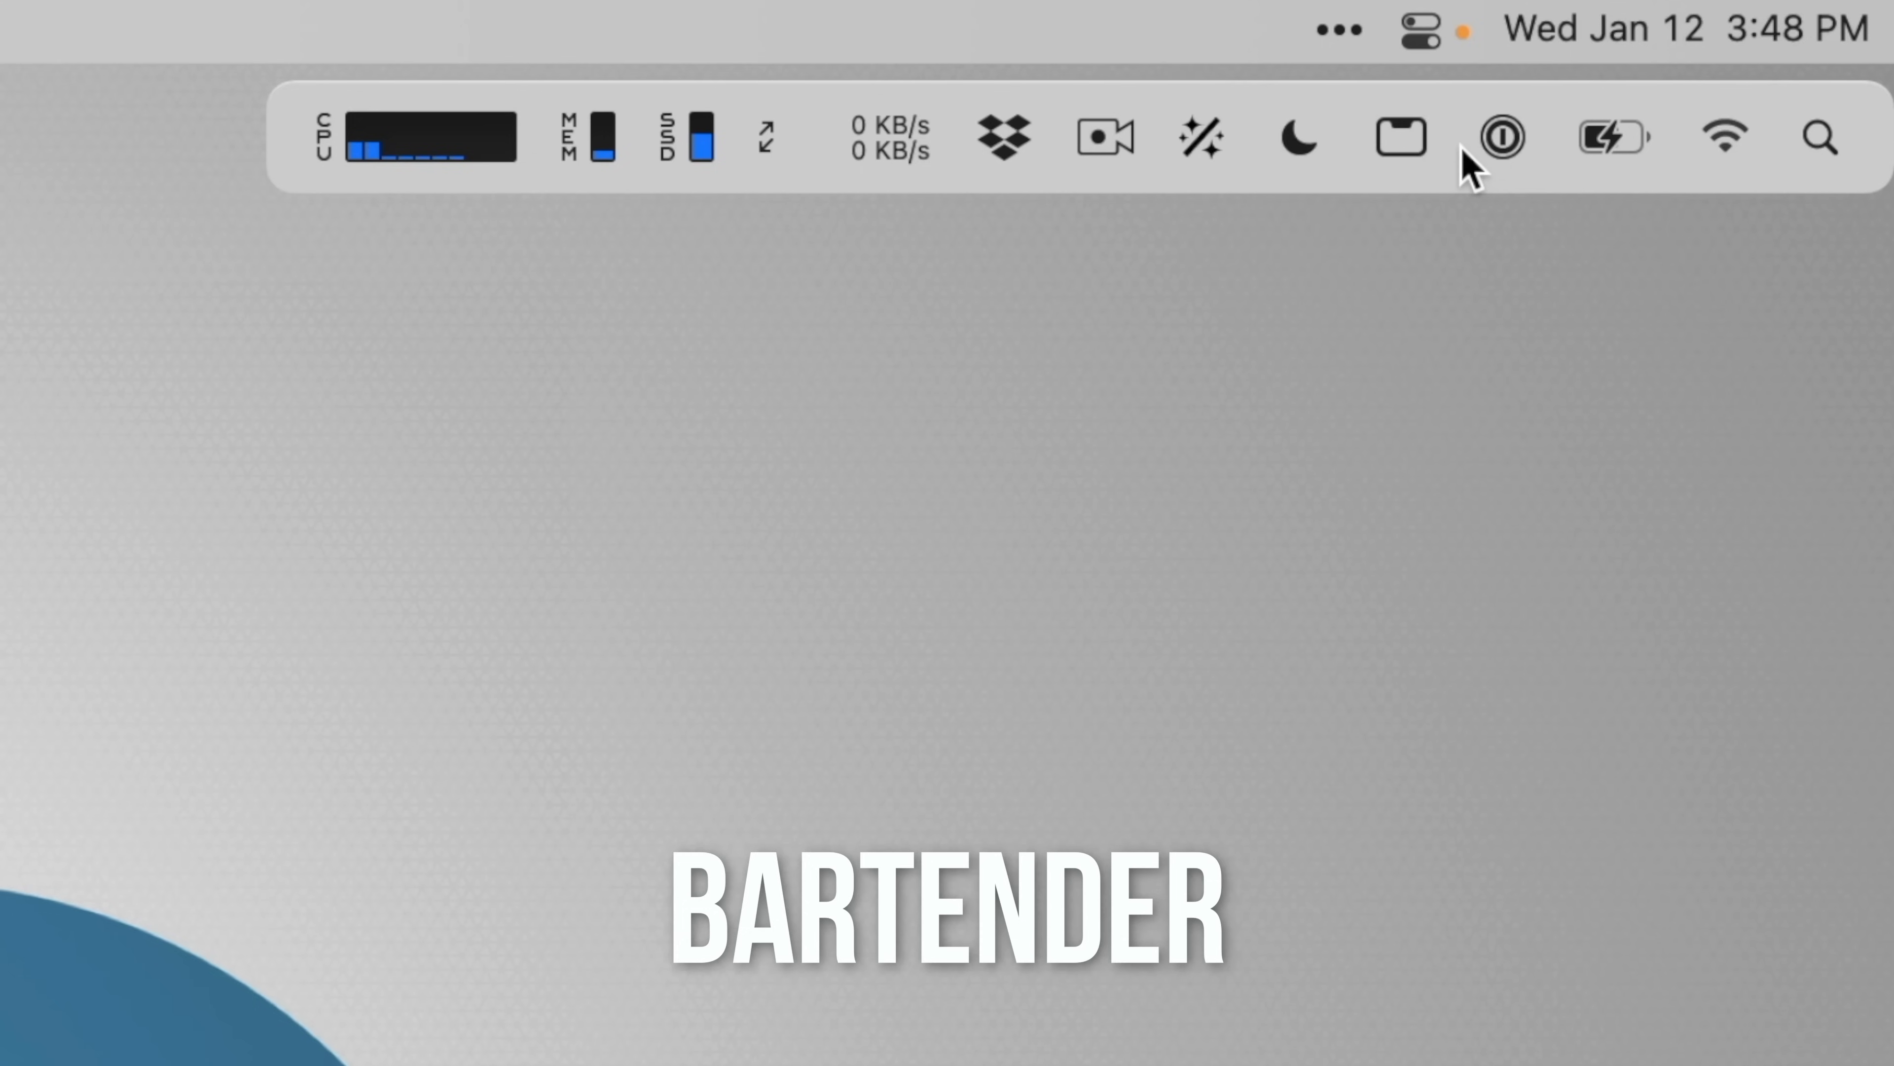
mouse_move(1501, 136)
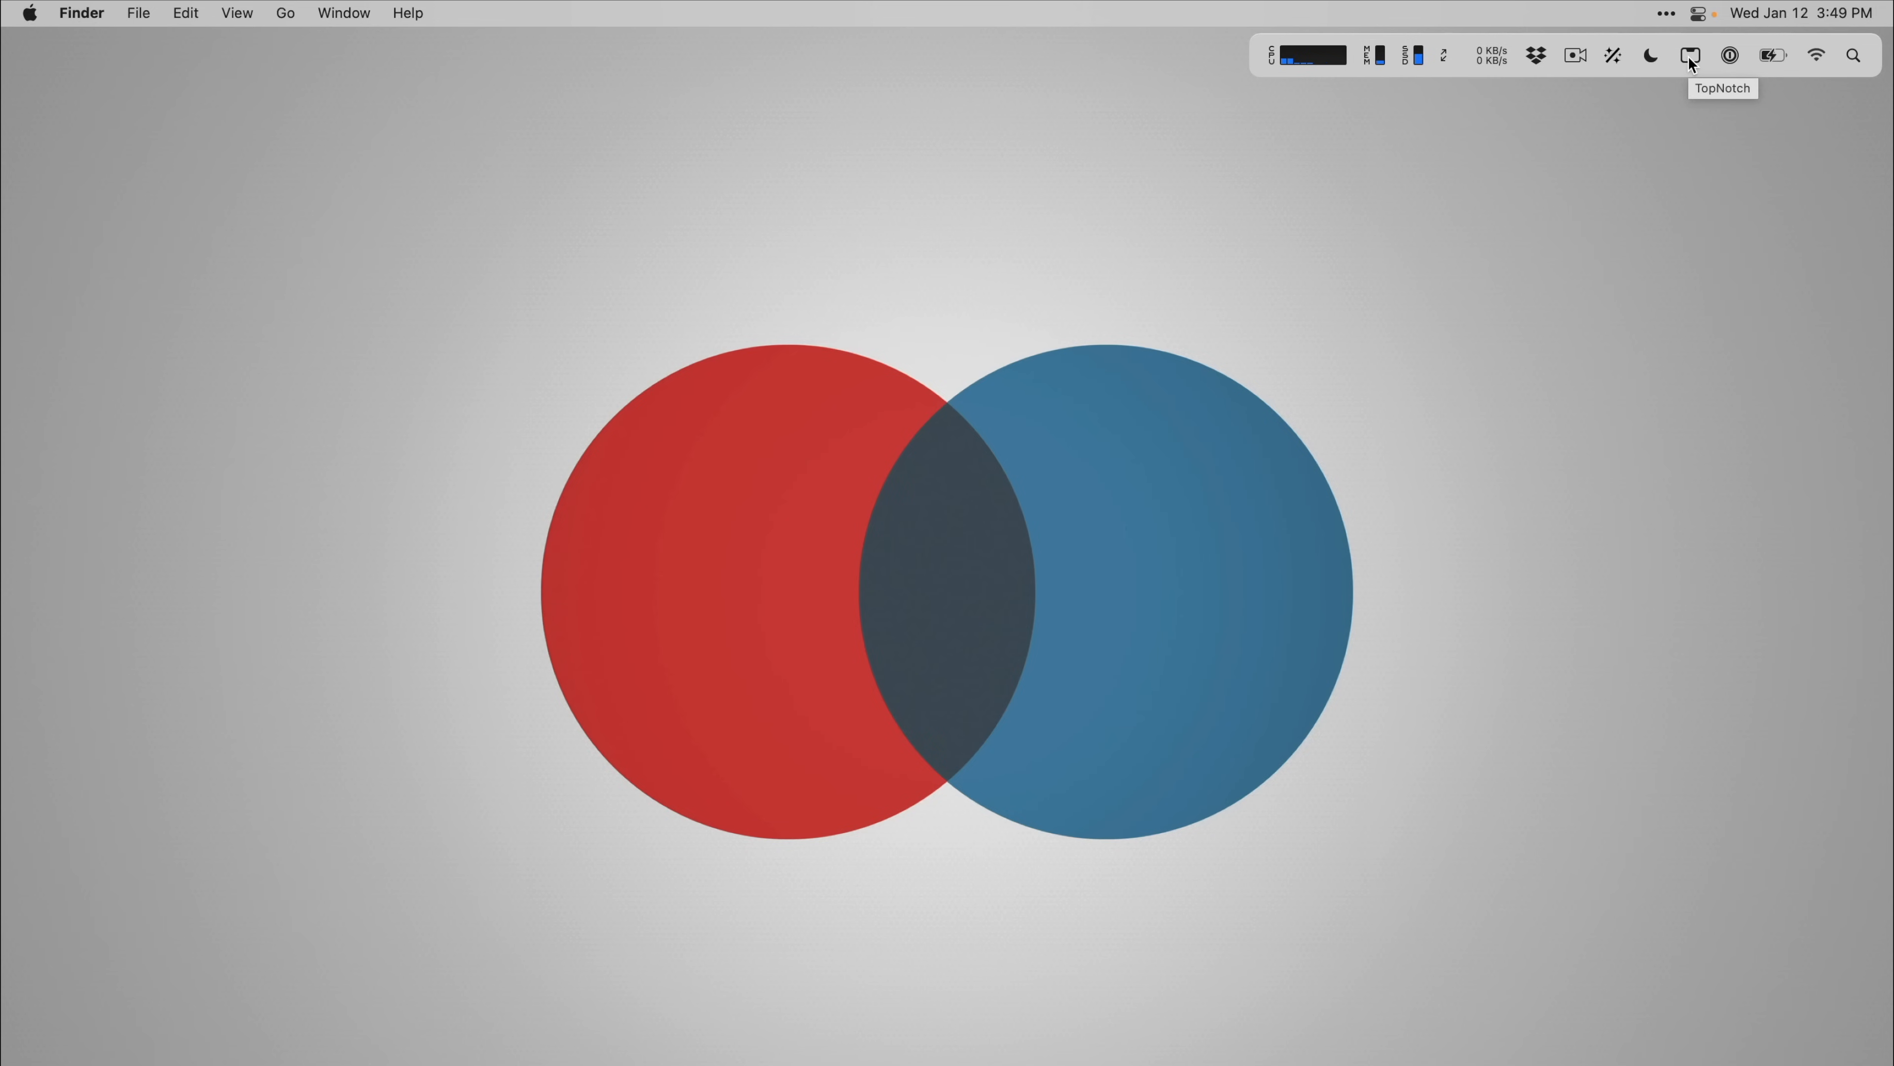
Enable TopNotch's black menu bar strip to hide the notch, then dismiss its panel.
click(1689, 55)
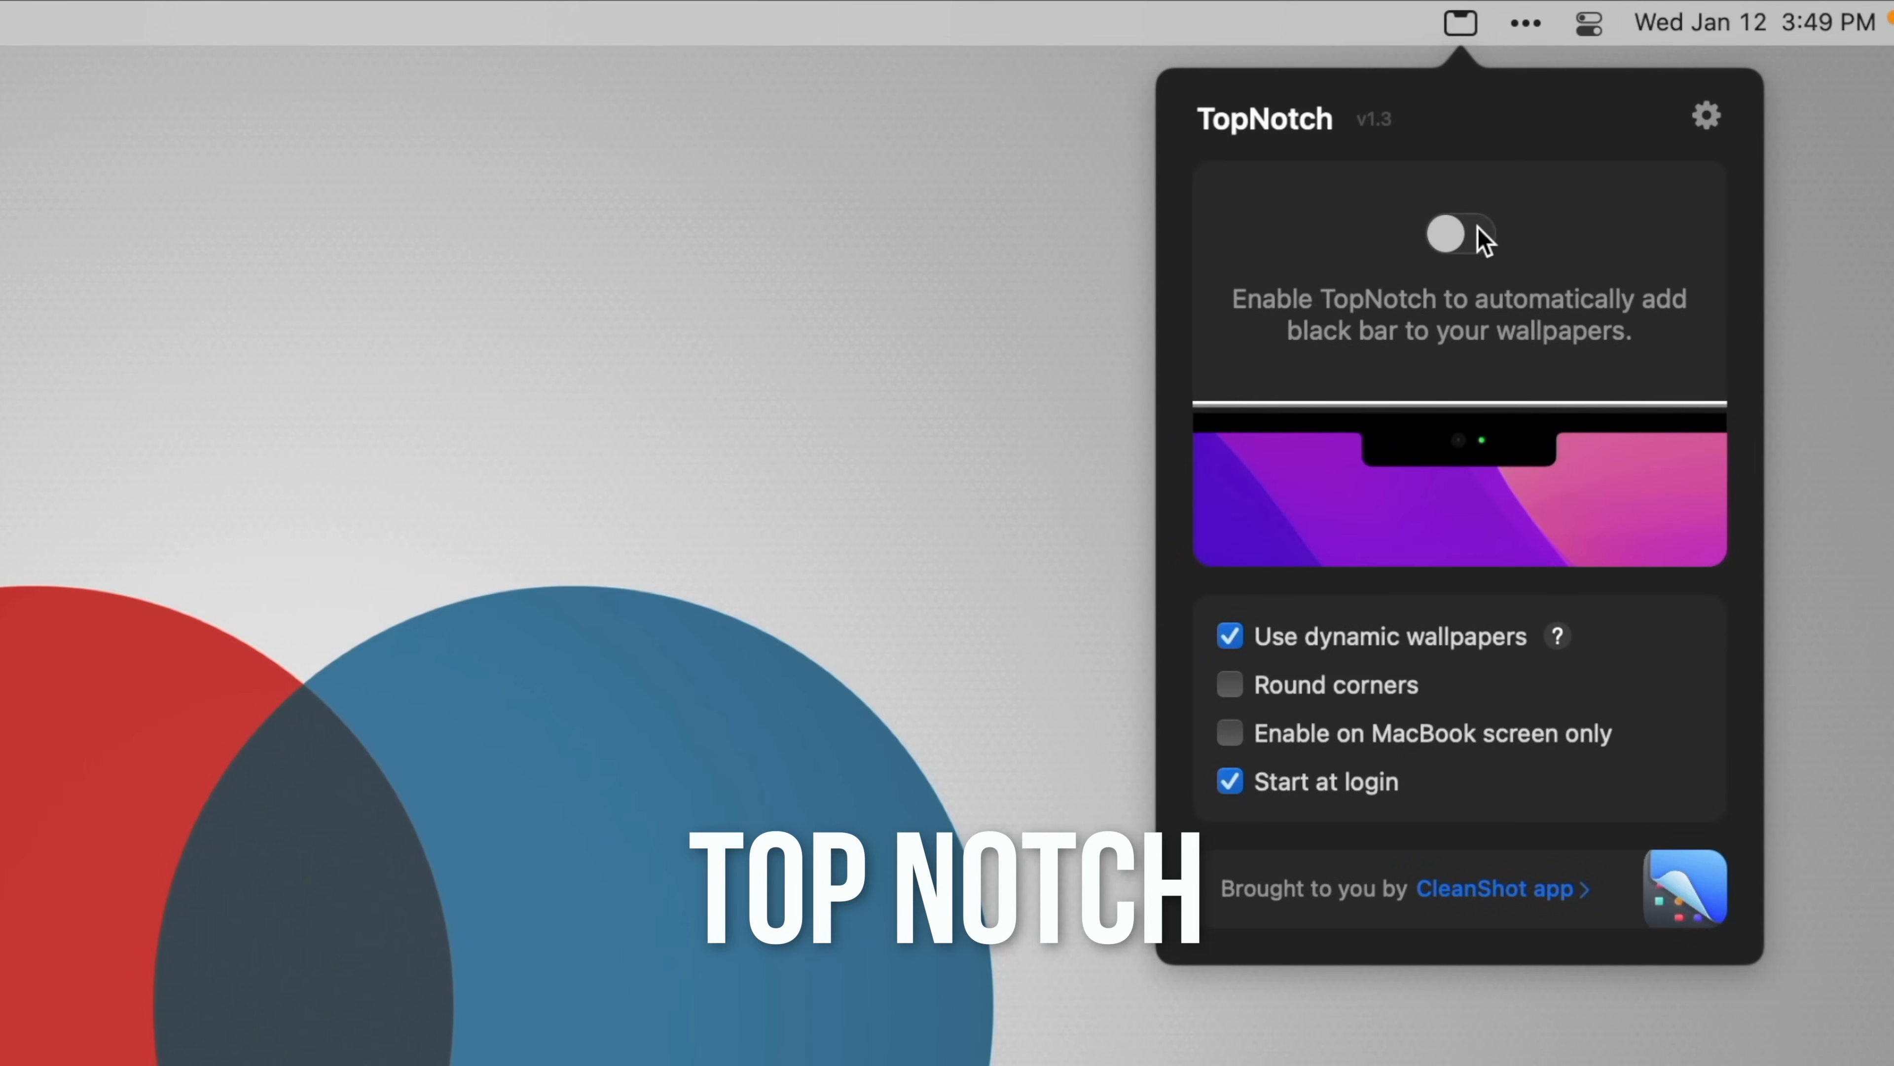
click(1459, 233)
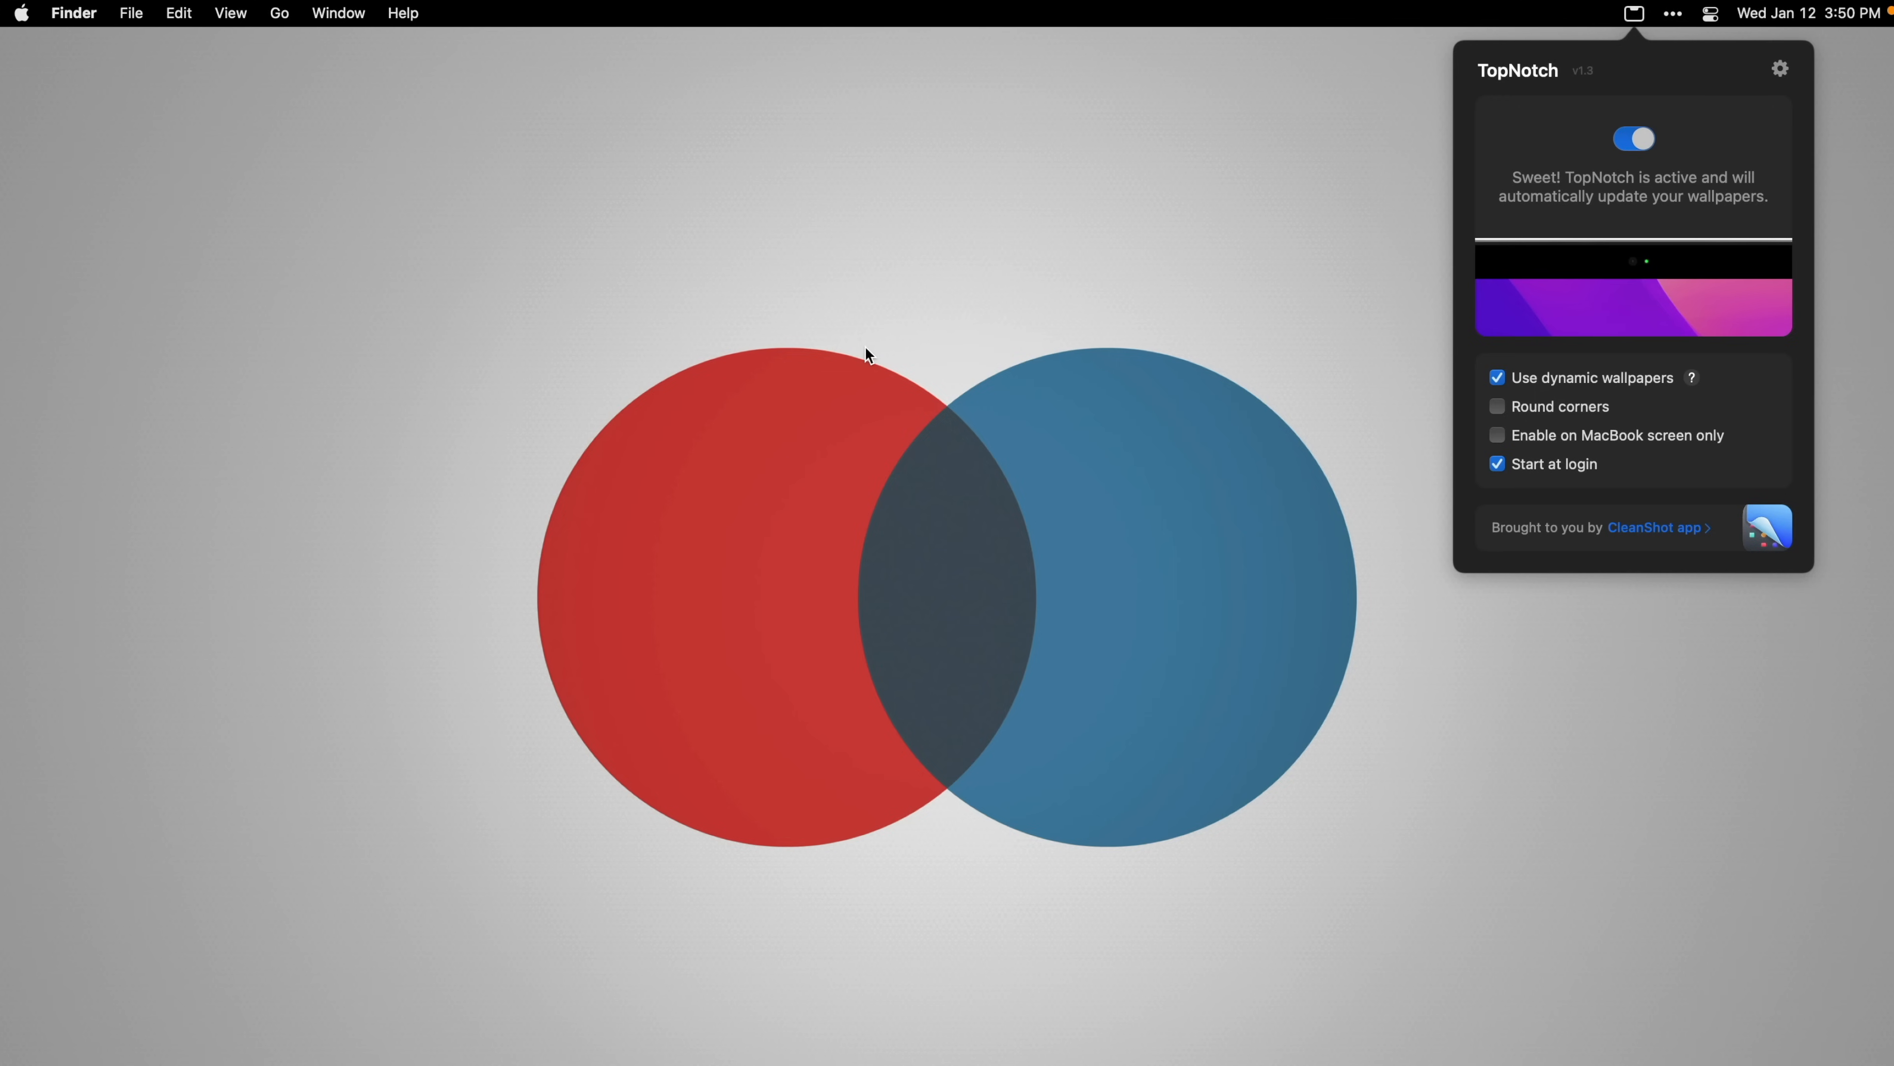
click(1497, 405)
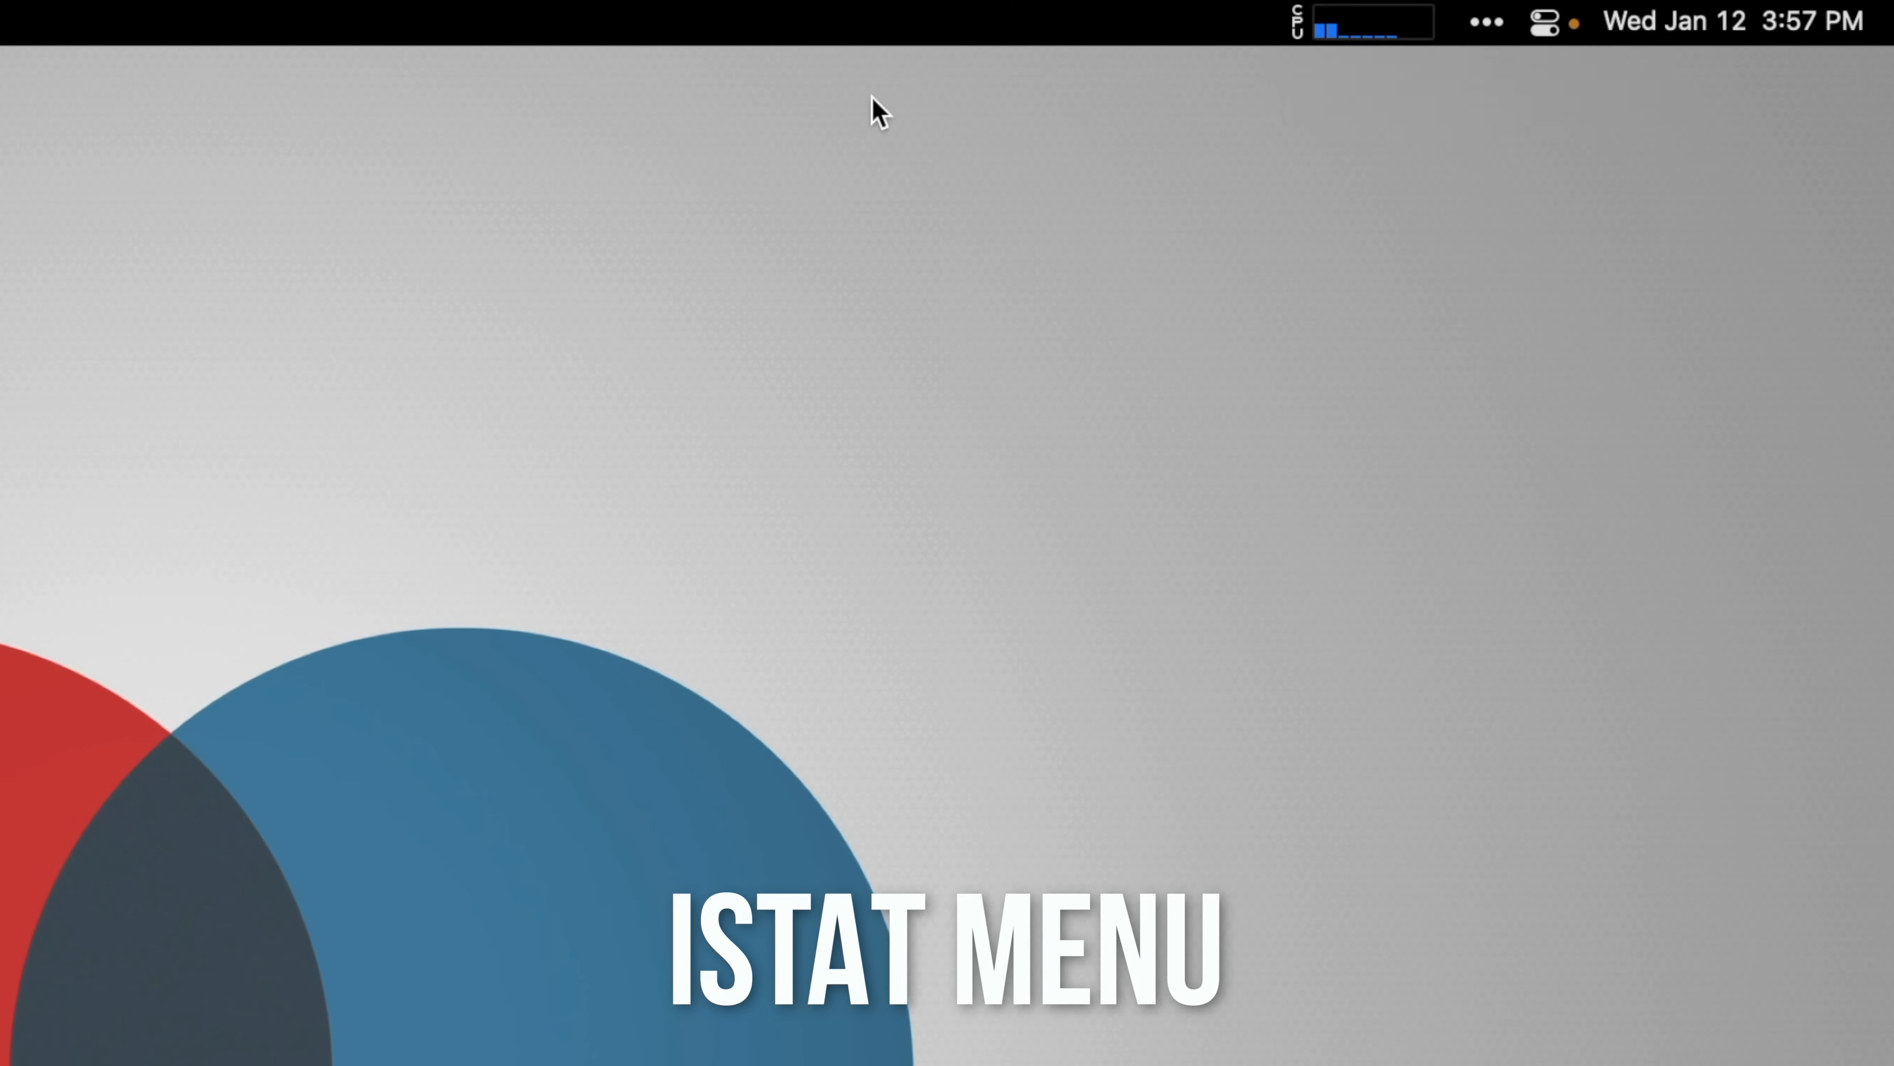
Reveal the hidden iStat Menus items and open the SSD disk usage details.
click(1366, 21)
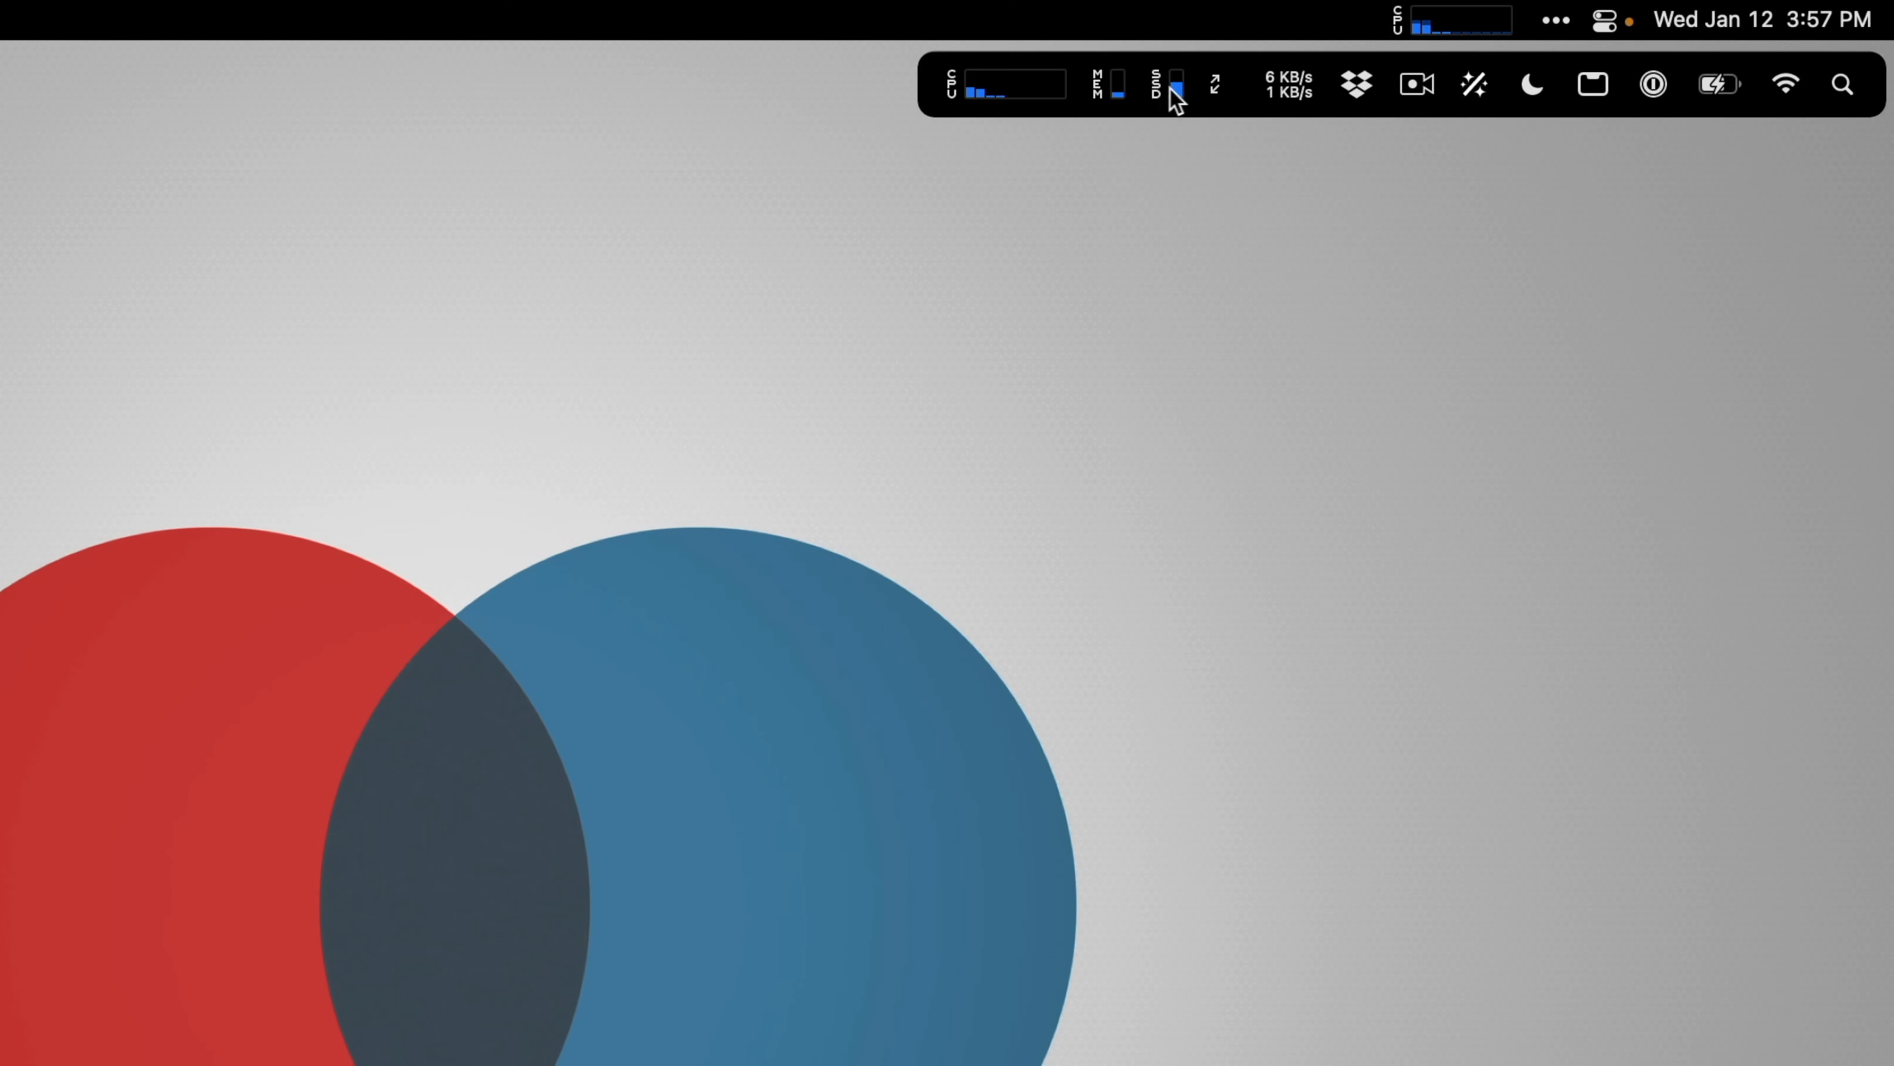
click(1107, 83)
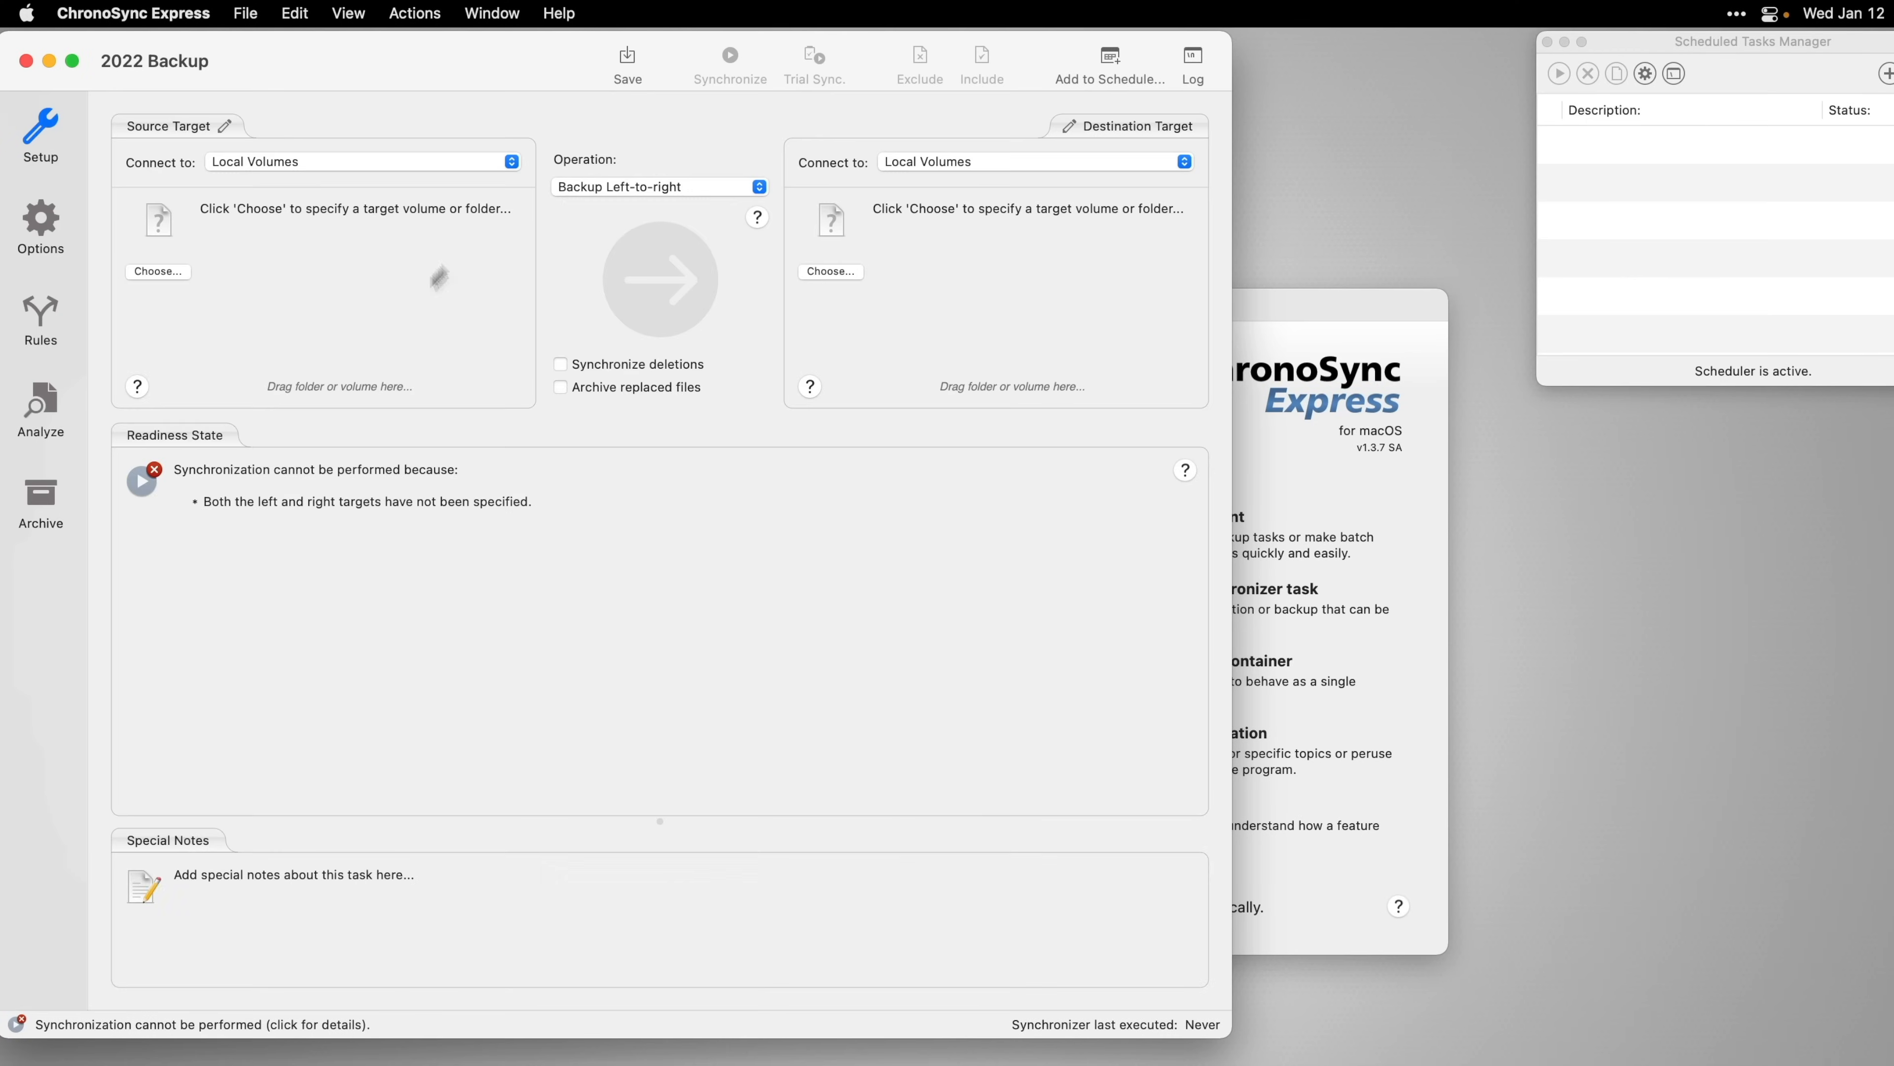
Choose the Desktop '2022' folder as backup source and set handling to Basic w/Verification.
click(157, 270)
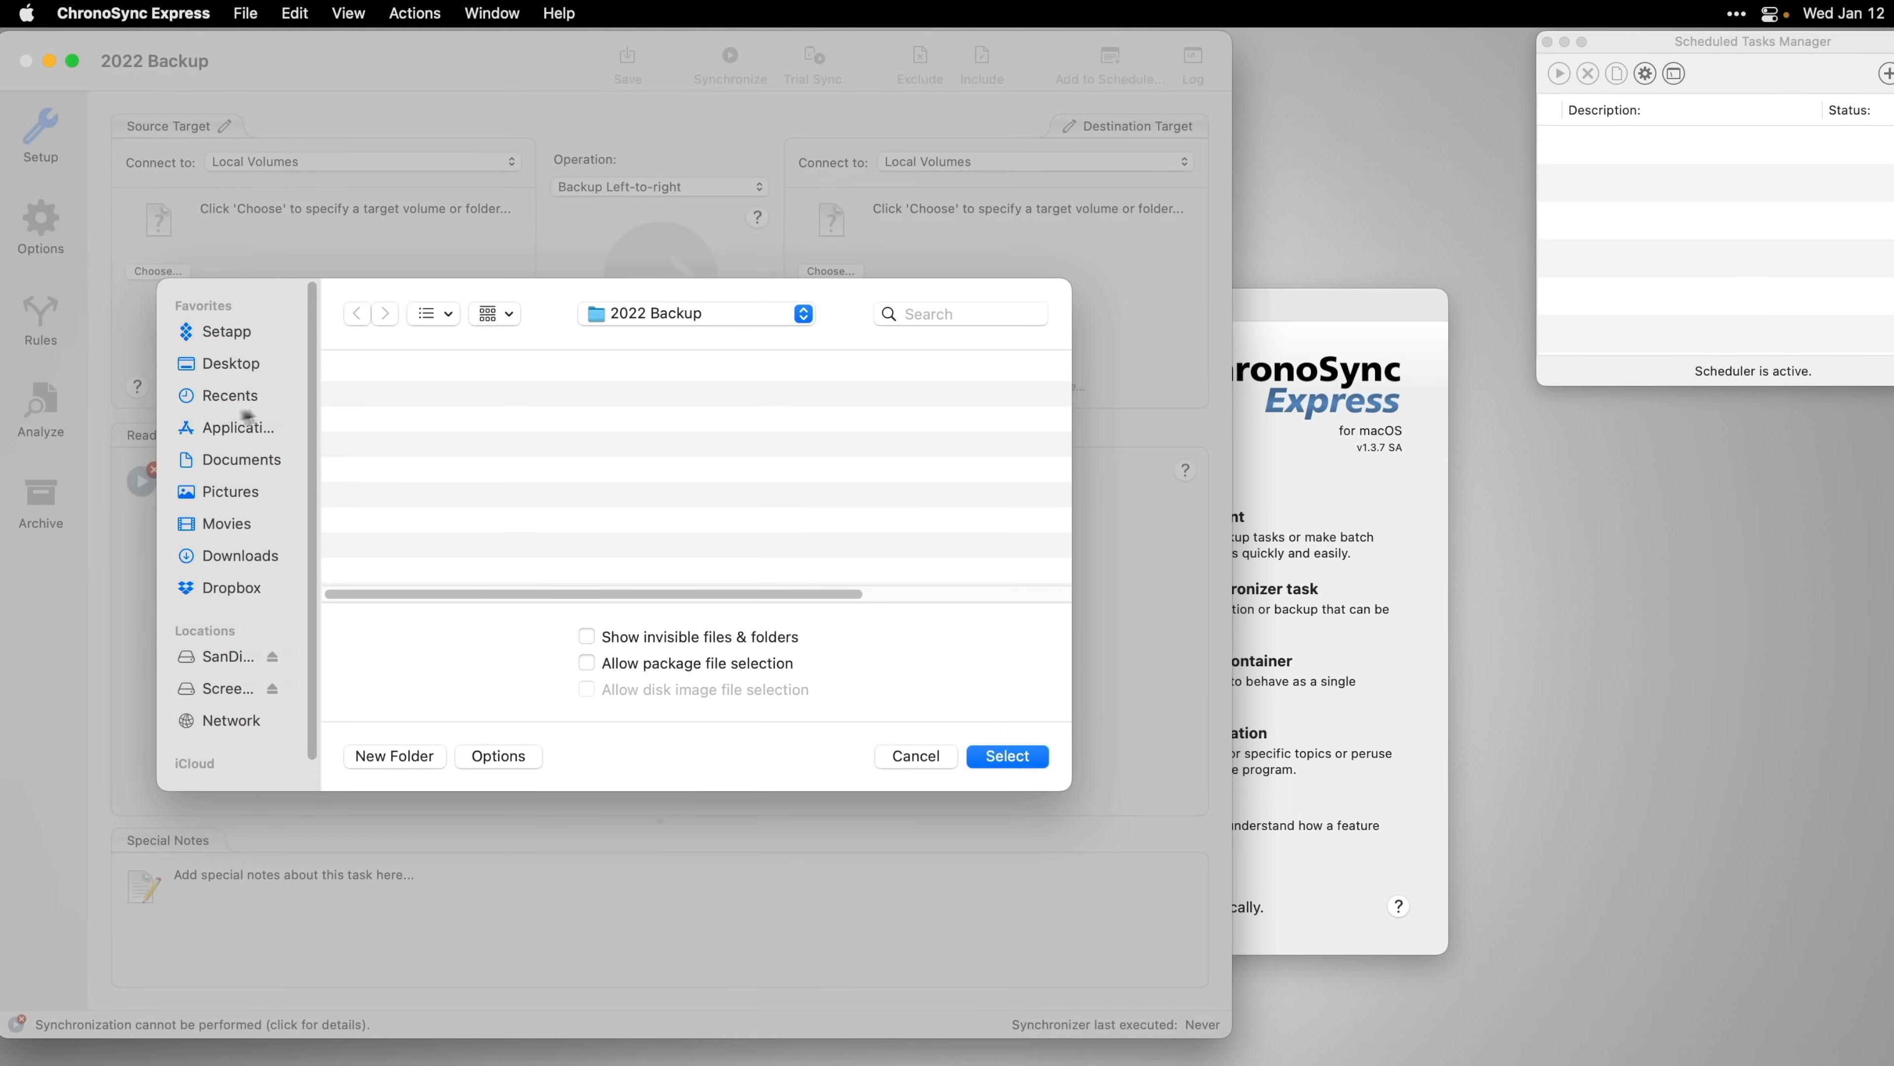
click(231, 363)
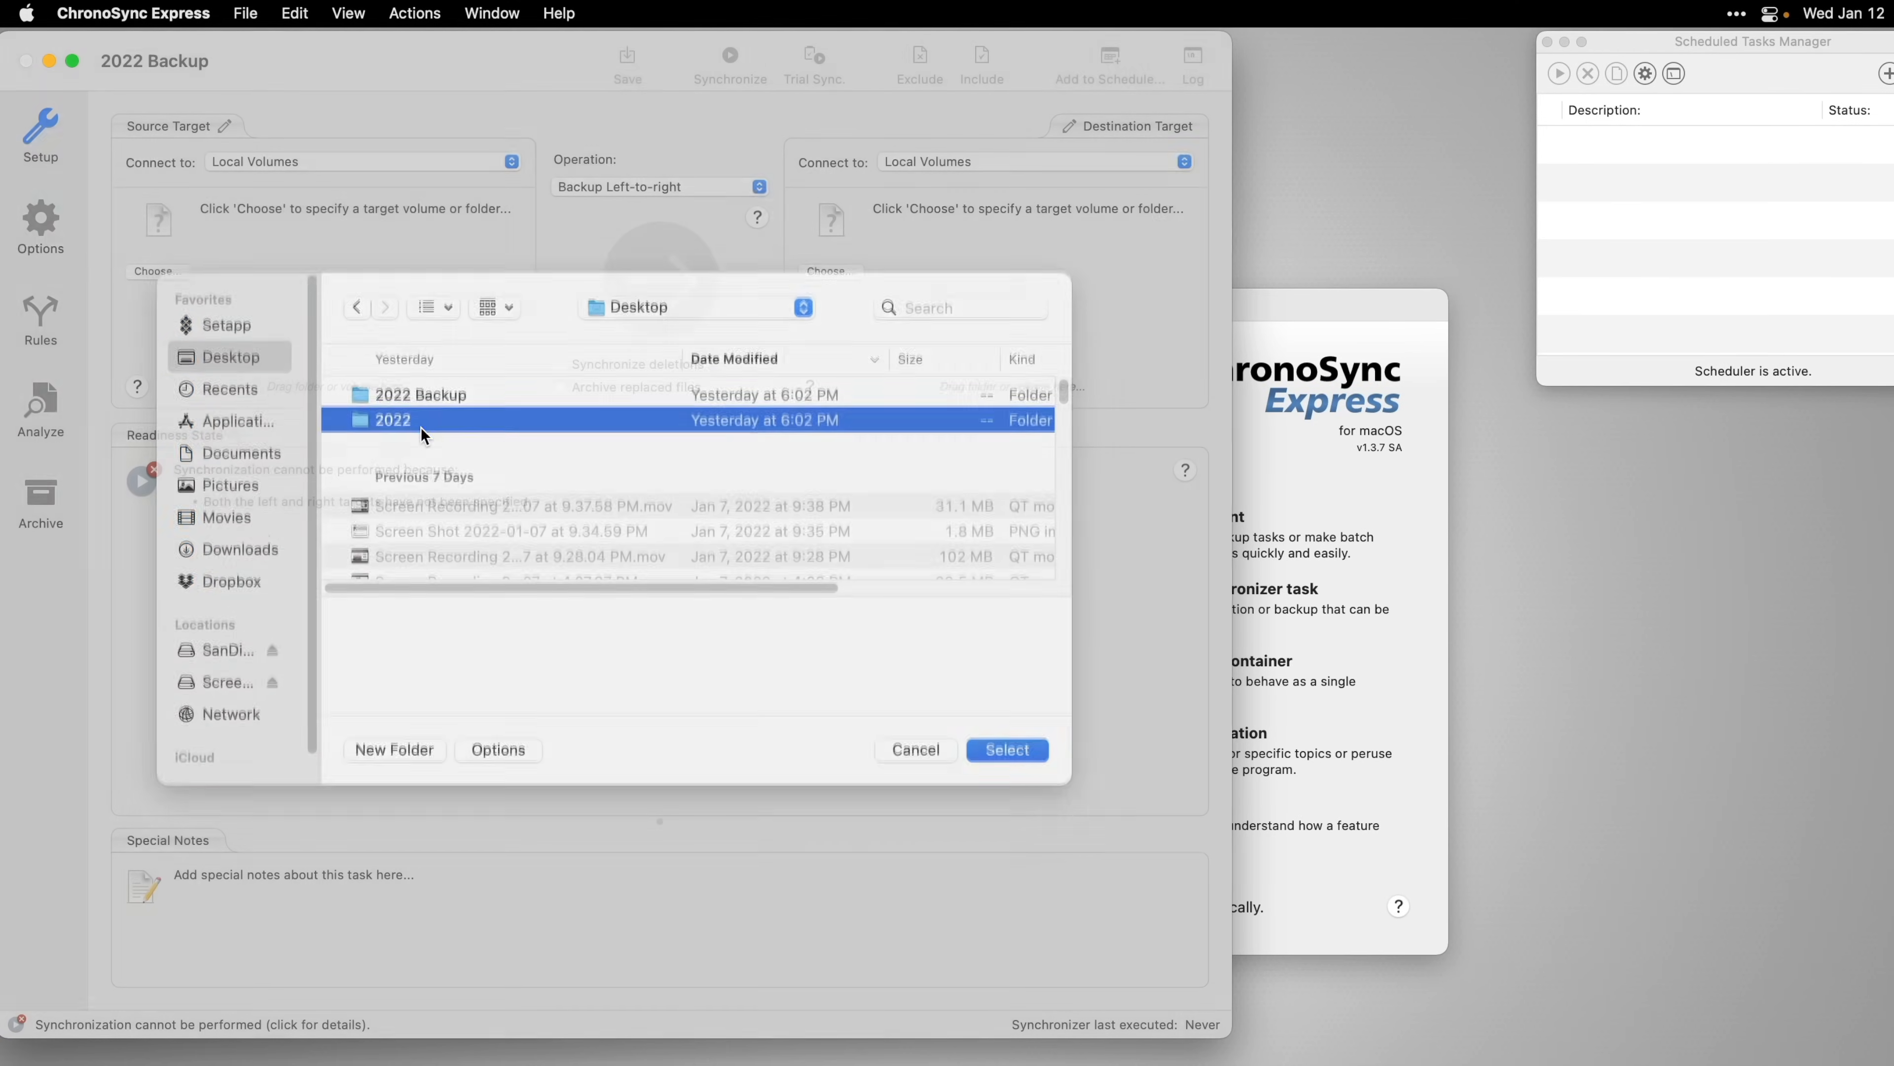
click(1006, 749)
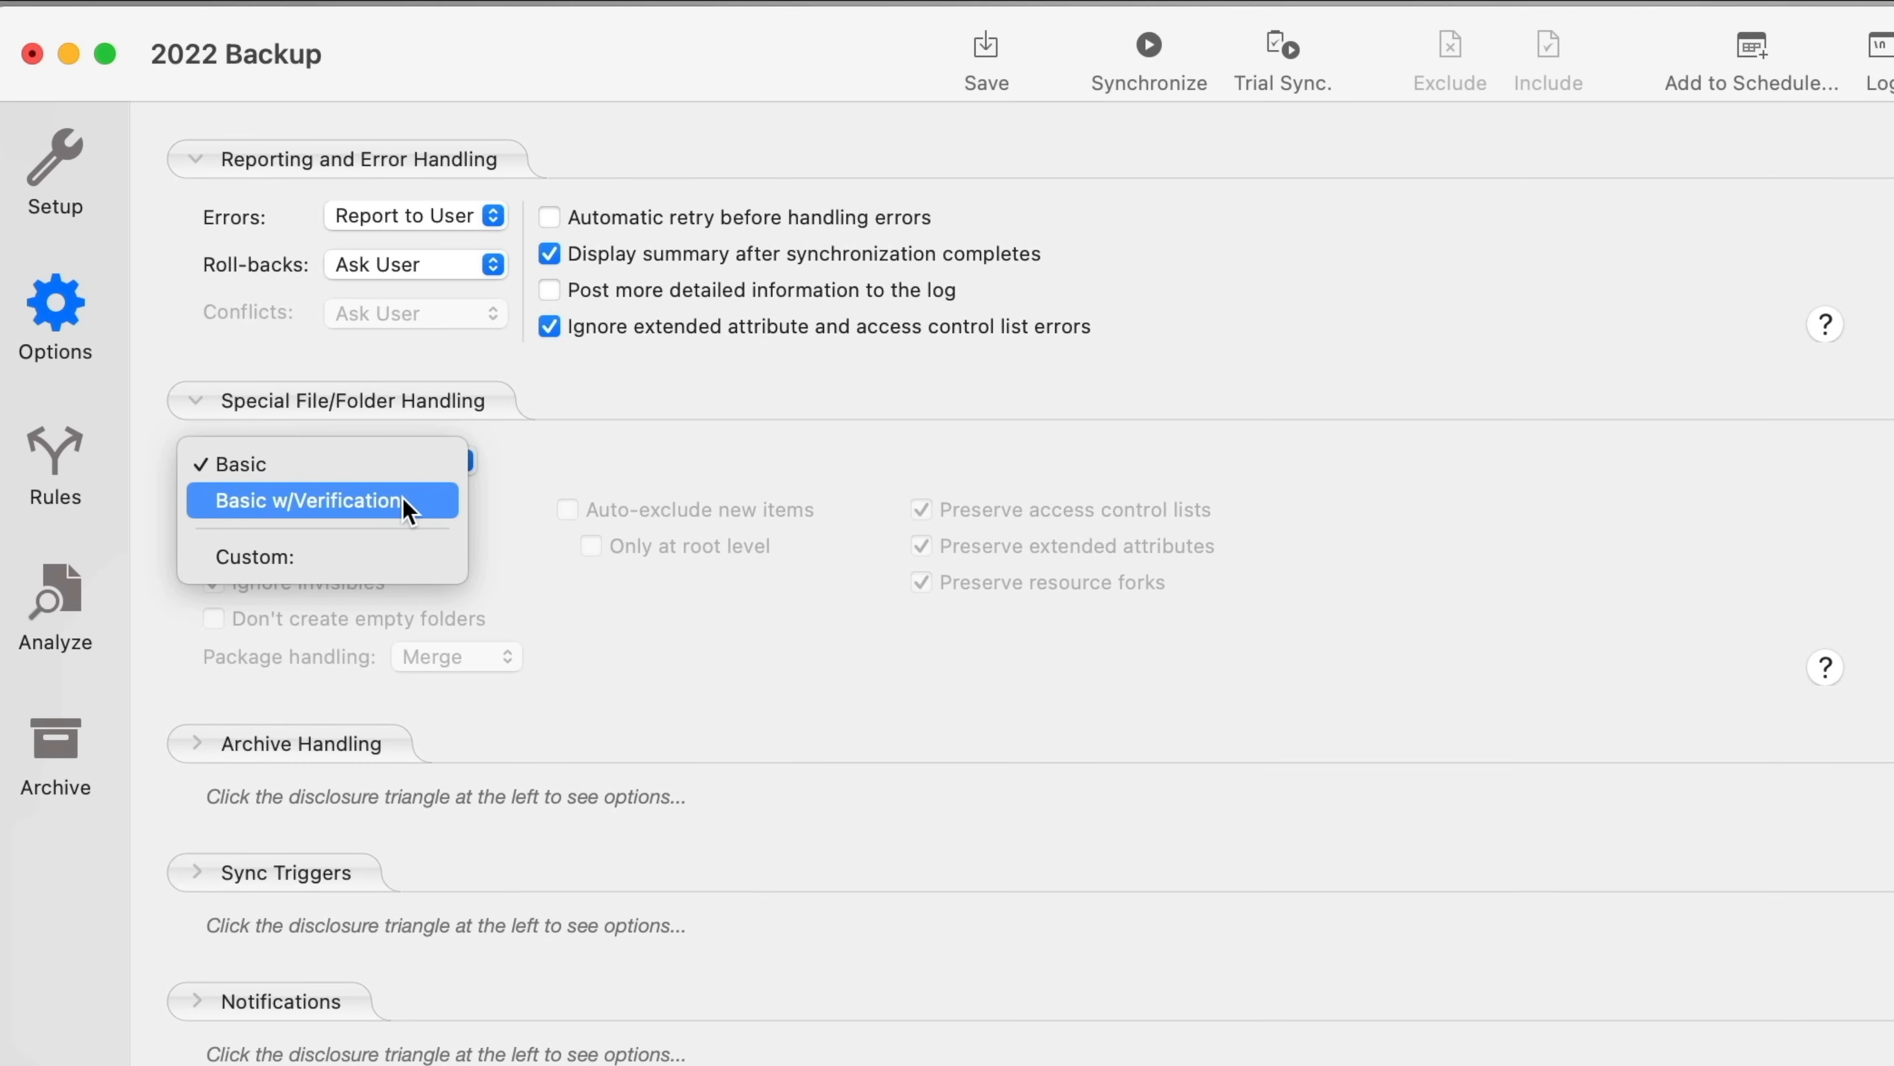
click(311, 501)
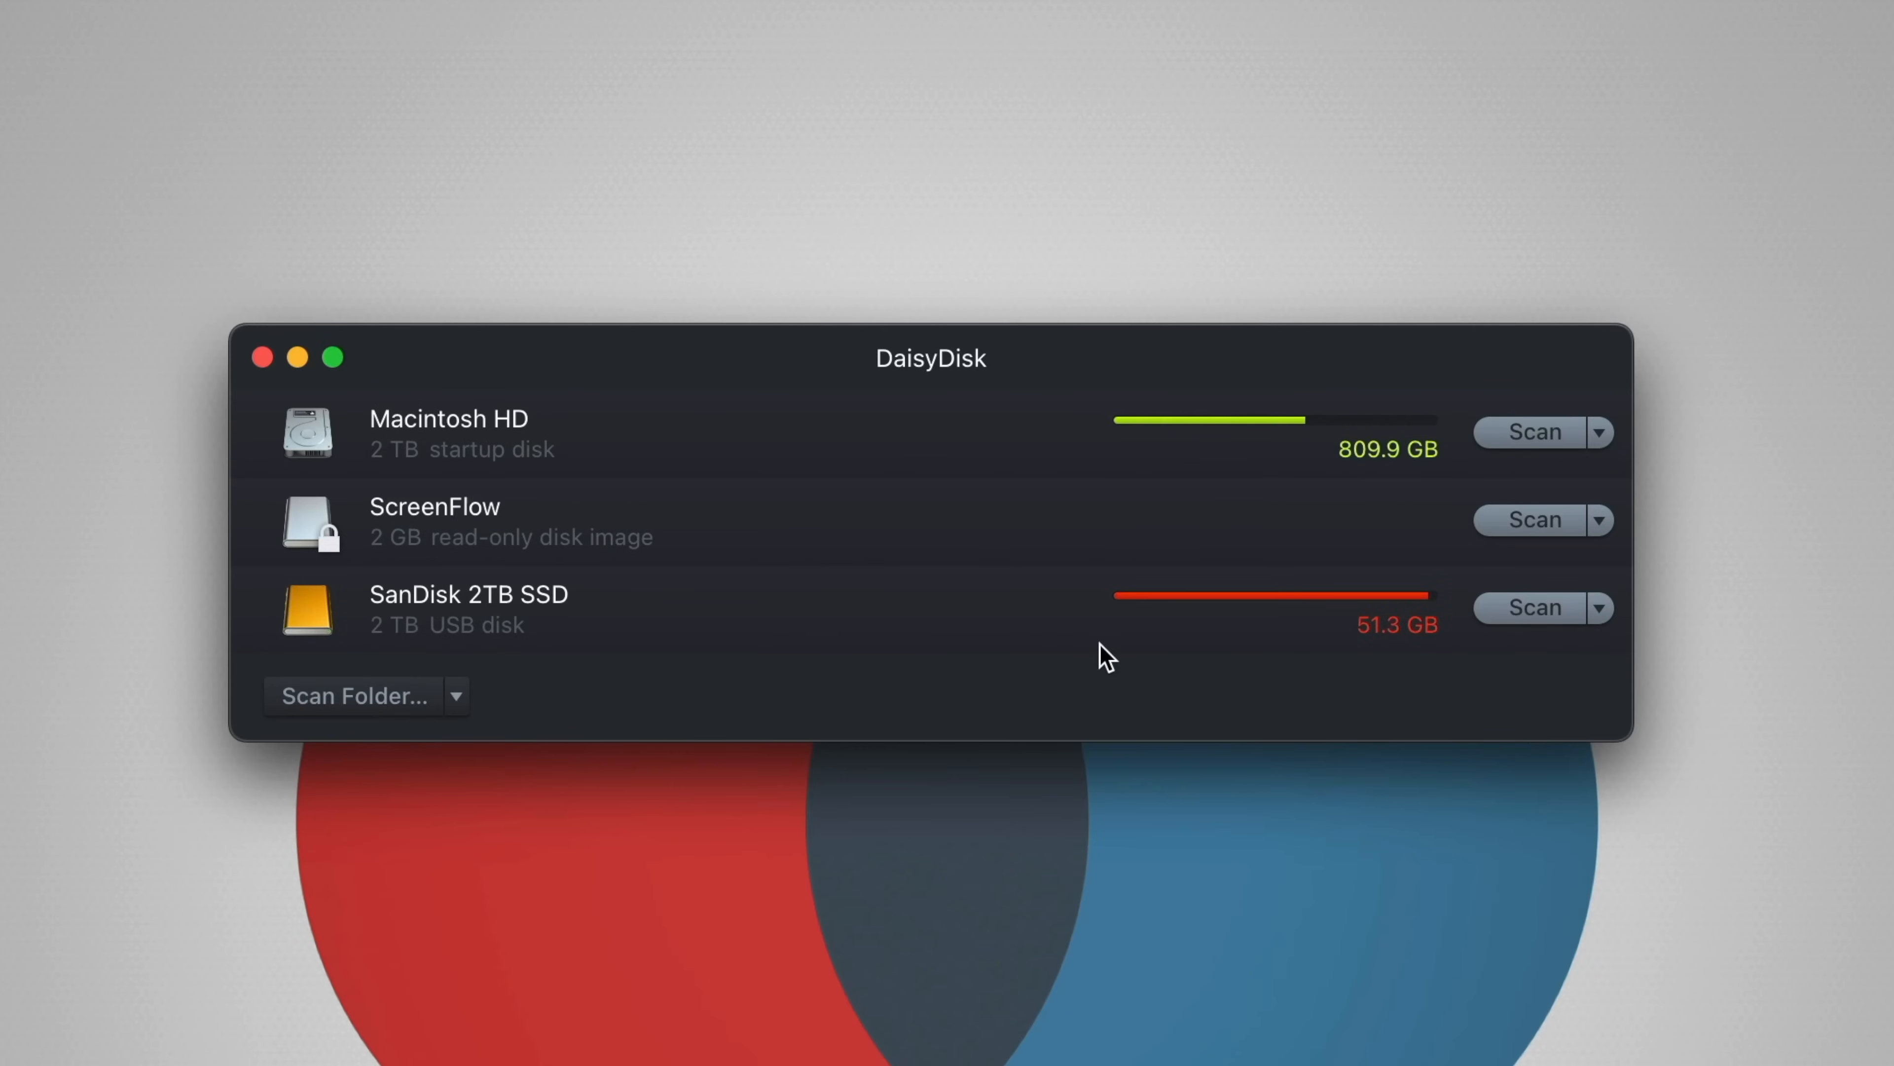
Scan Macintosh HD, drill into RMS Nov 2021 and reveal CLIPS001 in Finder.
click(1533, 431)
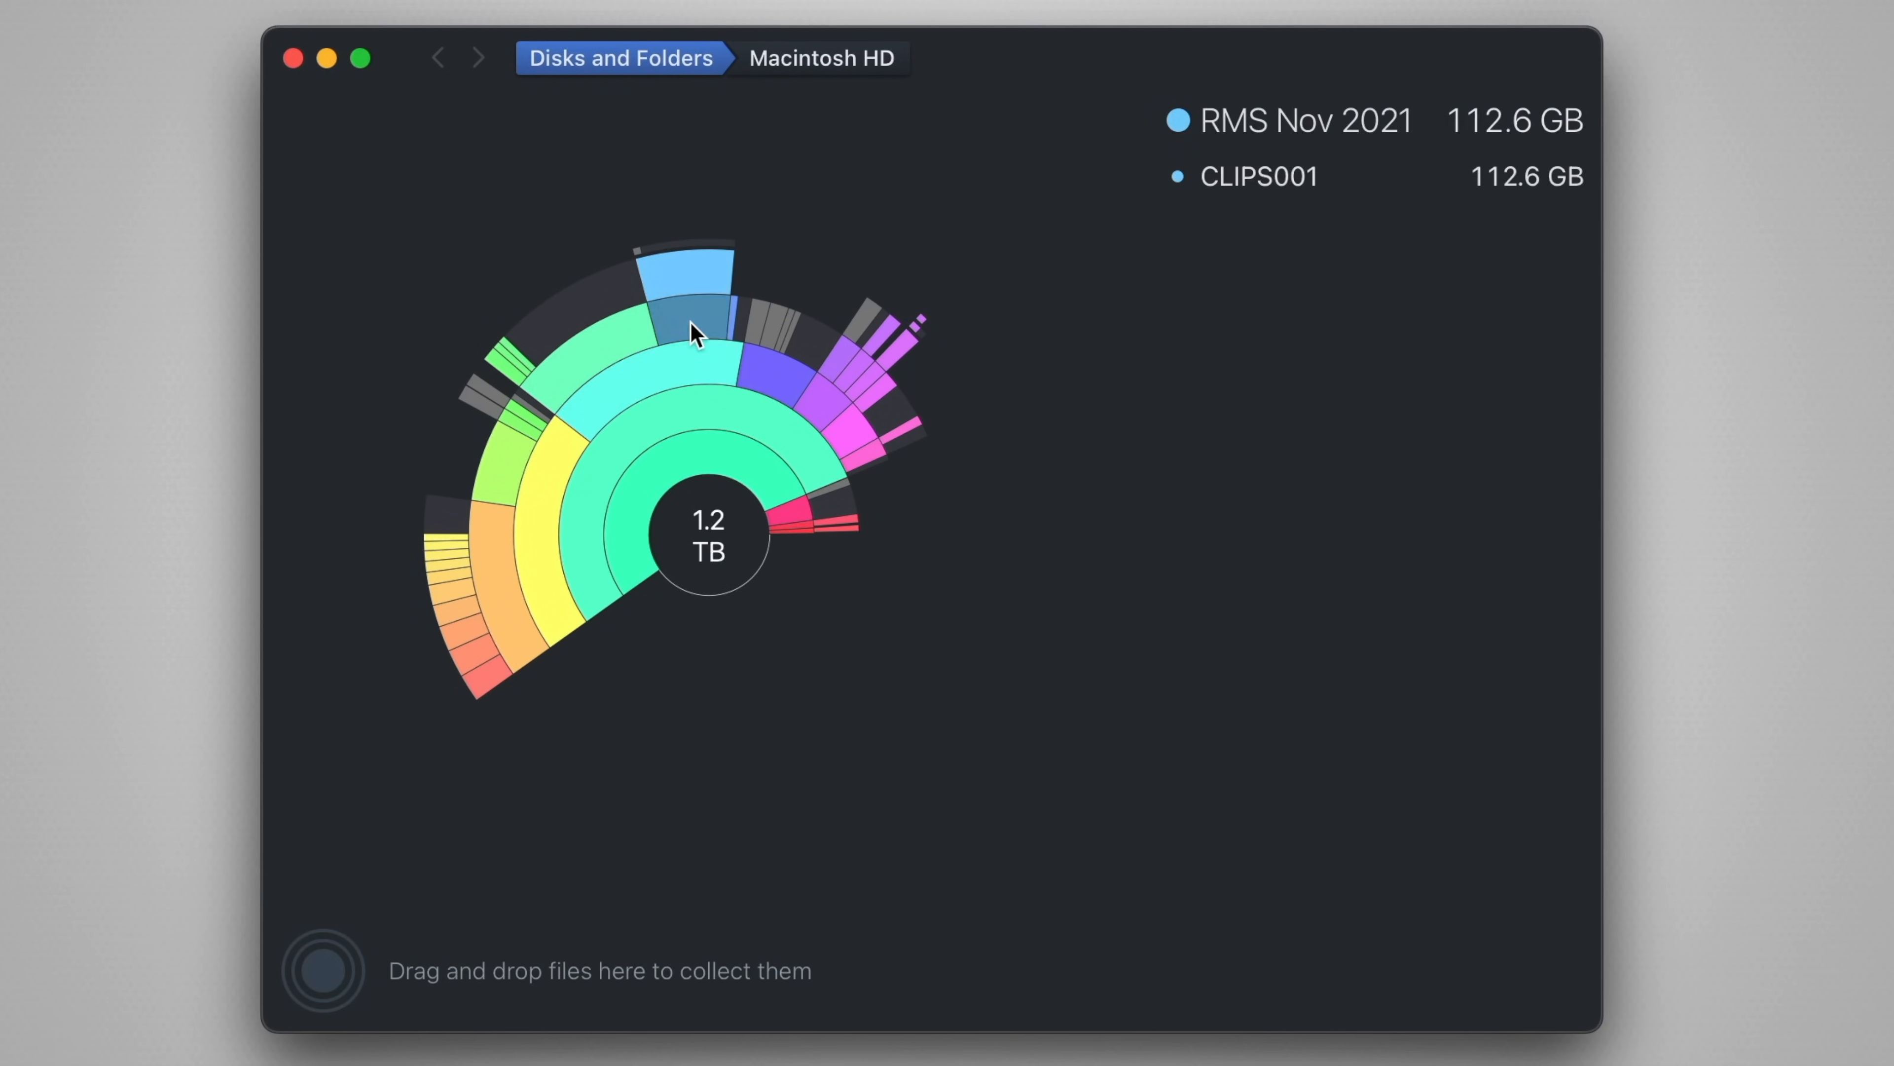
click(694, 290)
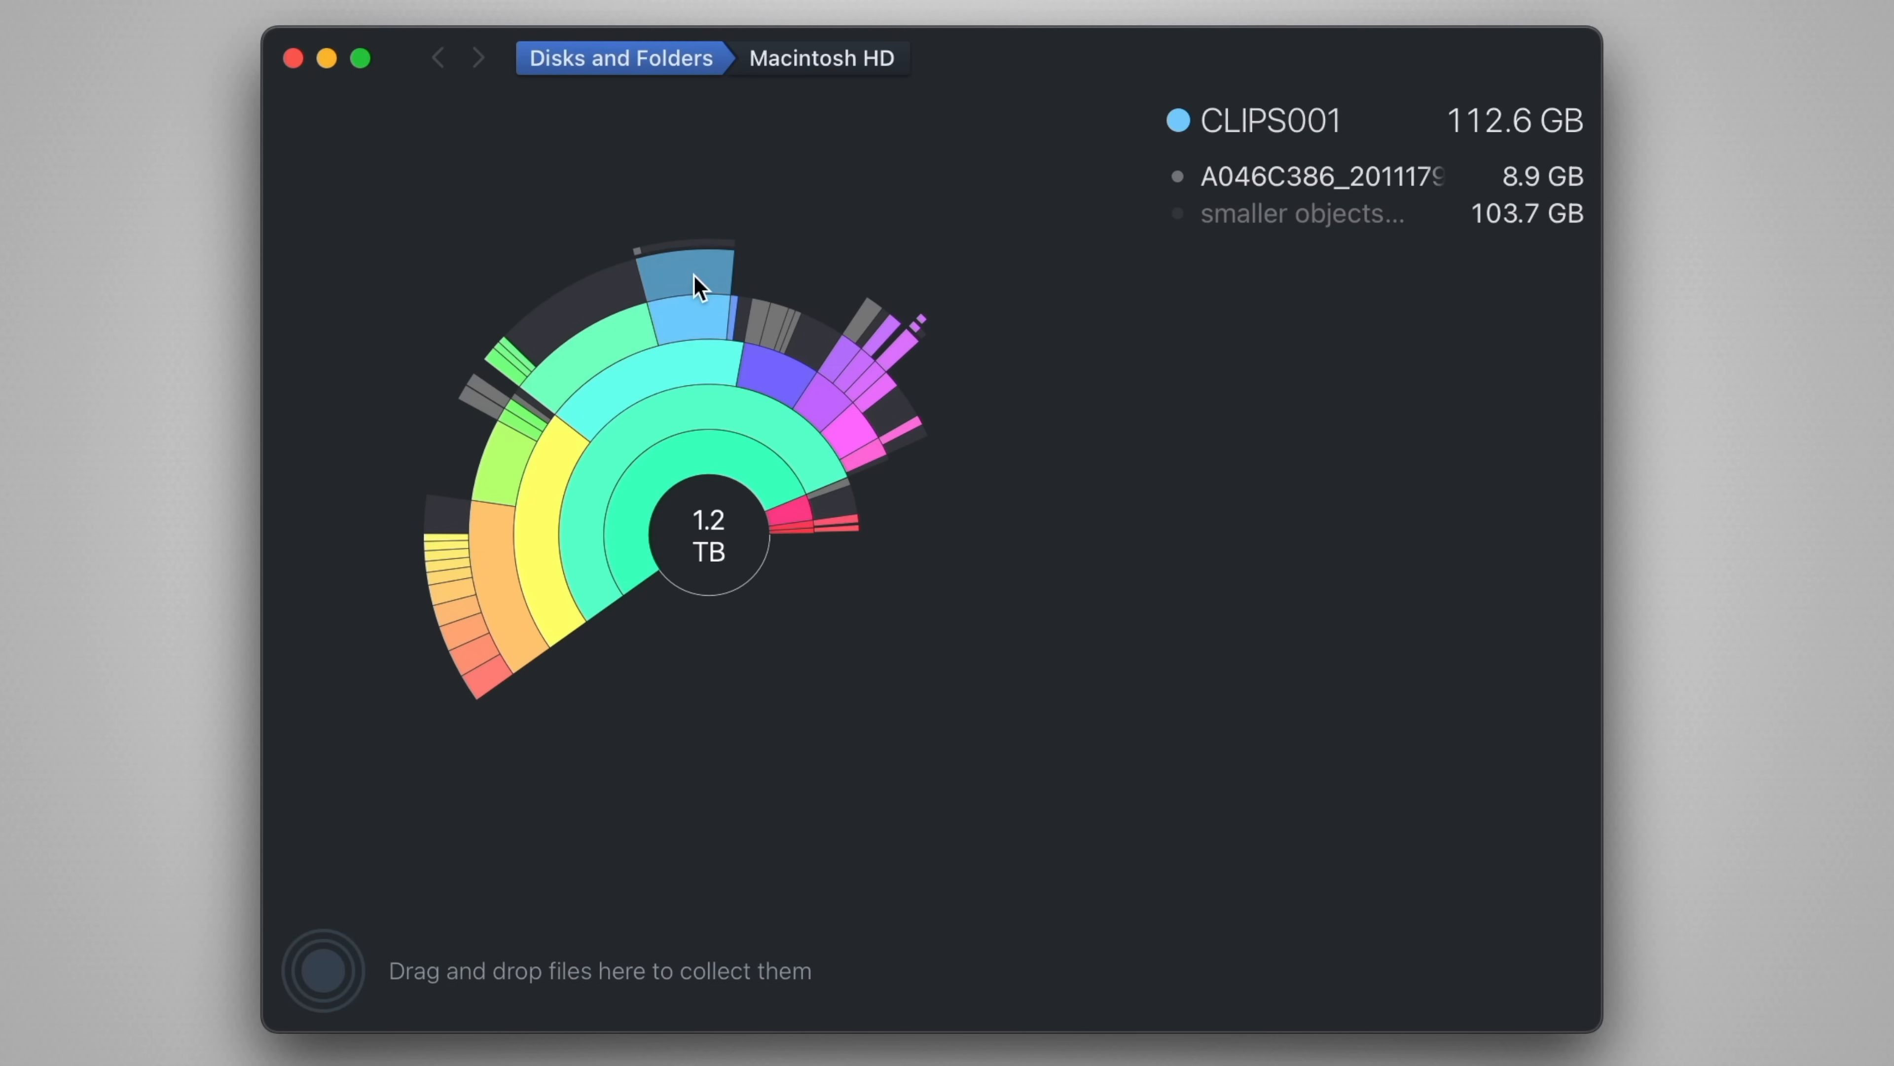
click(701, 265)
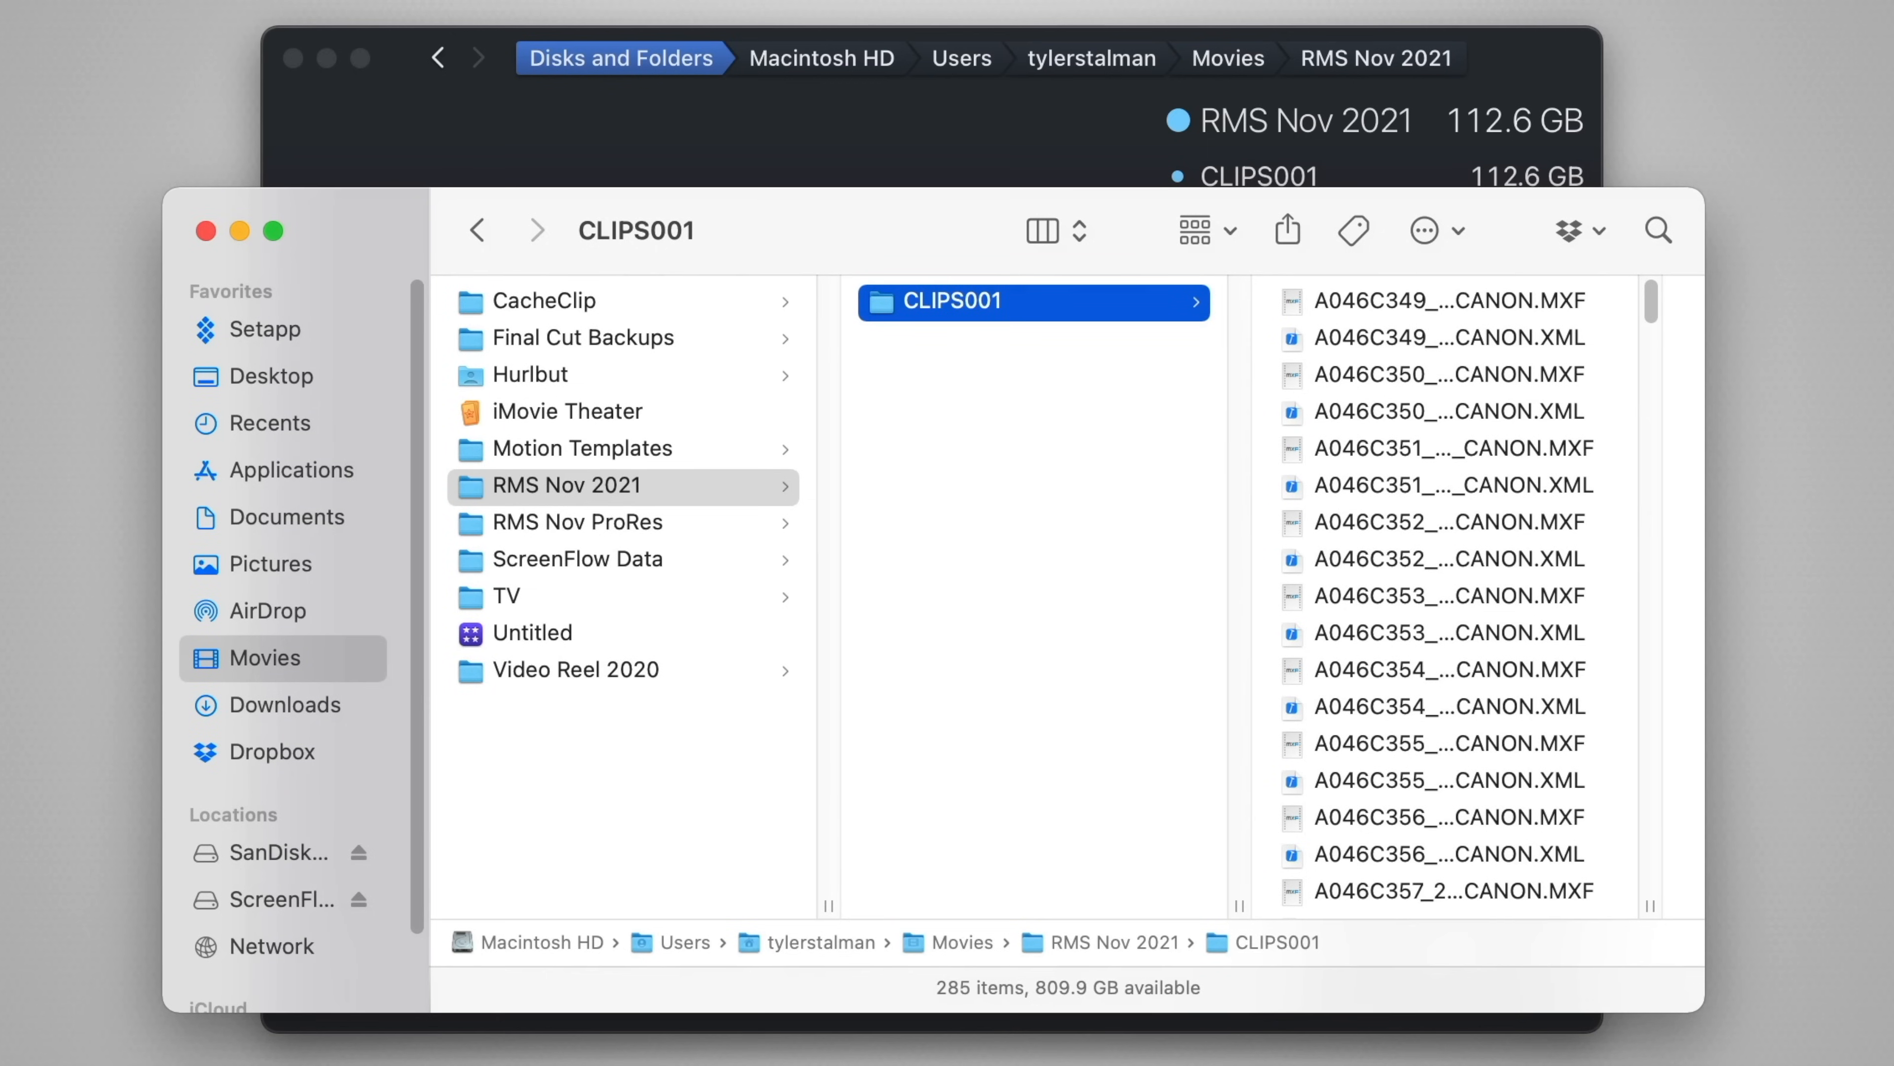
mouse_move(383, 553)
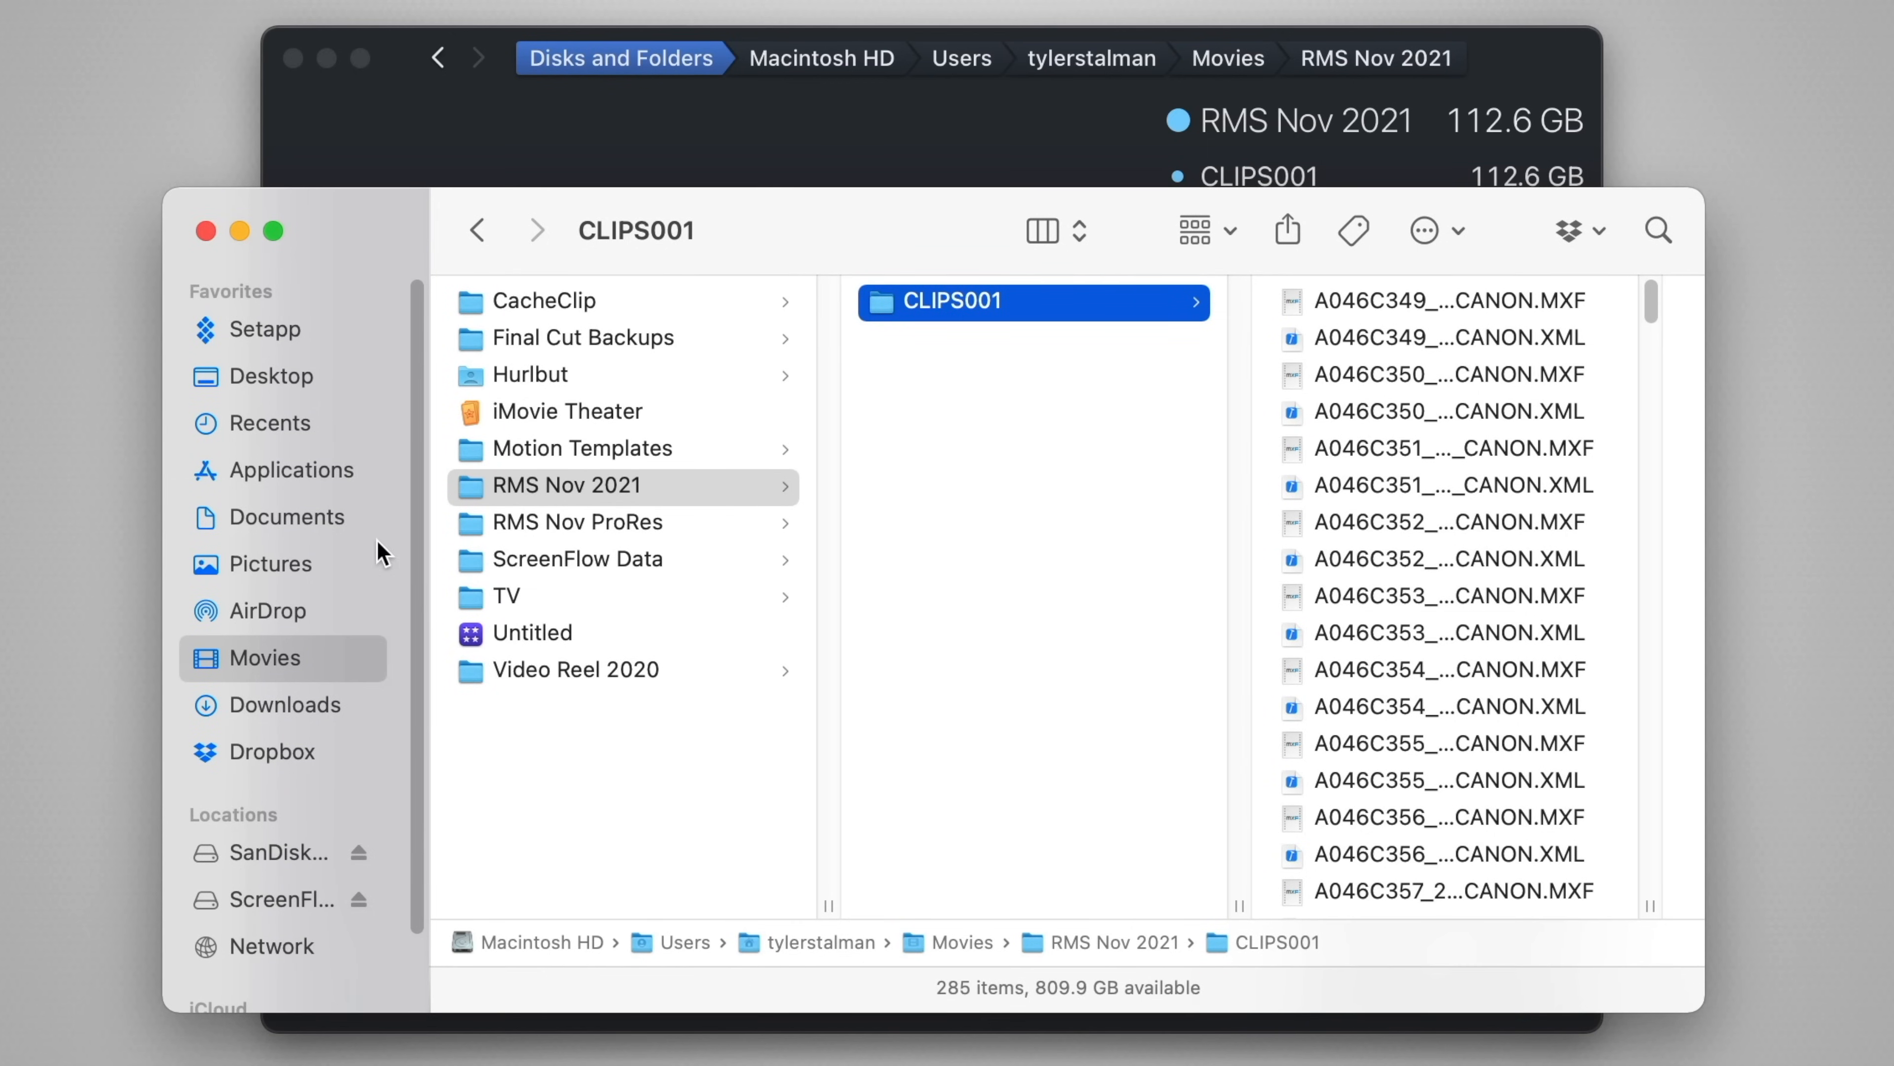
mouse_move(978, 302)
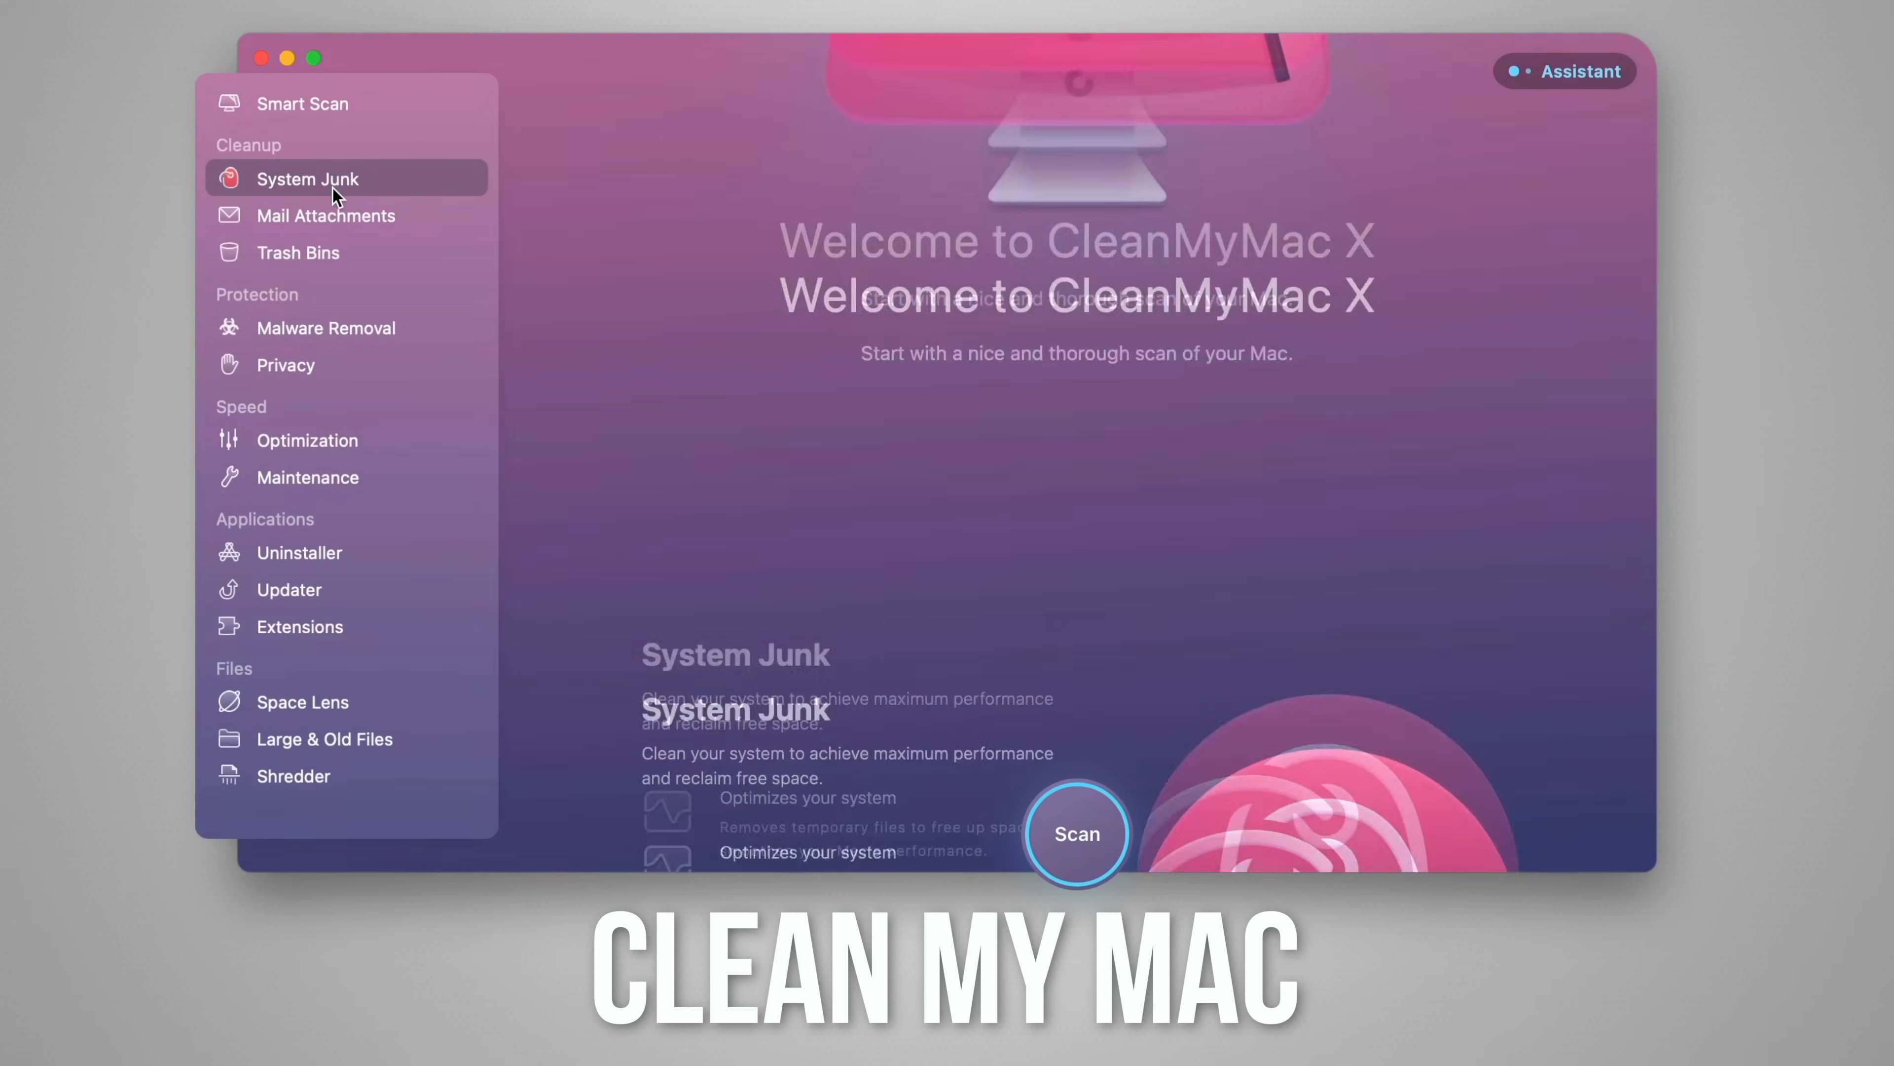
Browse the Mail Attachments, Trash Bins and Malware Removal modules in the sidebar.
click(324, 215)
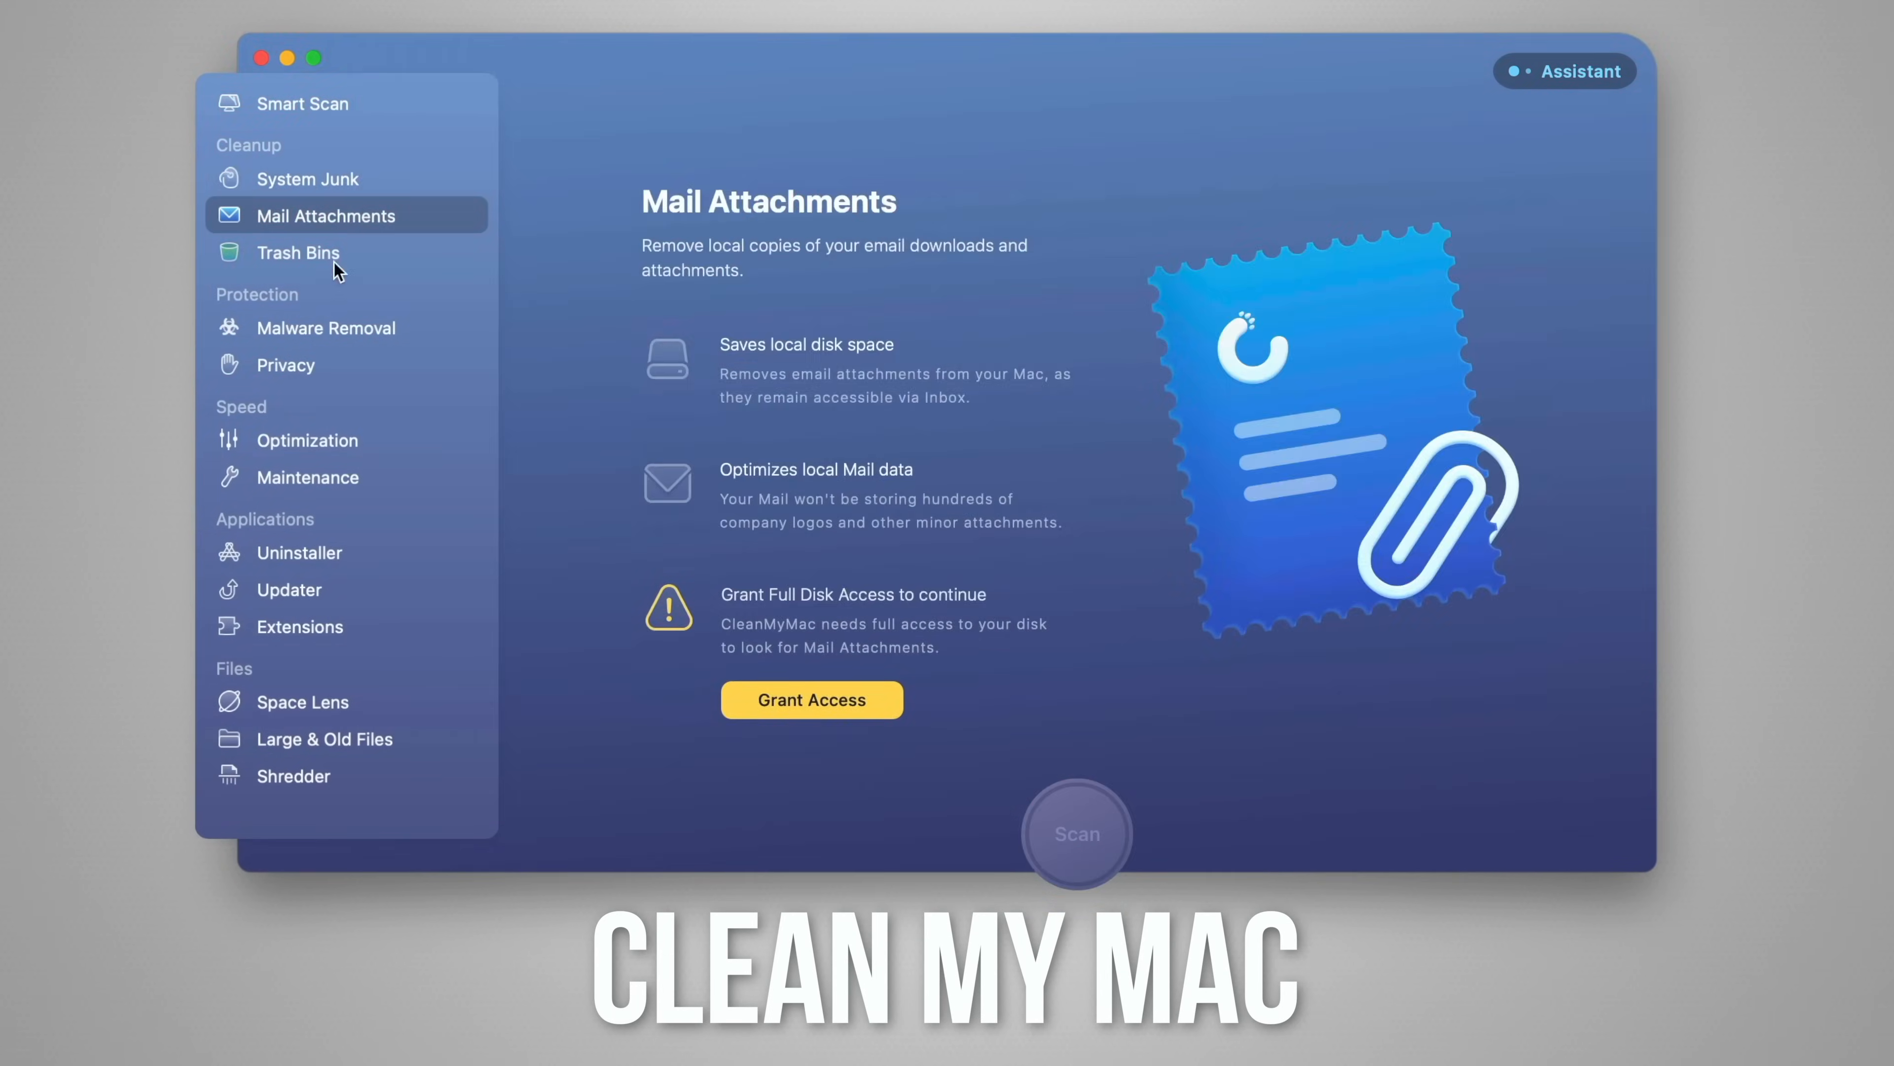
click(298, 253)
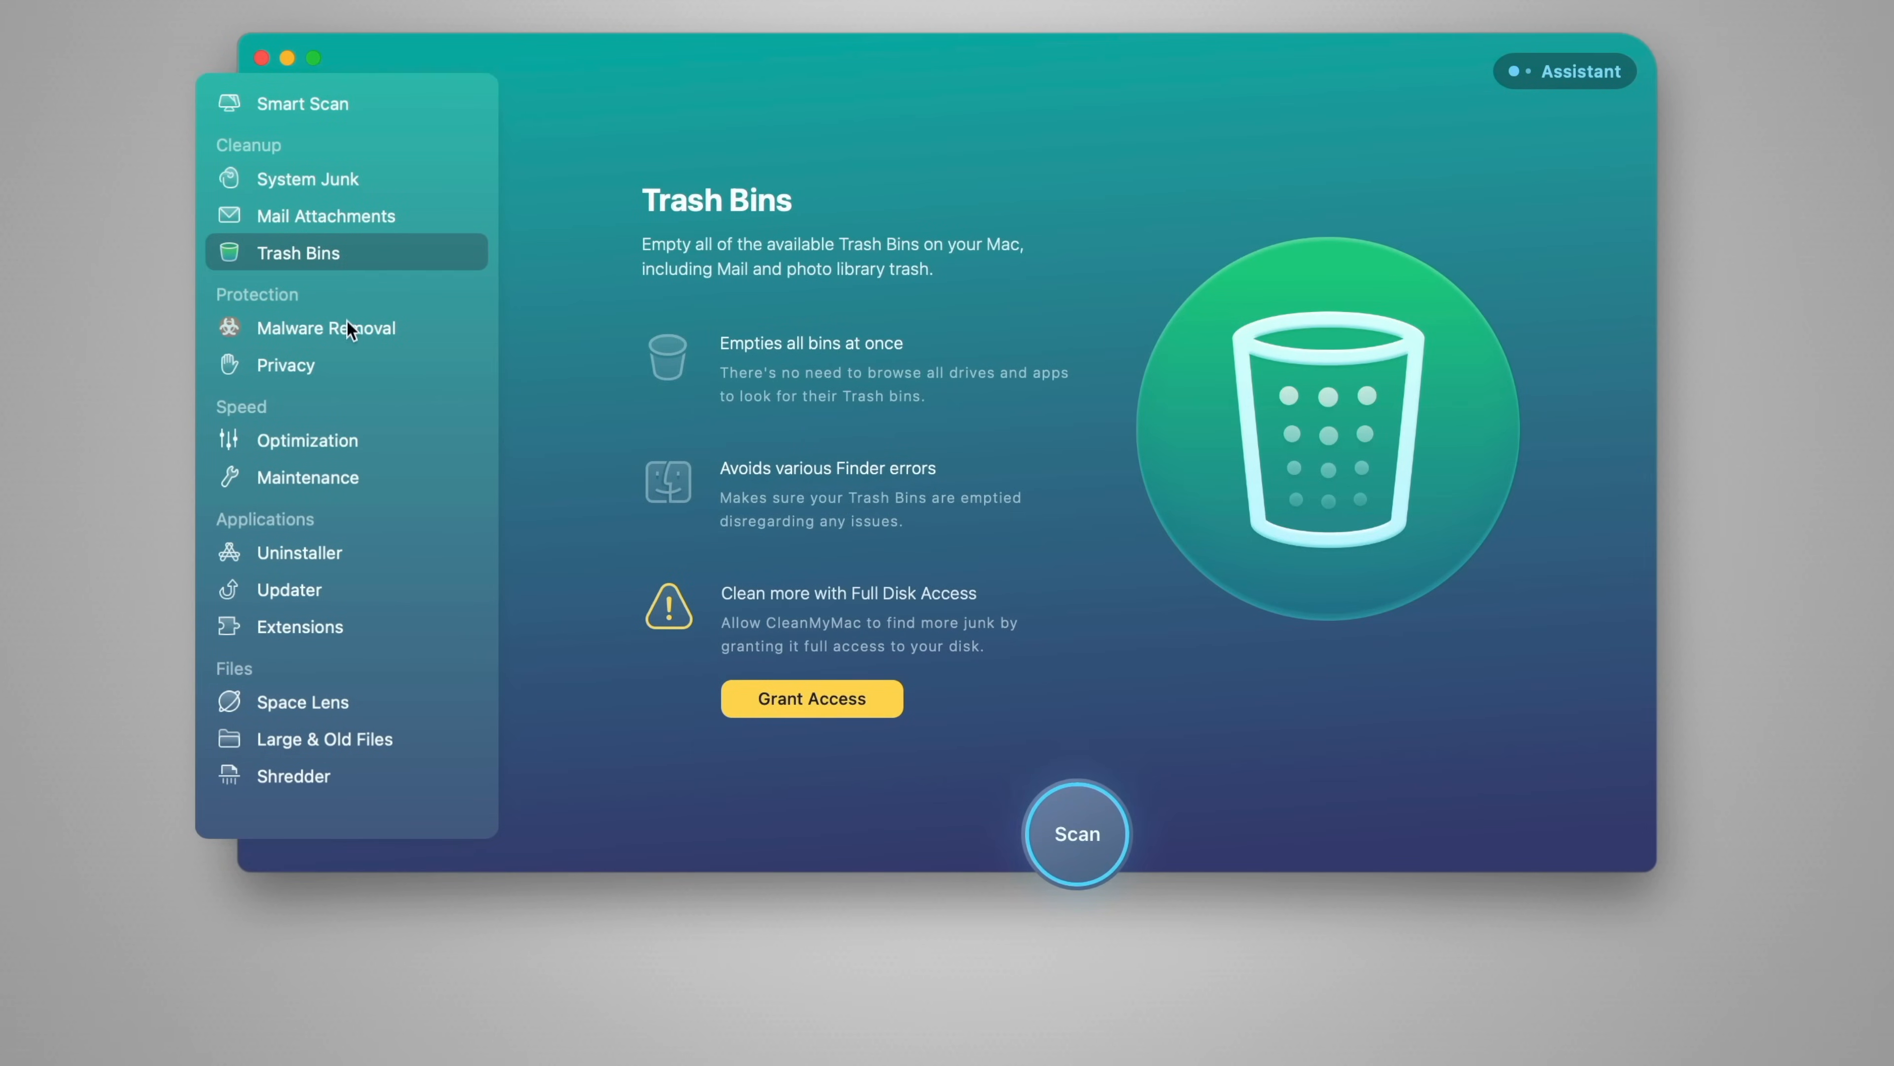
click(327, 328)
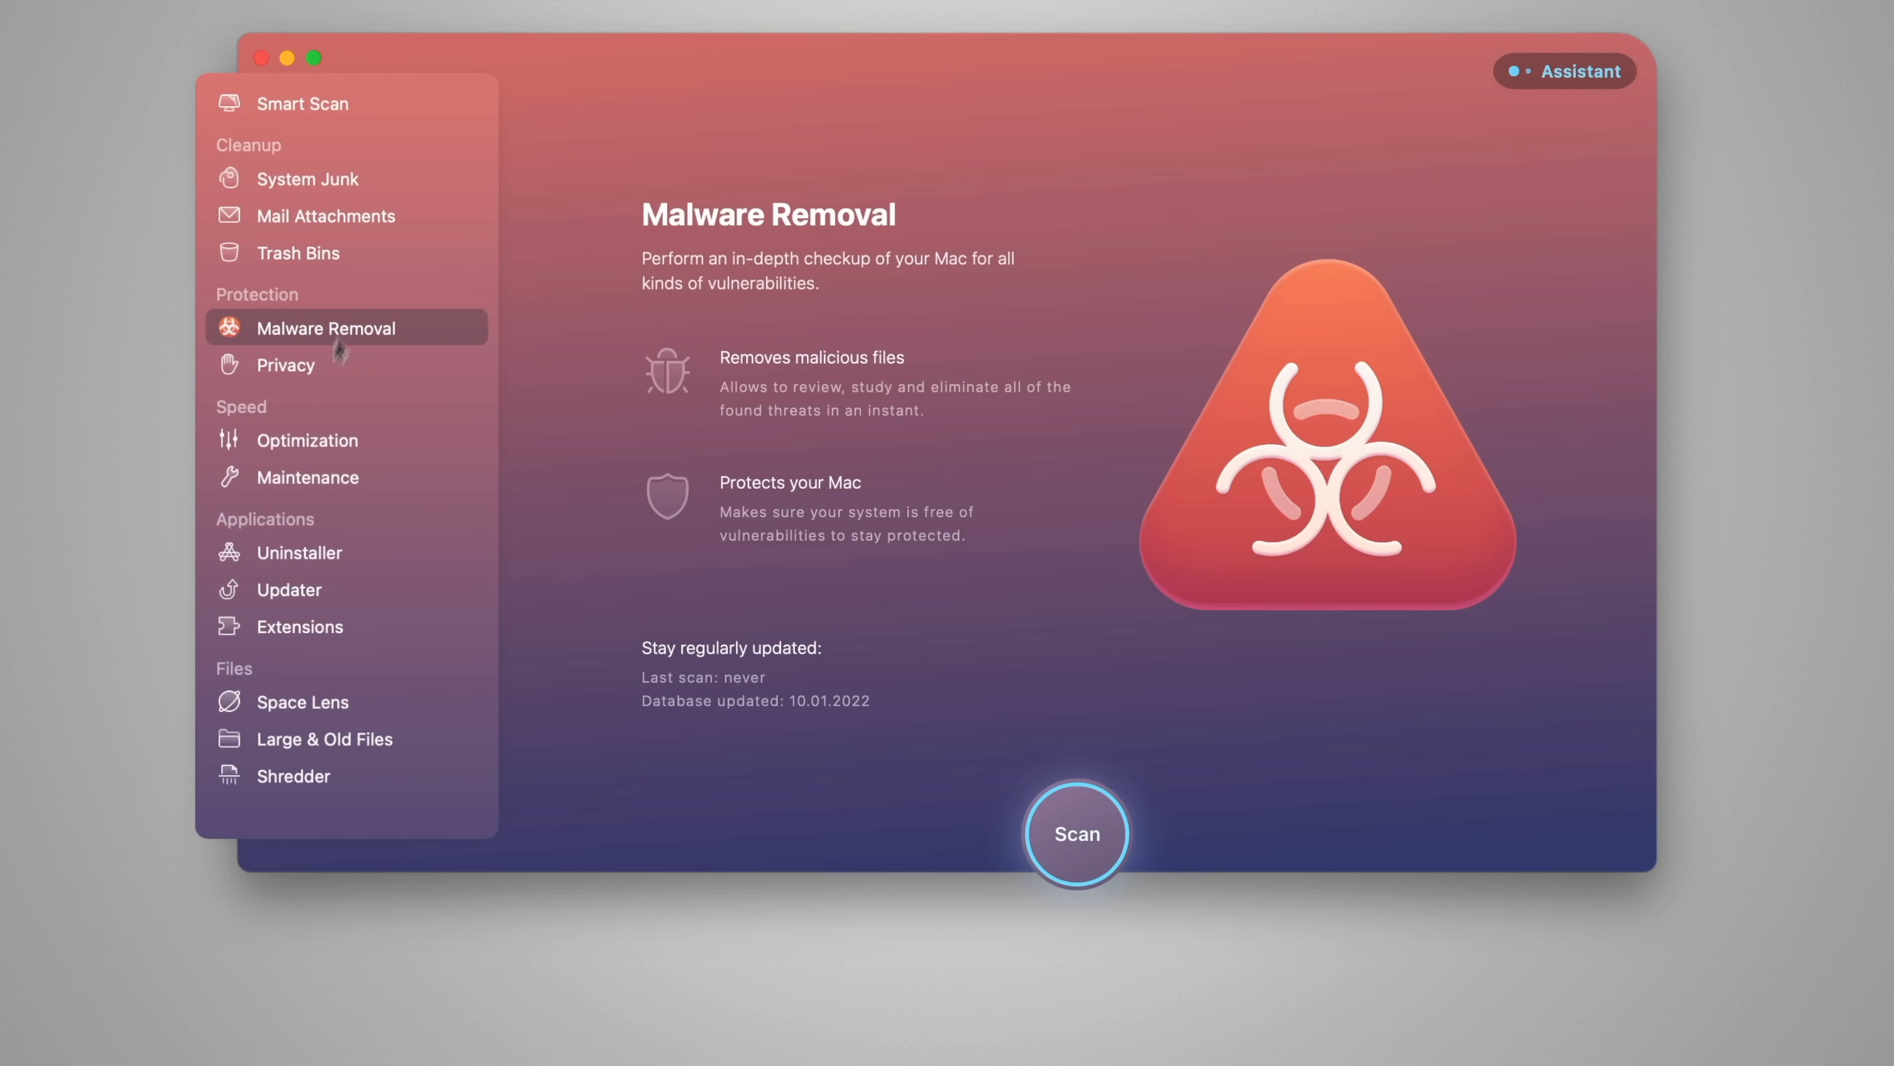
click(309, 552)
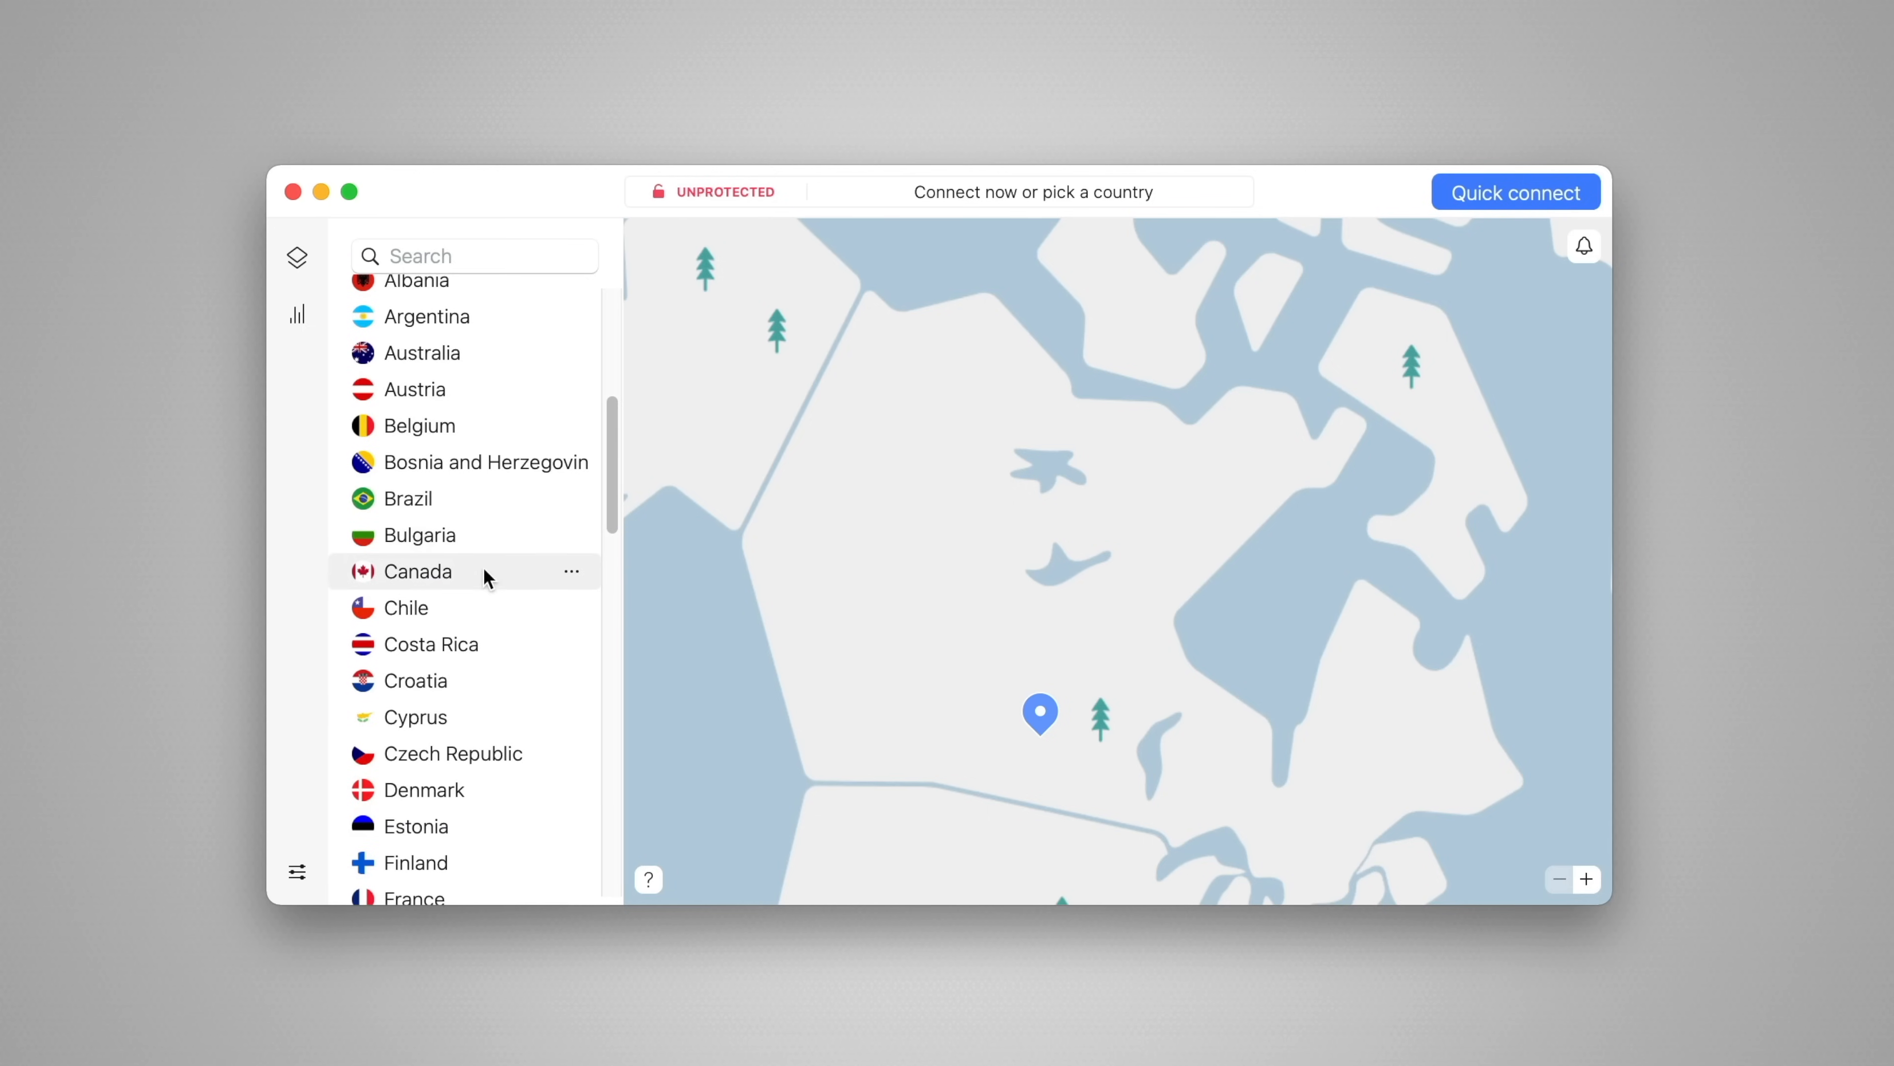
Connect to a Canada VPN server, then disconnect from it.
click(418, 570)
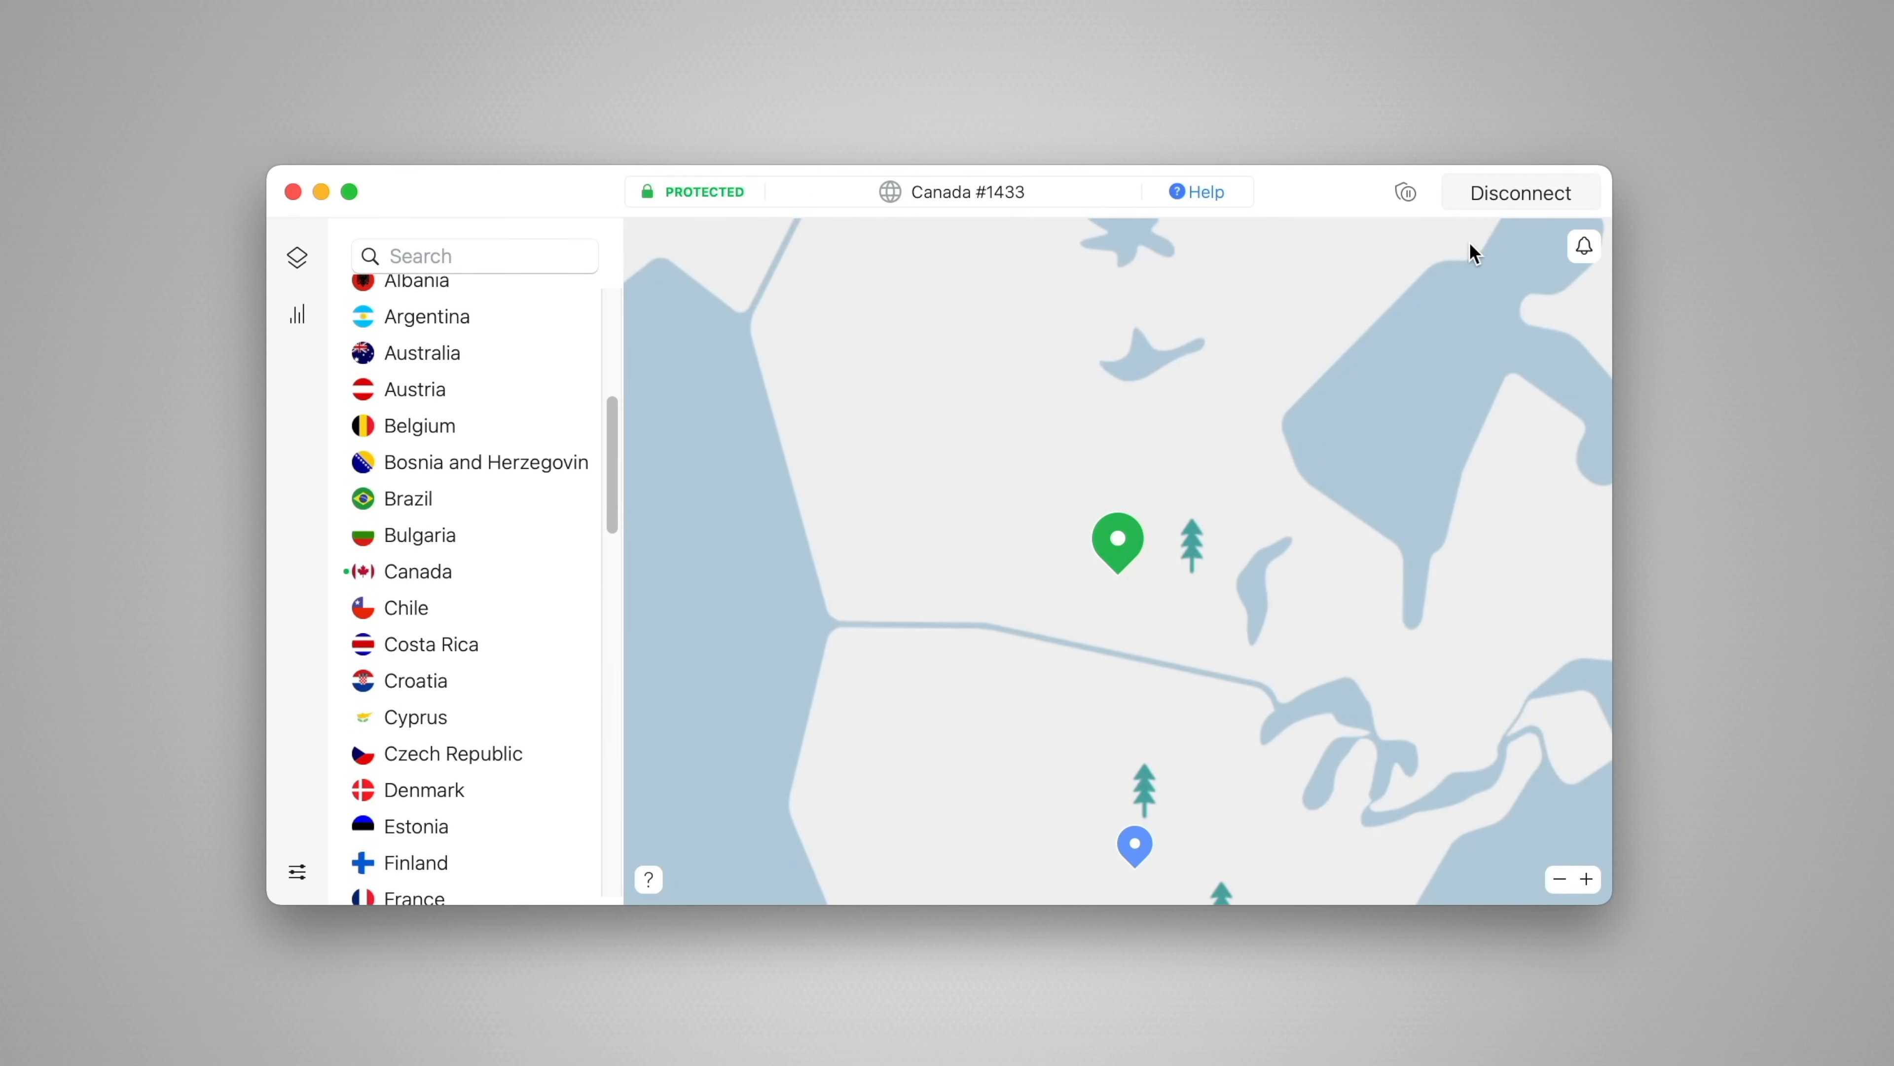
click(457, 716)
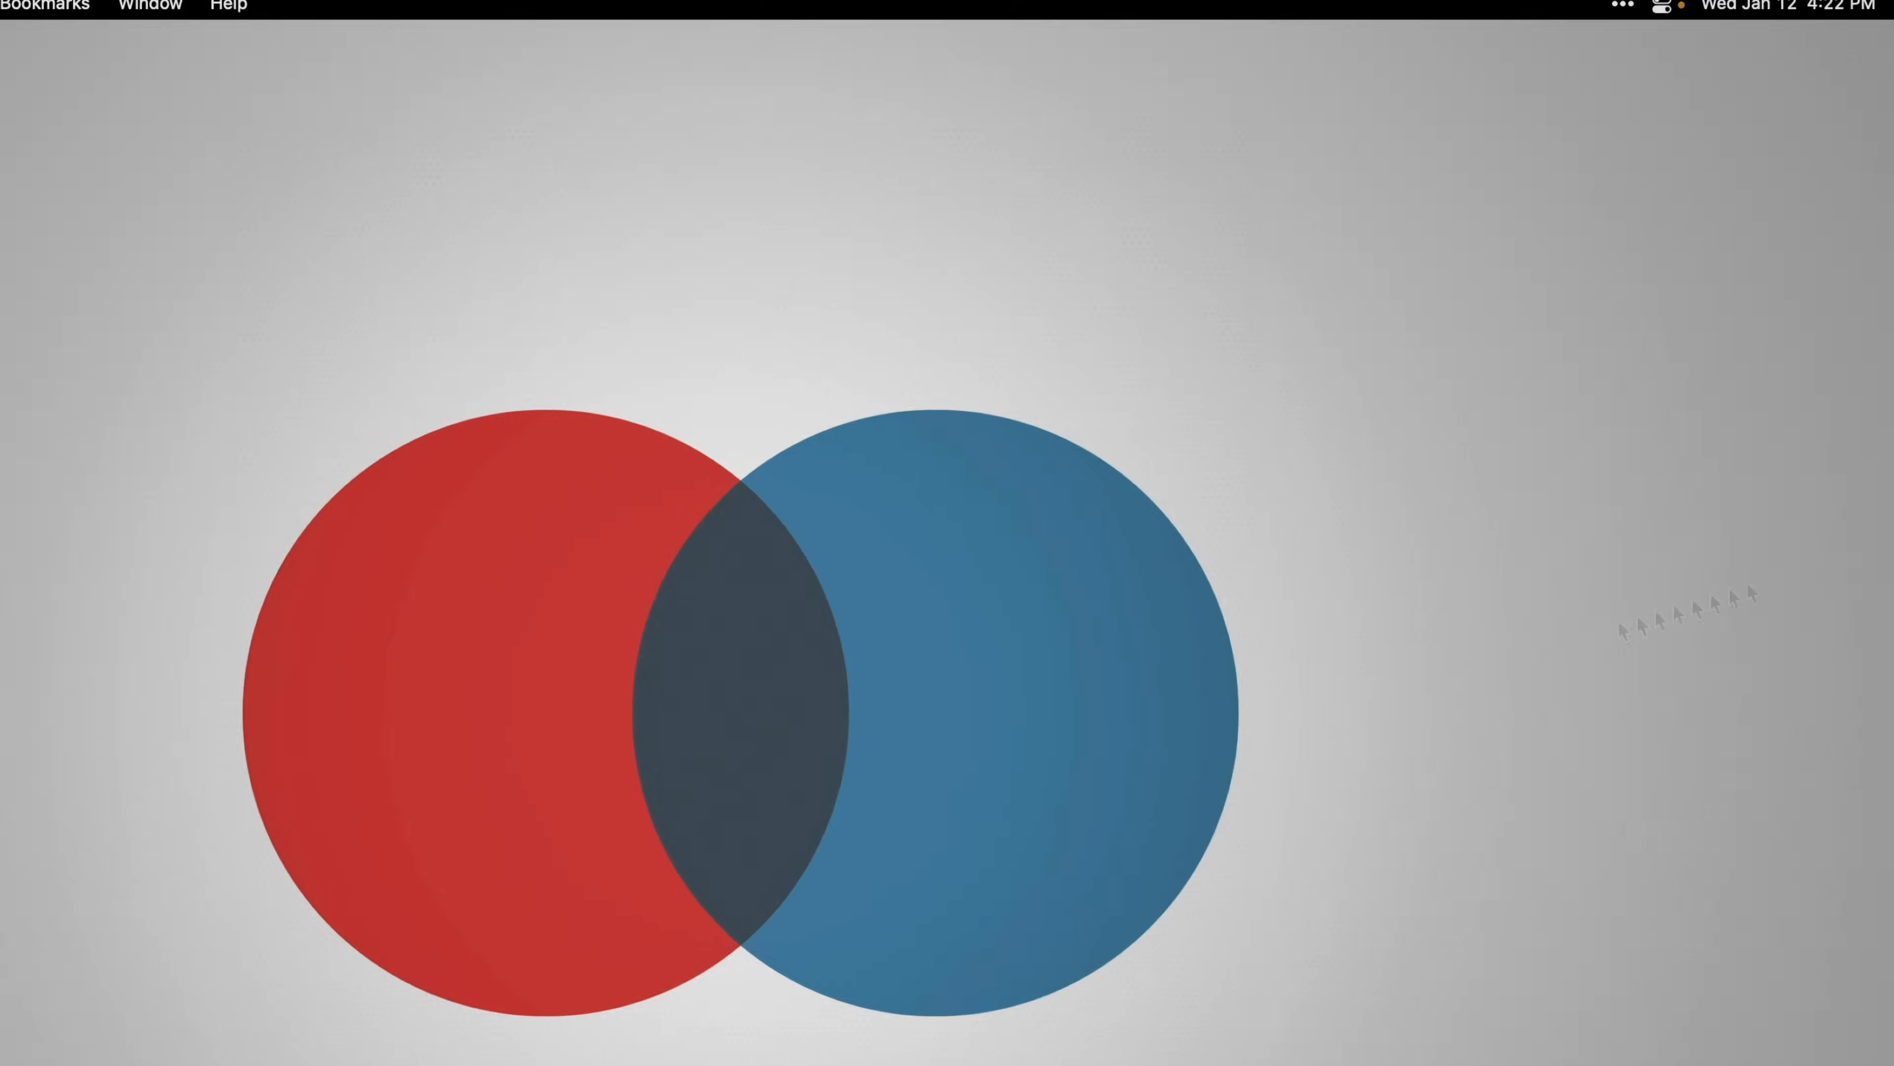
mouse_move(1805, 254)
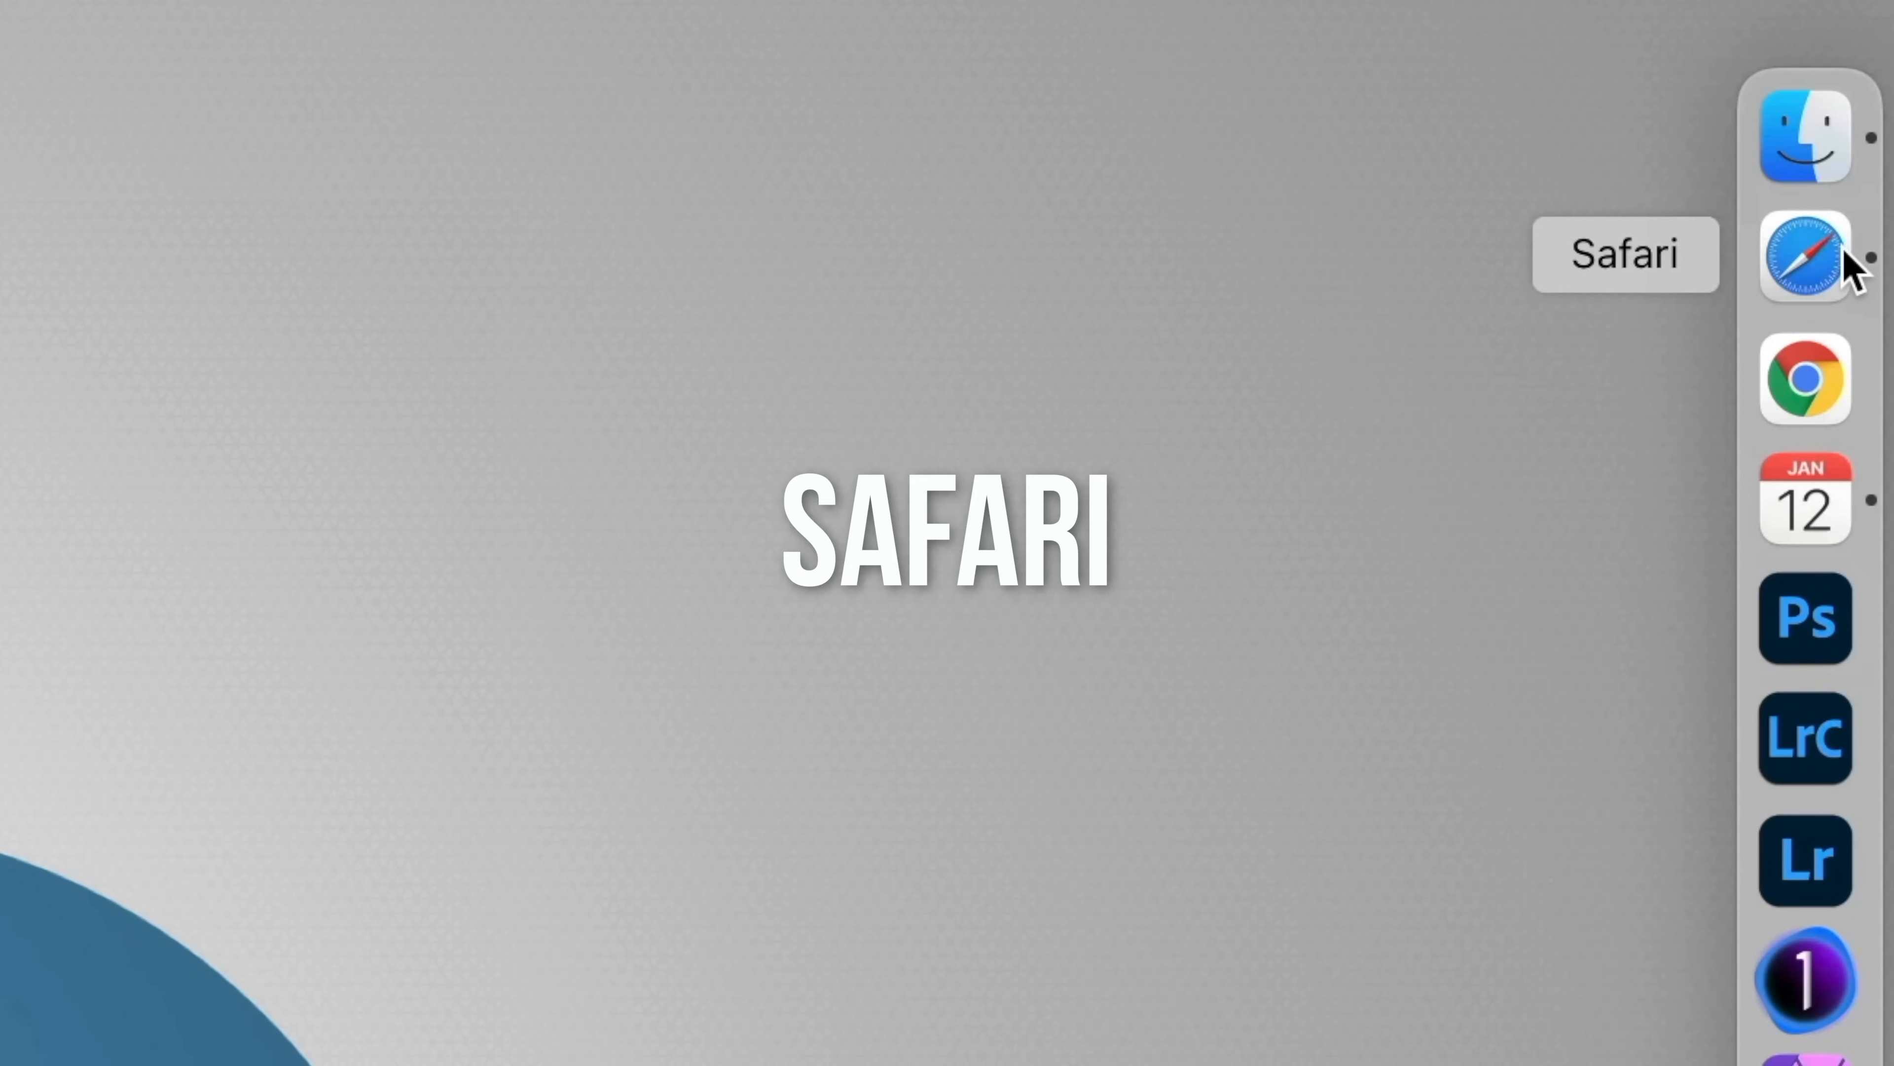
mouse_move(1804, 377)
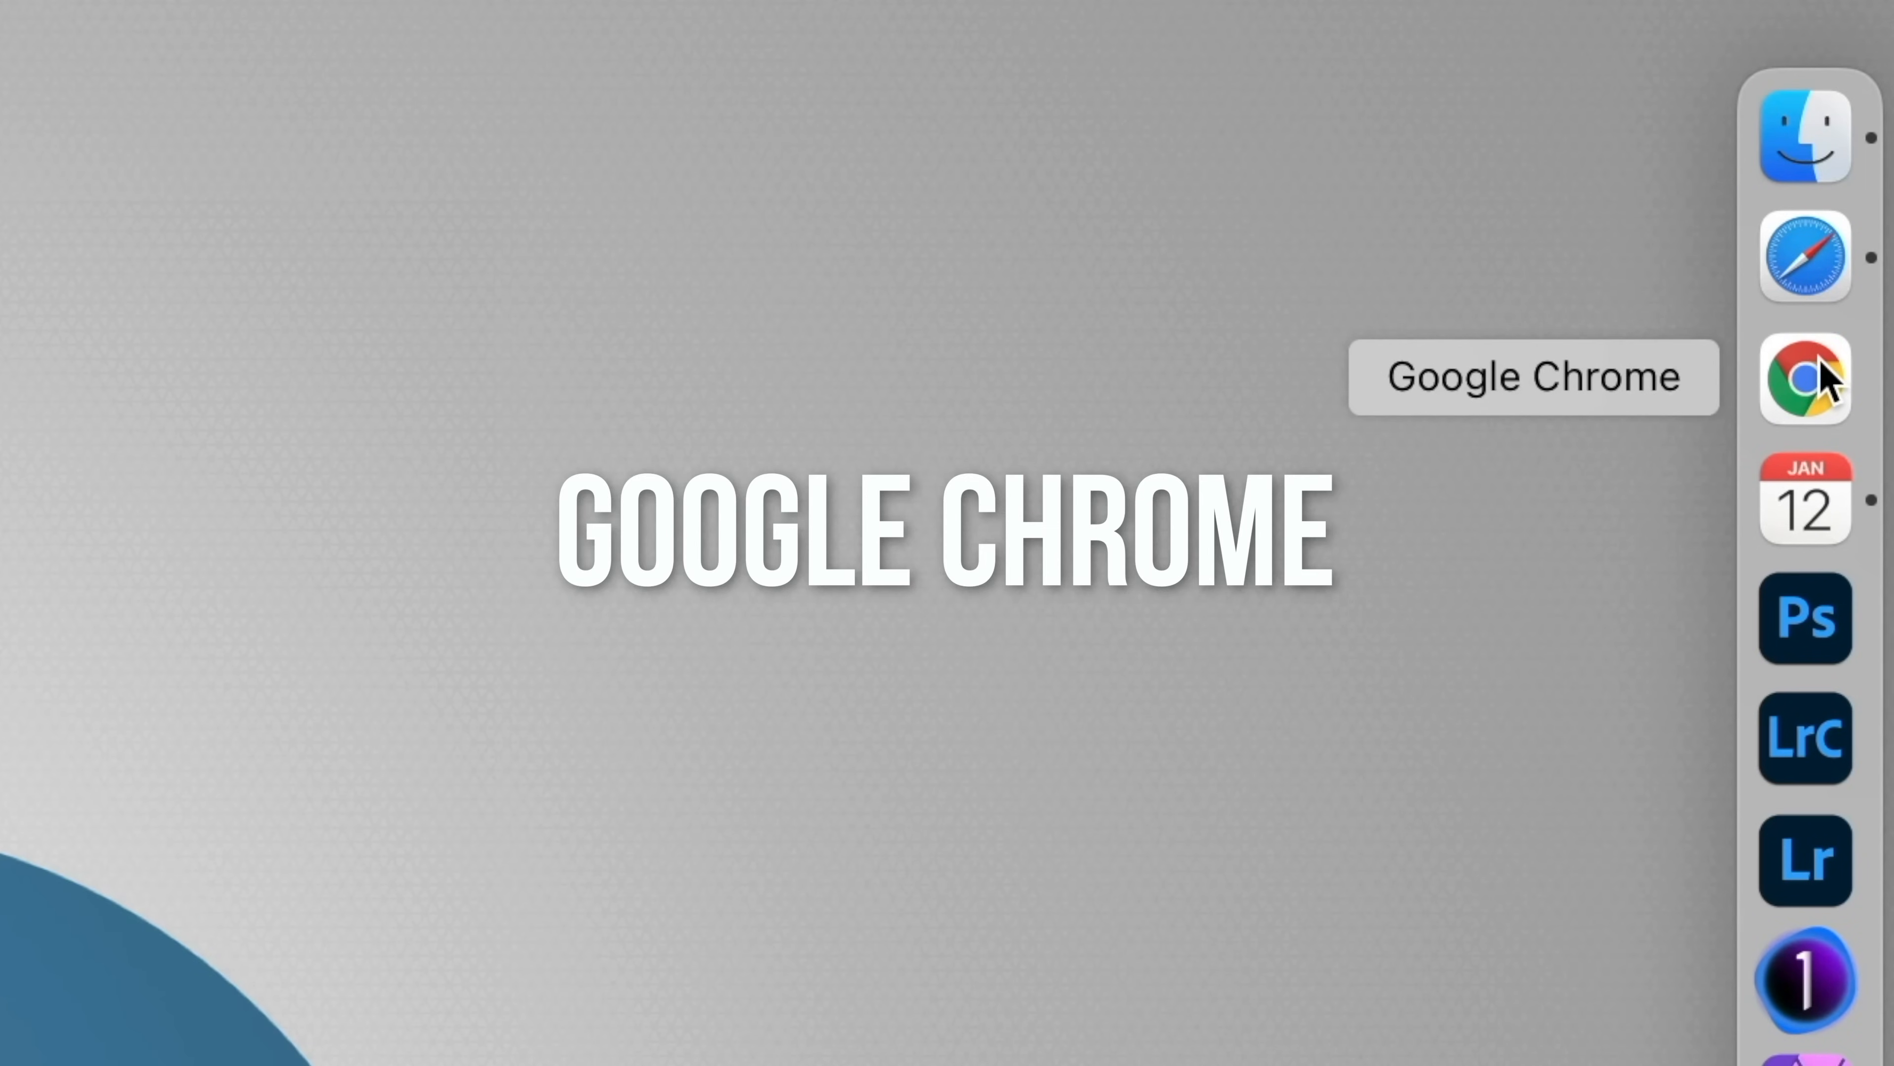
mouse_move(1805, 514)
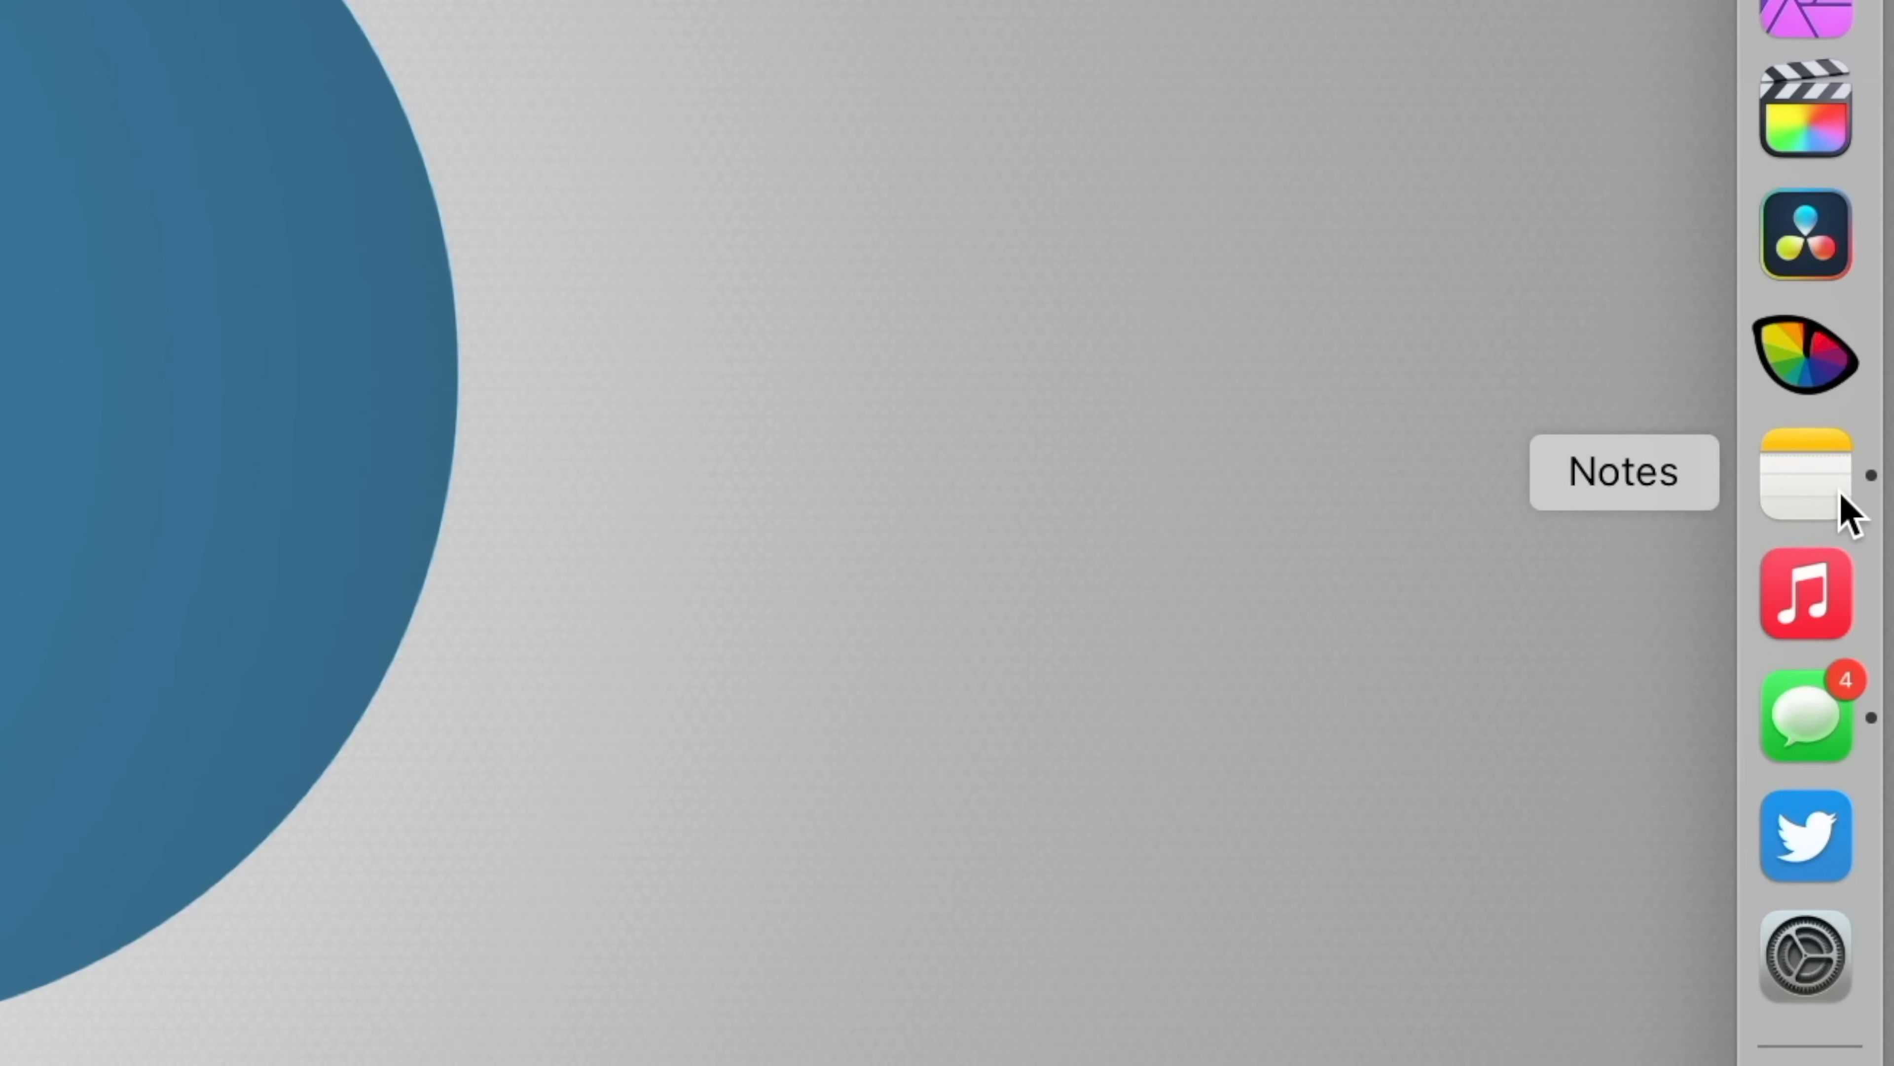
mouse_move(1834, 609)
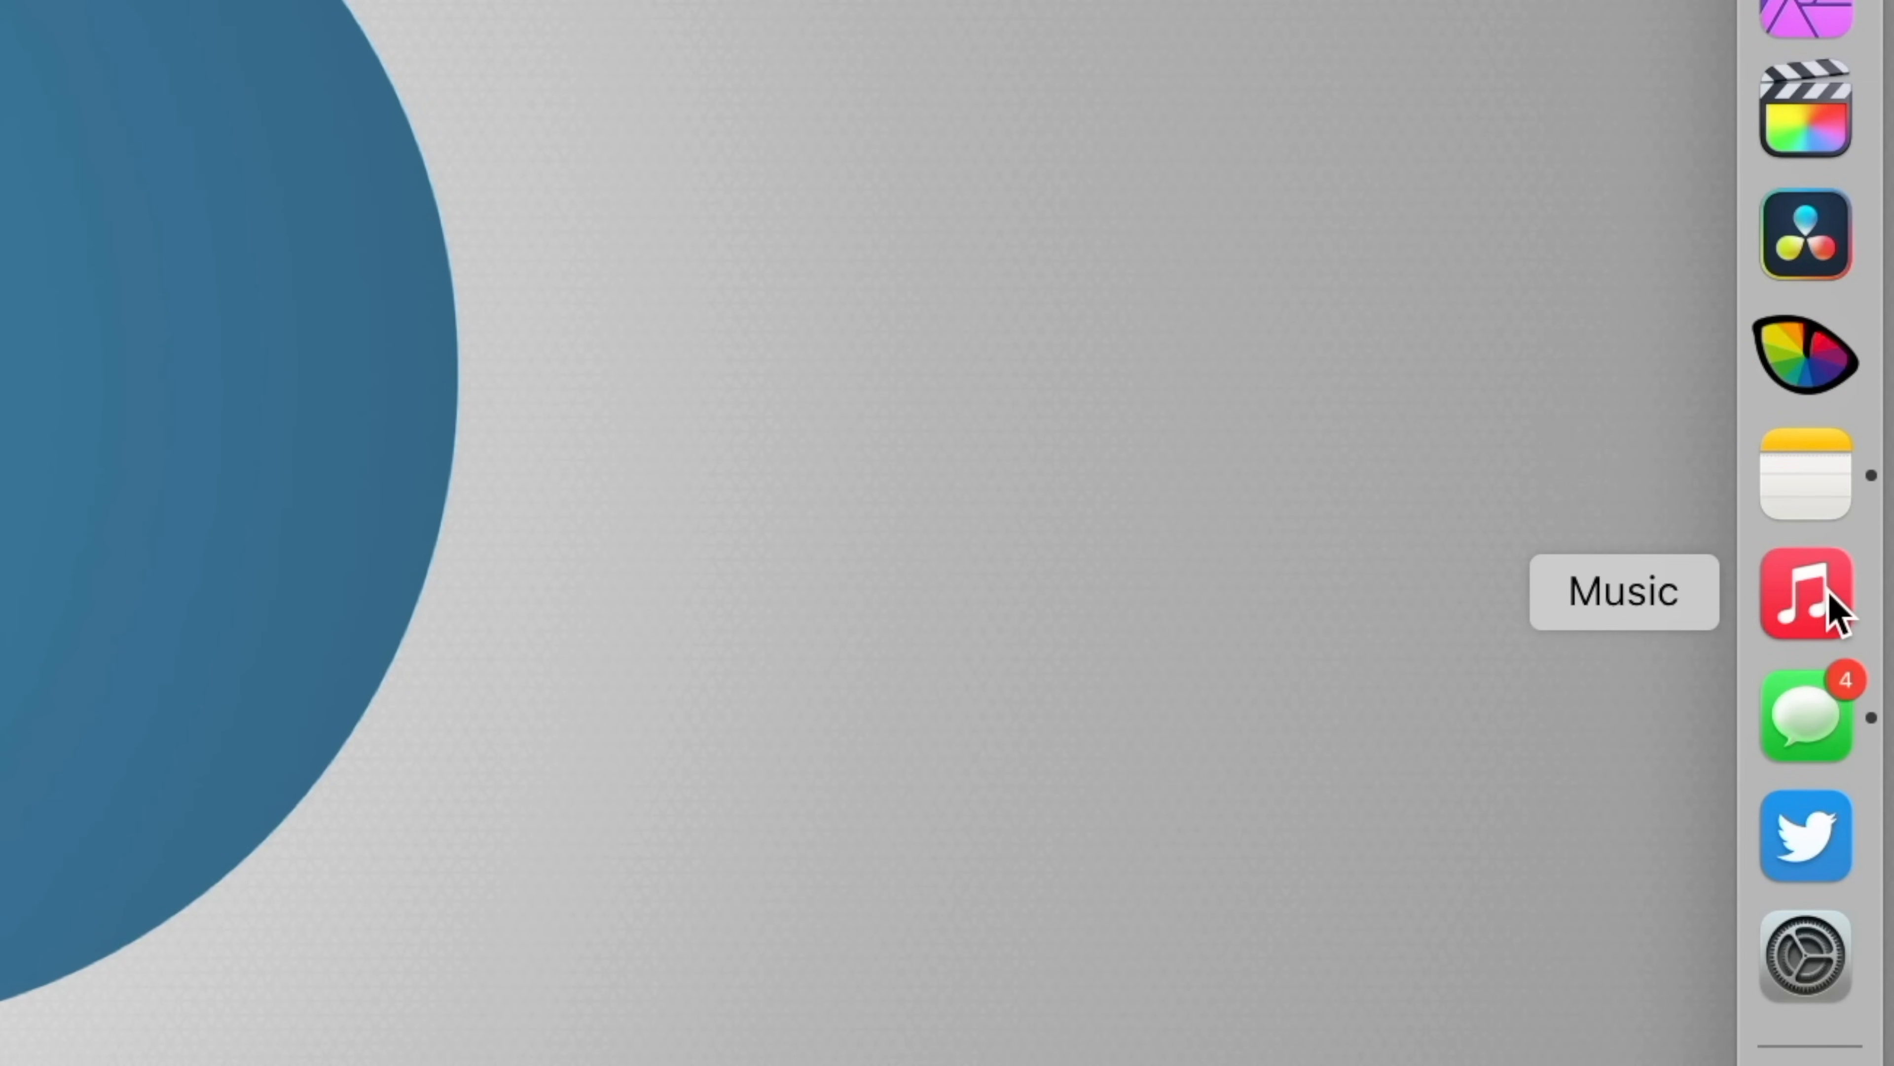
Launch Lightroom Classic from the Dock to show its photo library.
click(1867, 312)
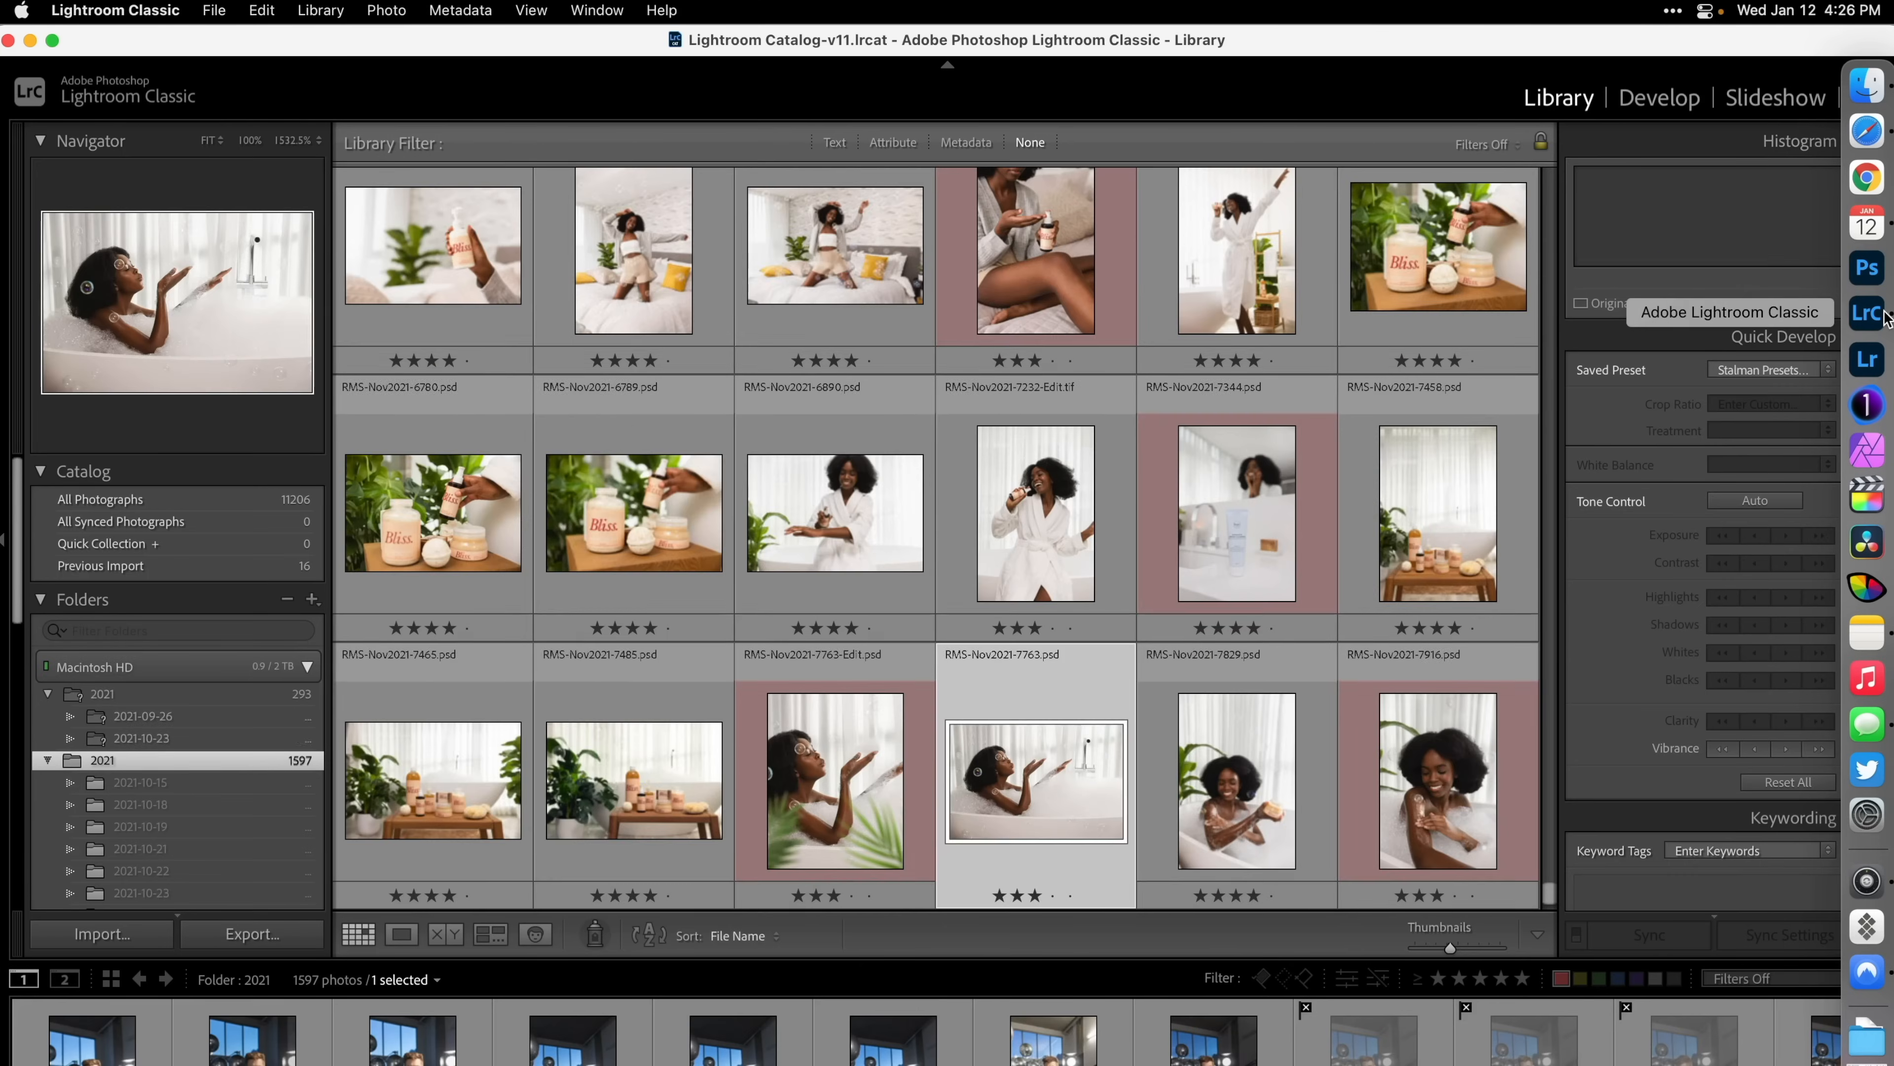
Scroll through the 2021 Library grid, then launch Capture One 21 from the Dock.
scroll(down, 3)
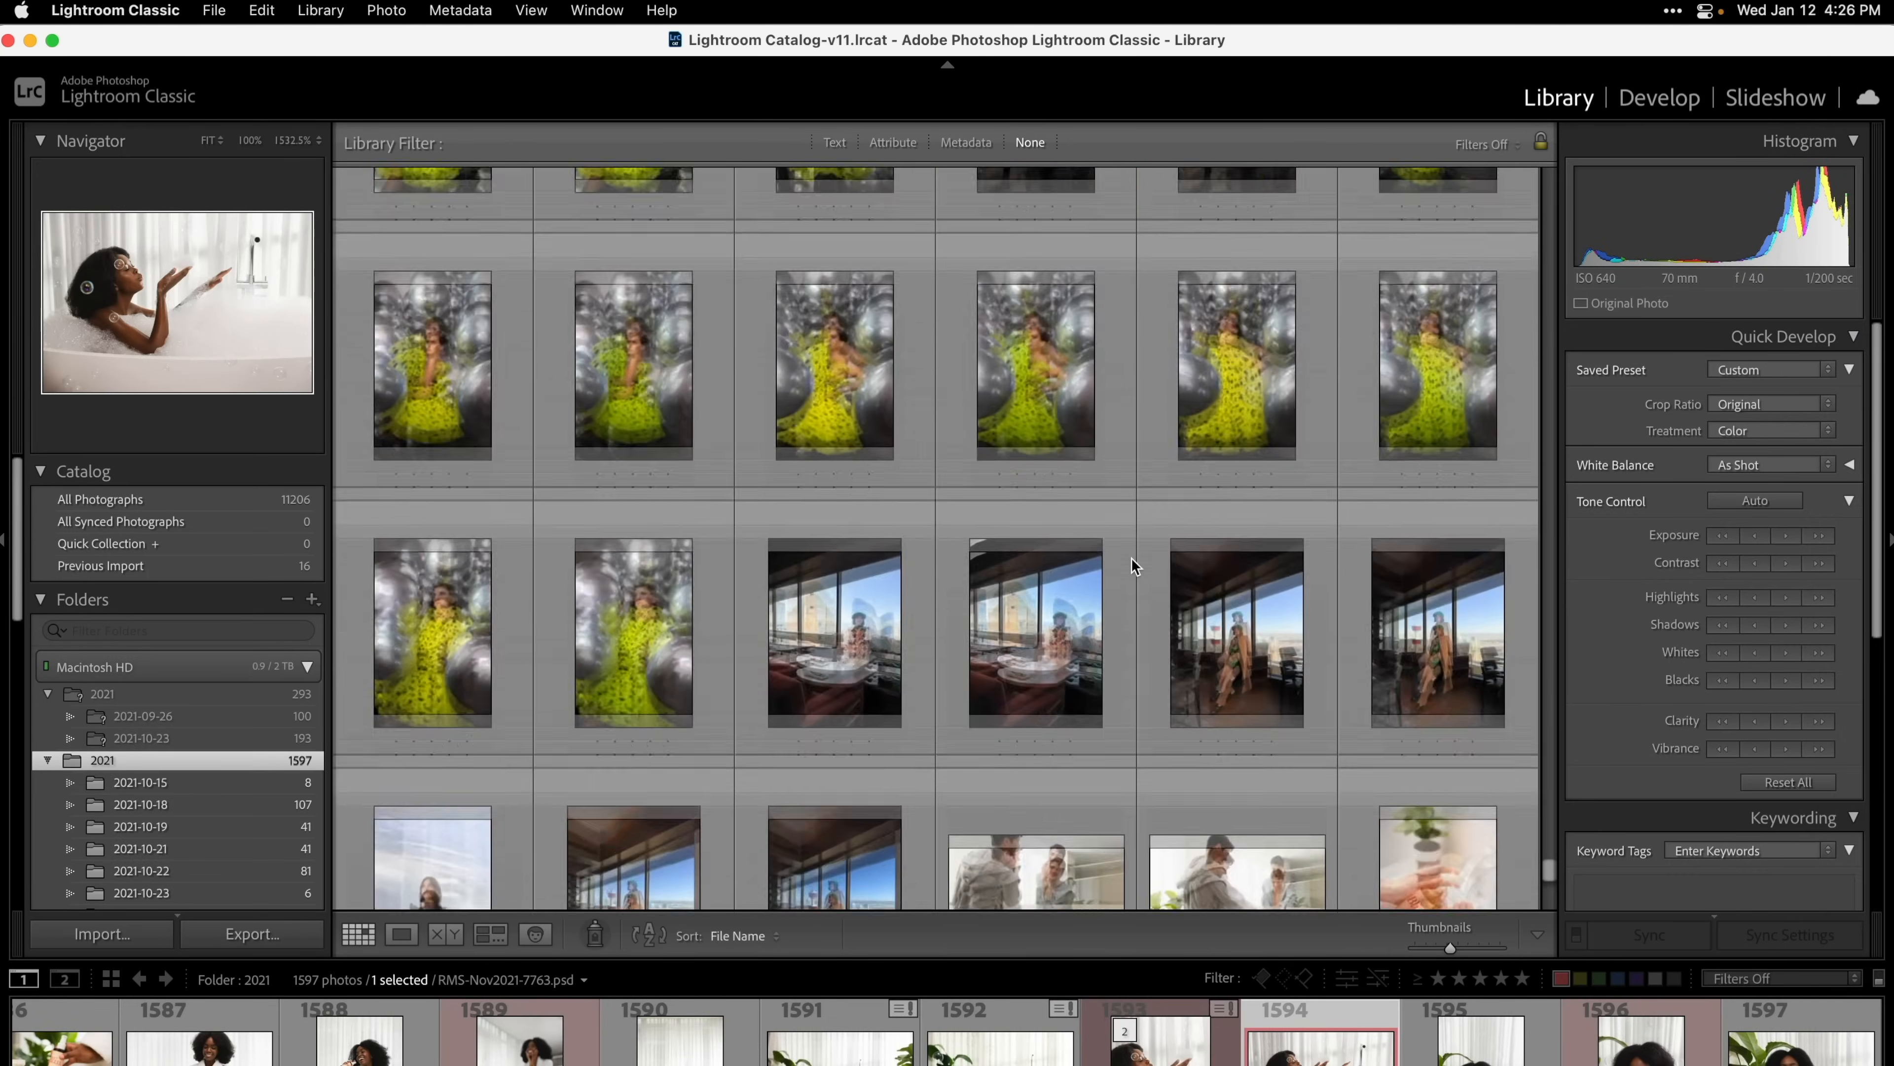
scroll(down, 3)
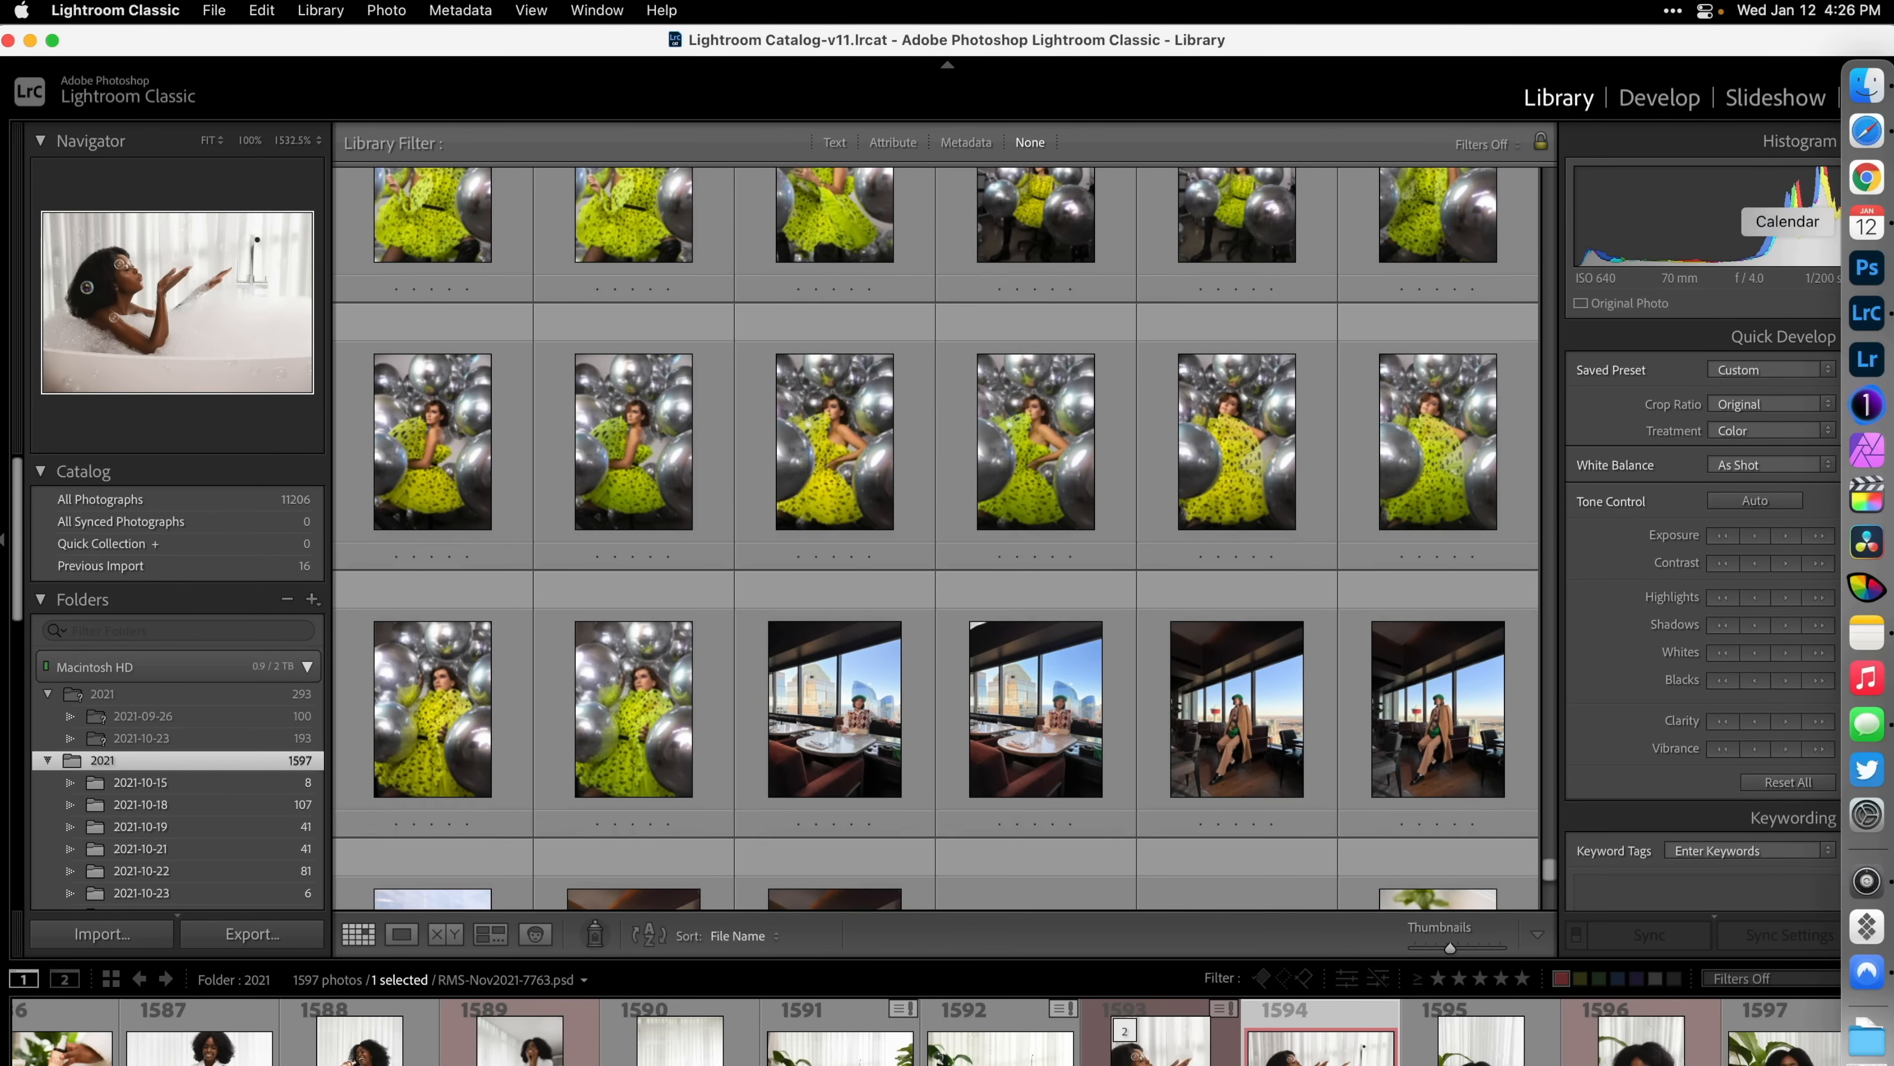
click(1863, 403)
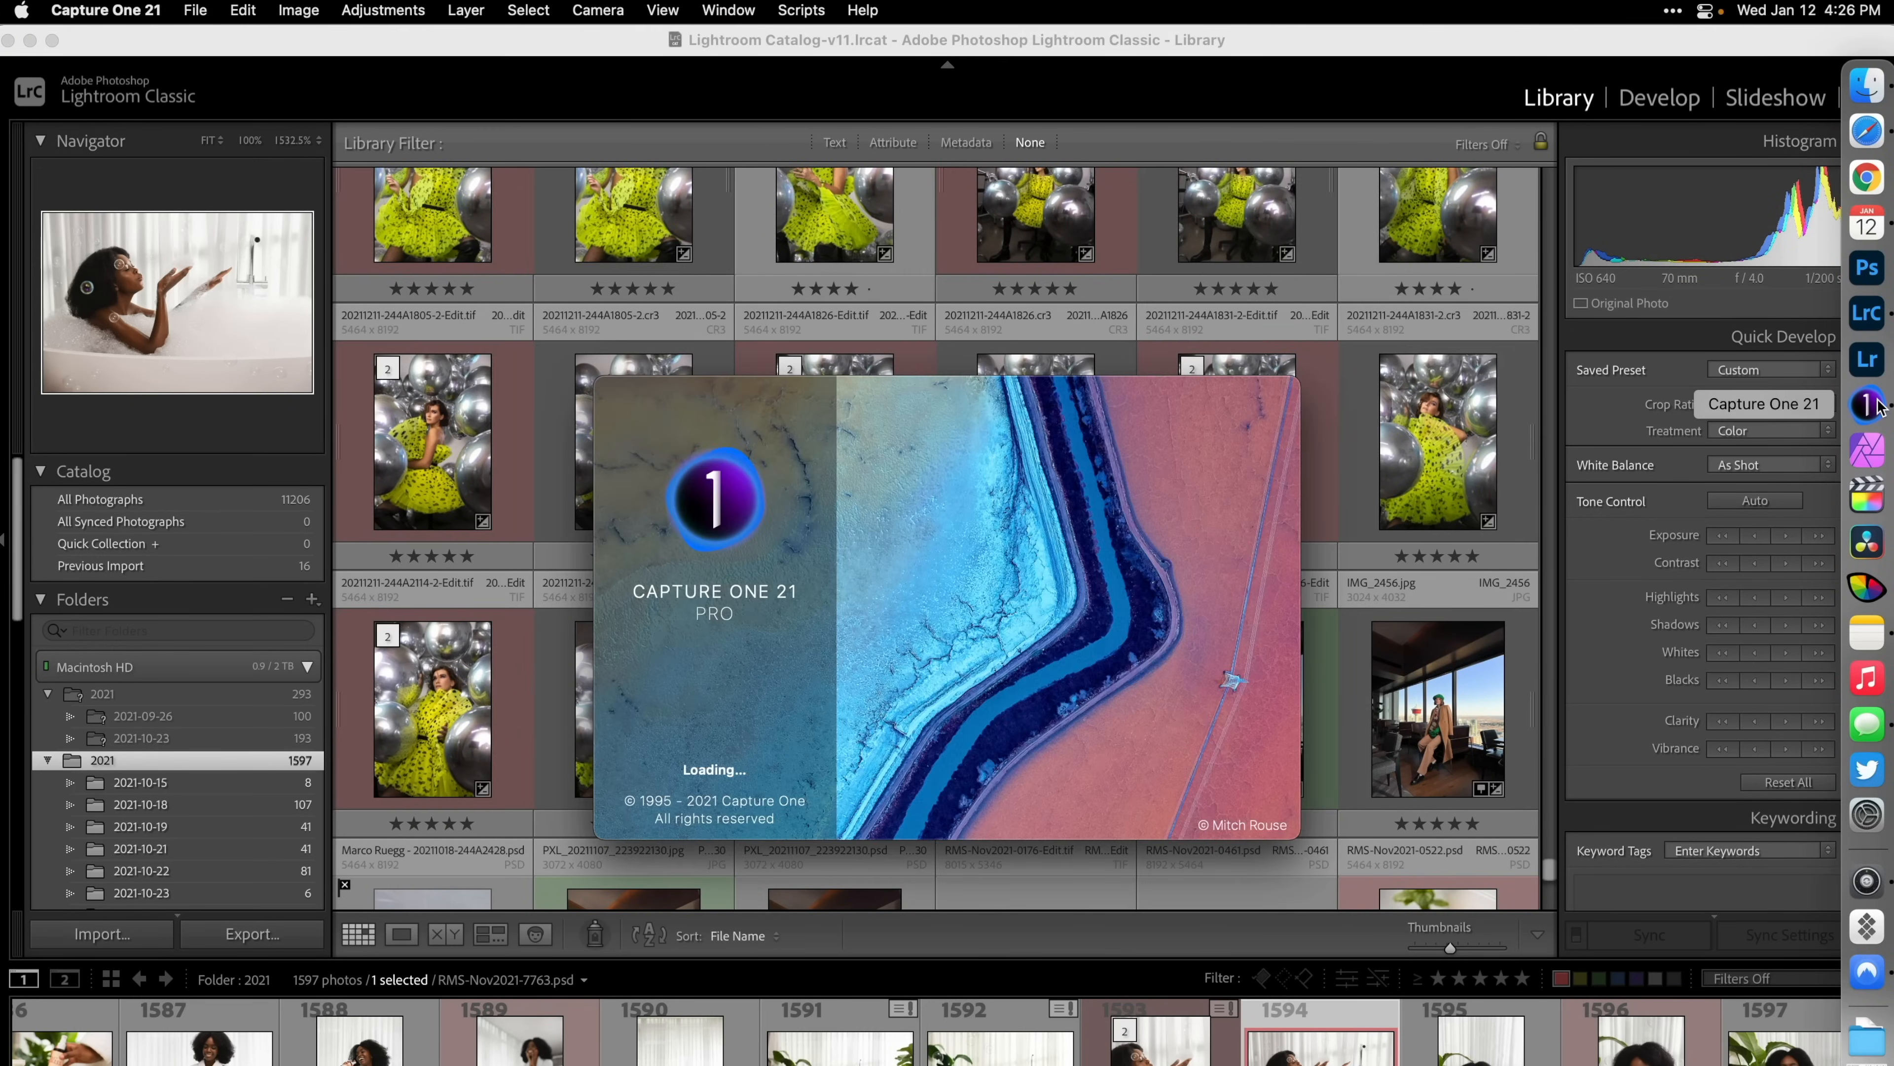
Sample the red berry tones in the Color Editor's Advanced tab as a colour range.
click(1866, 403)
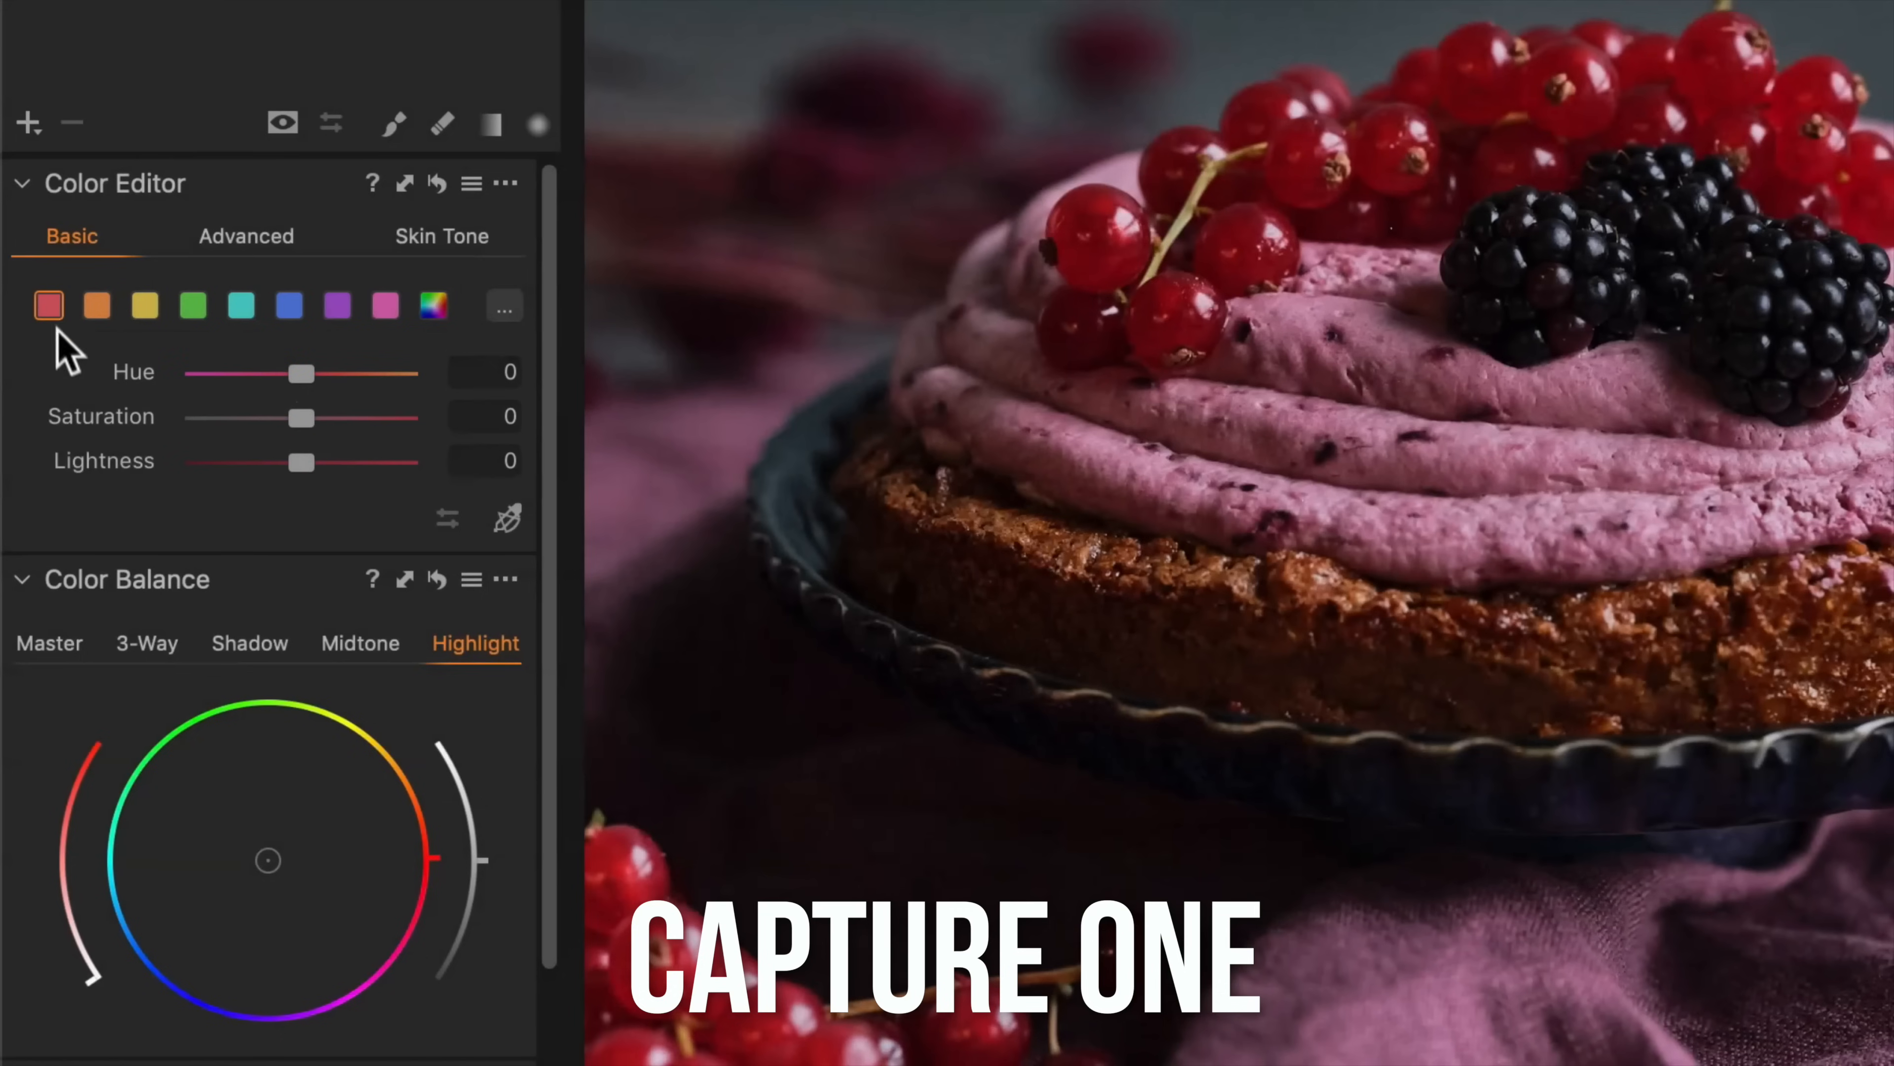
drag(300, 417, 227, 416)
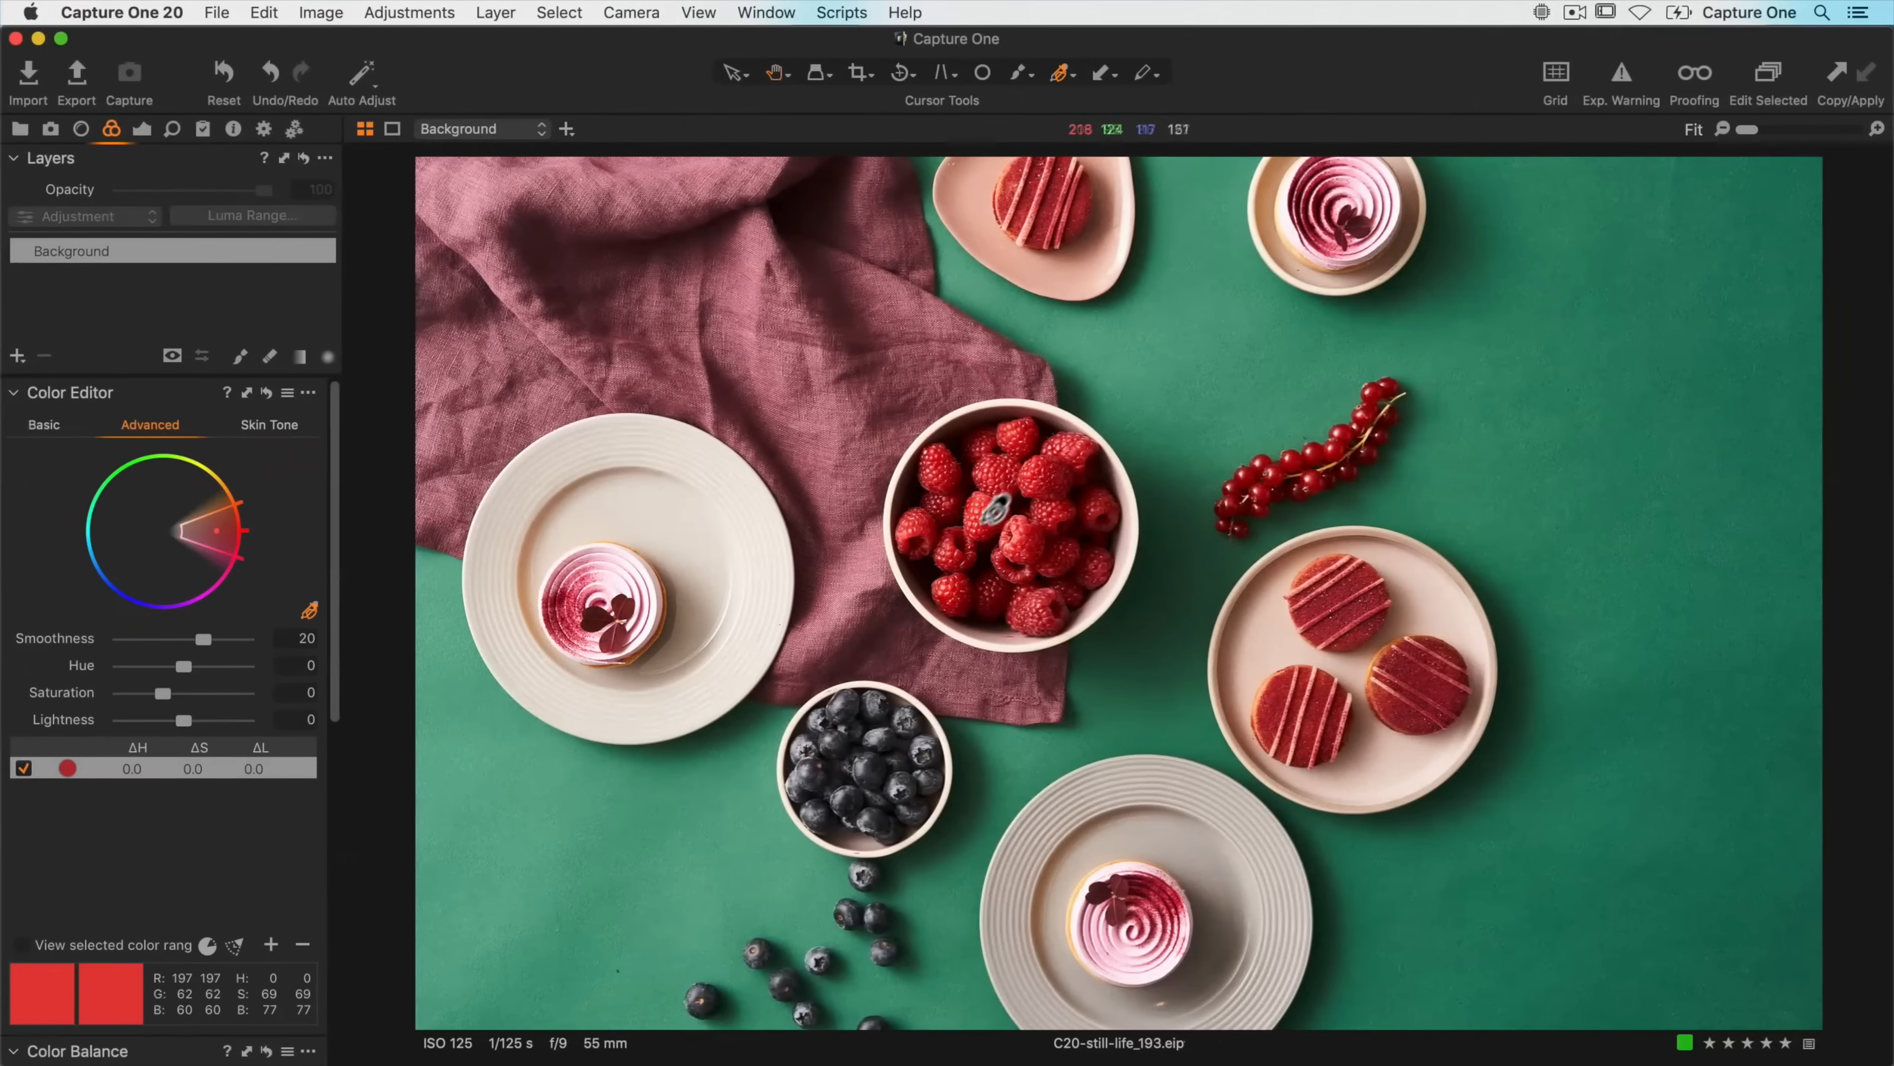
mouse_move(33, 949)
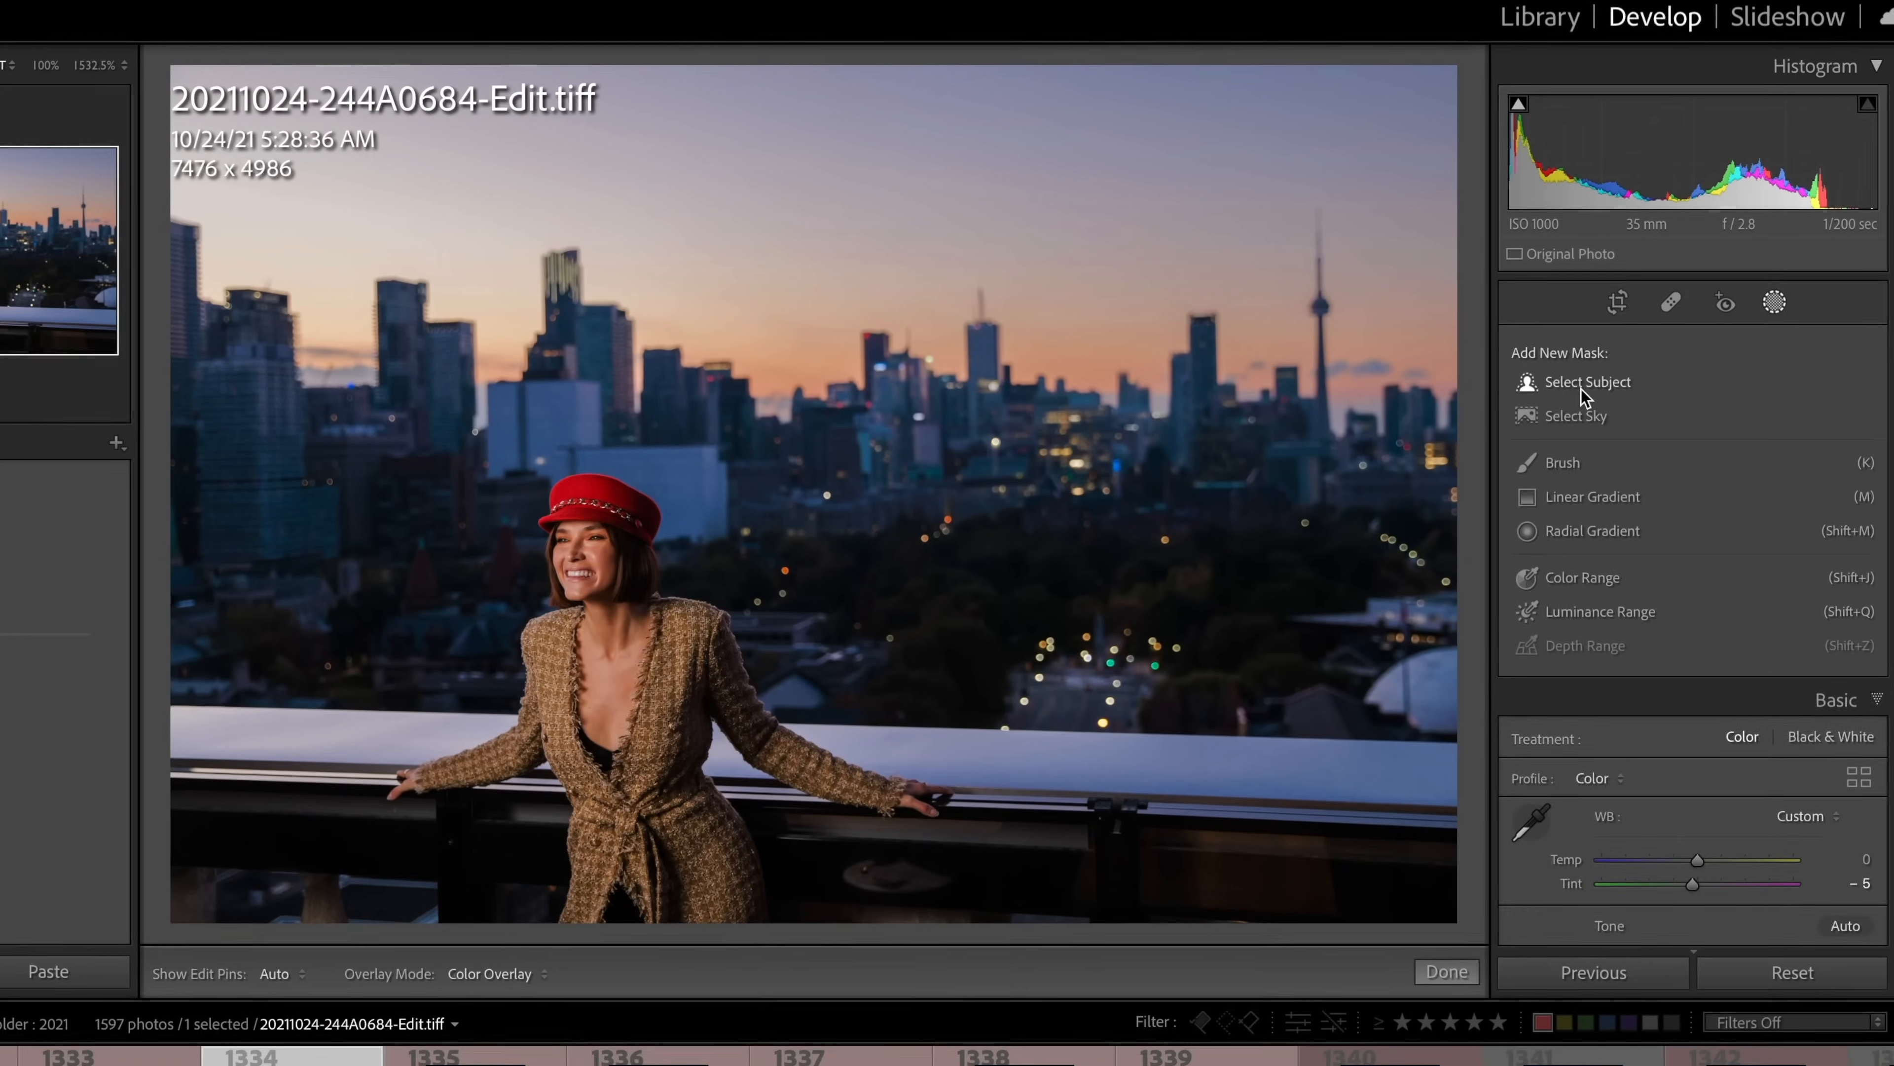
Use Select Subject masking to isolate the smiling woman from the skyline.
click(1587, 382)
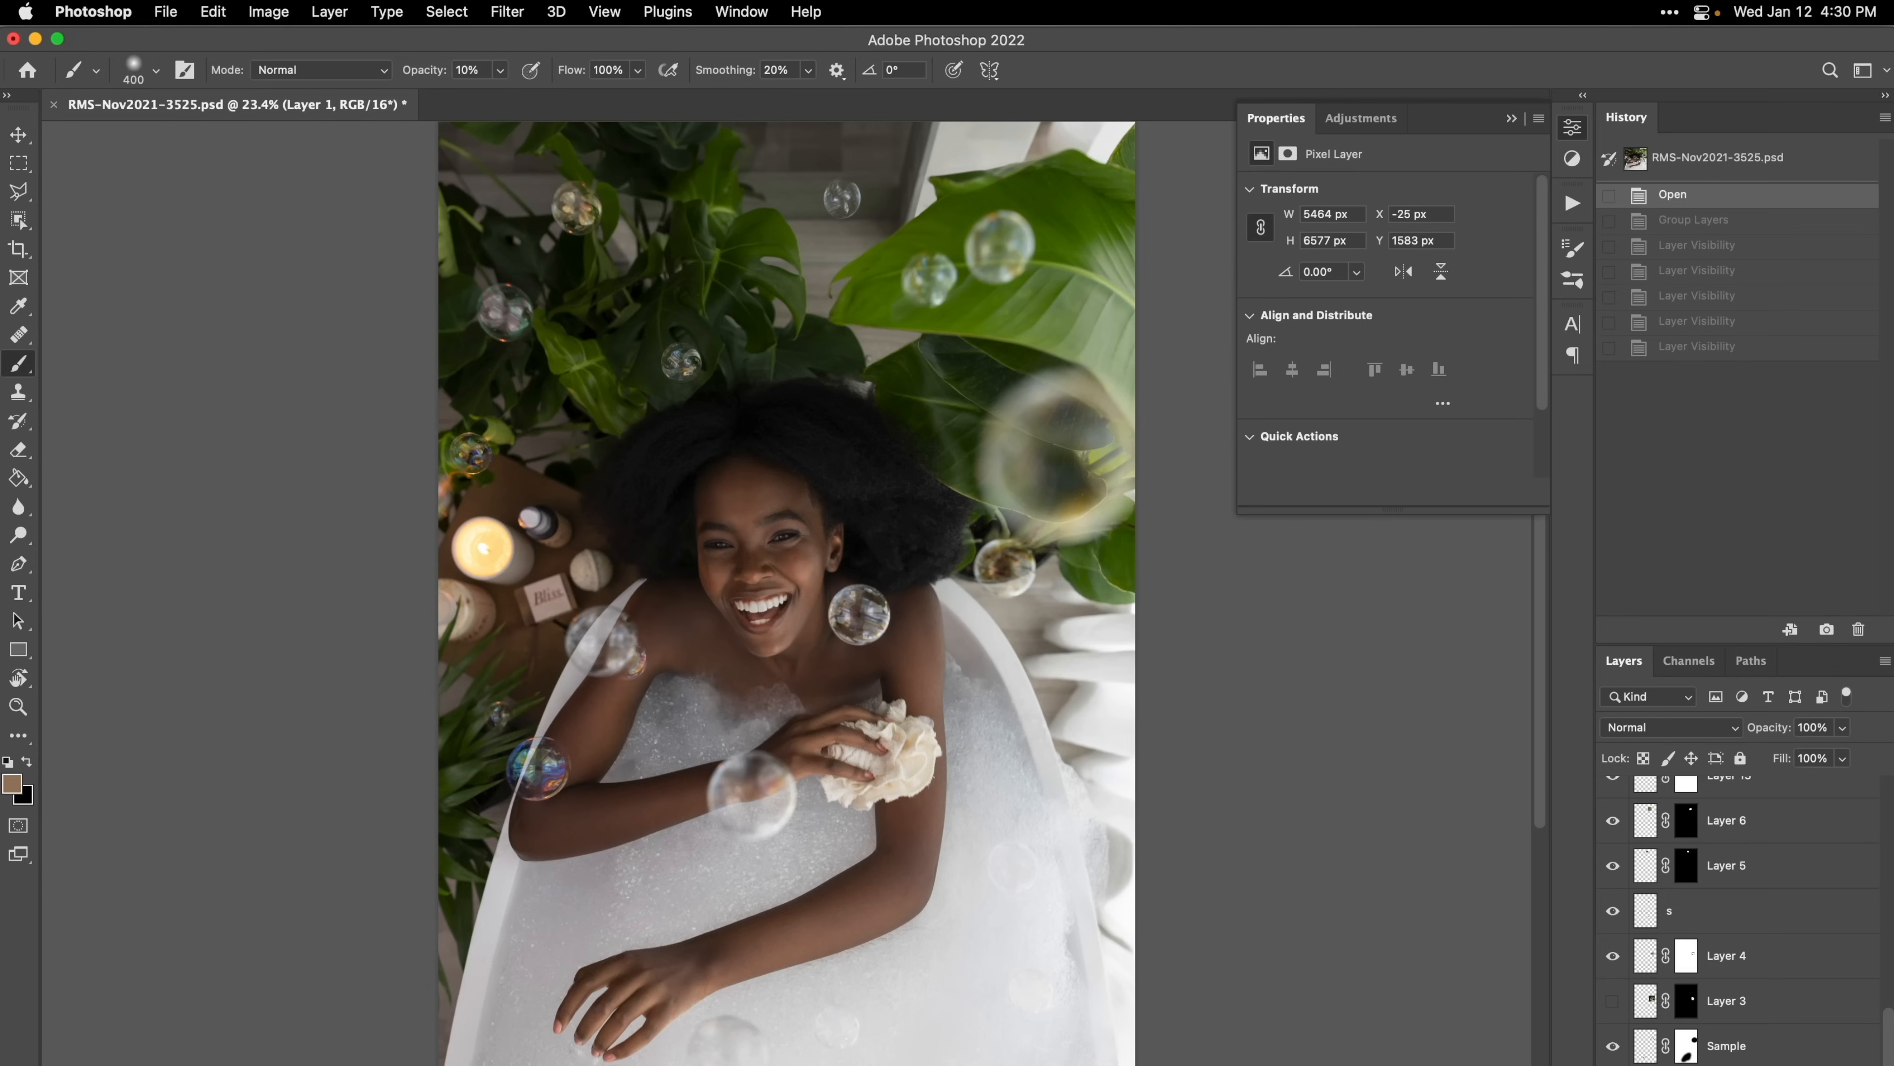
Hide the Group 1 bubble layers over the bath photo via its eye icon in the Layers panel.
scroll(down, 3)
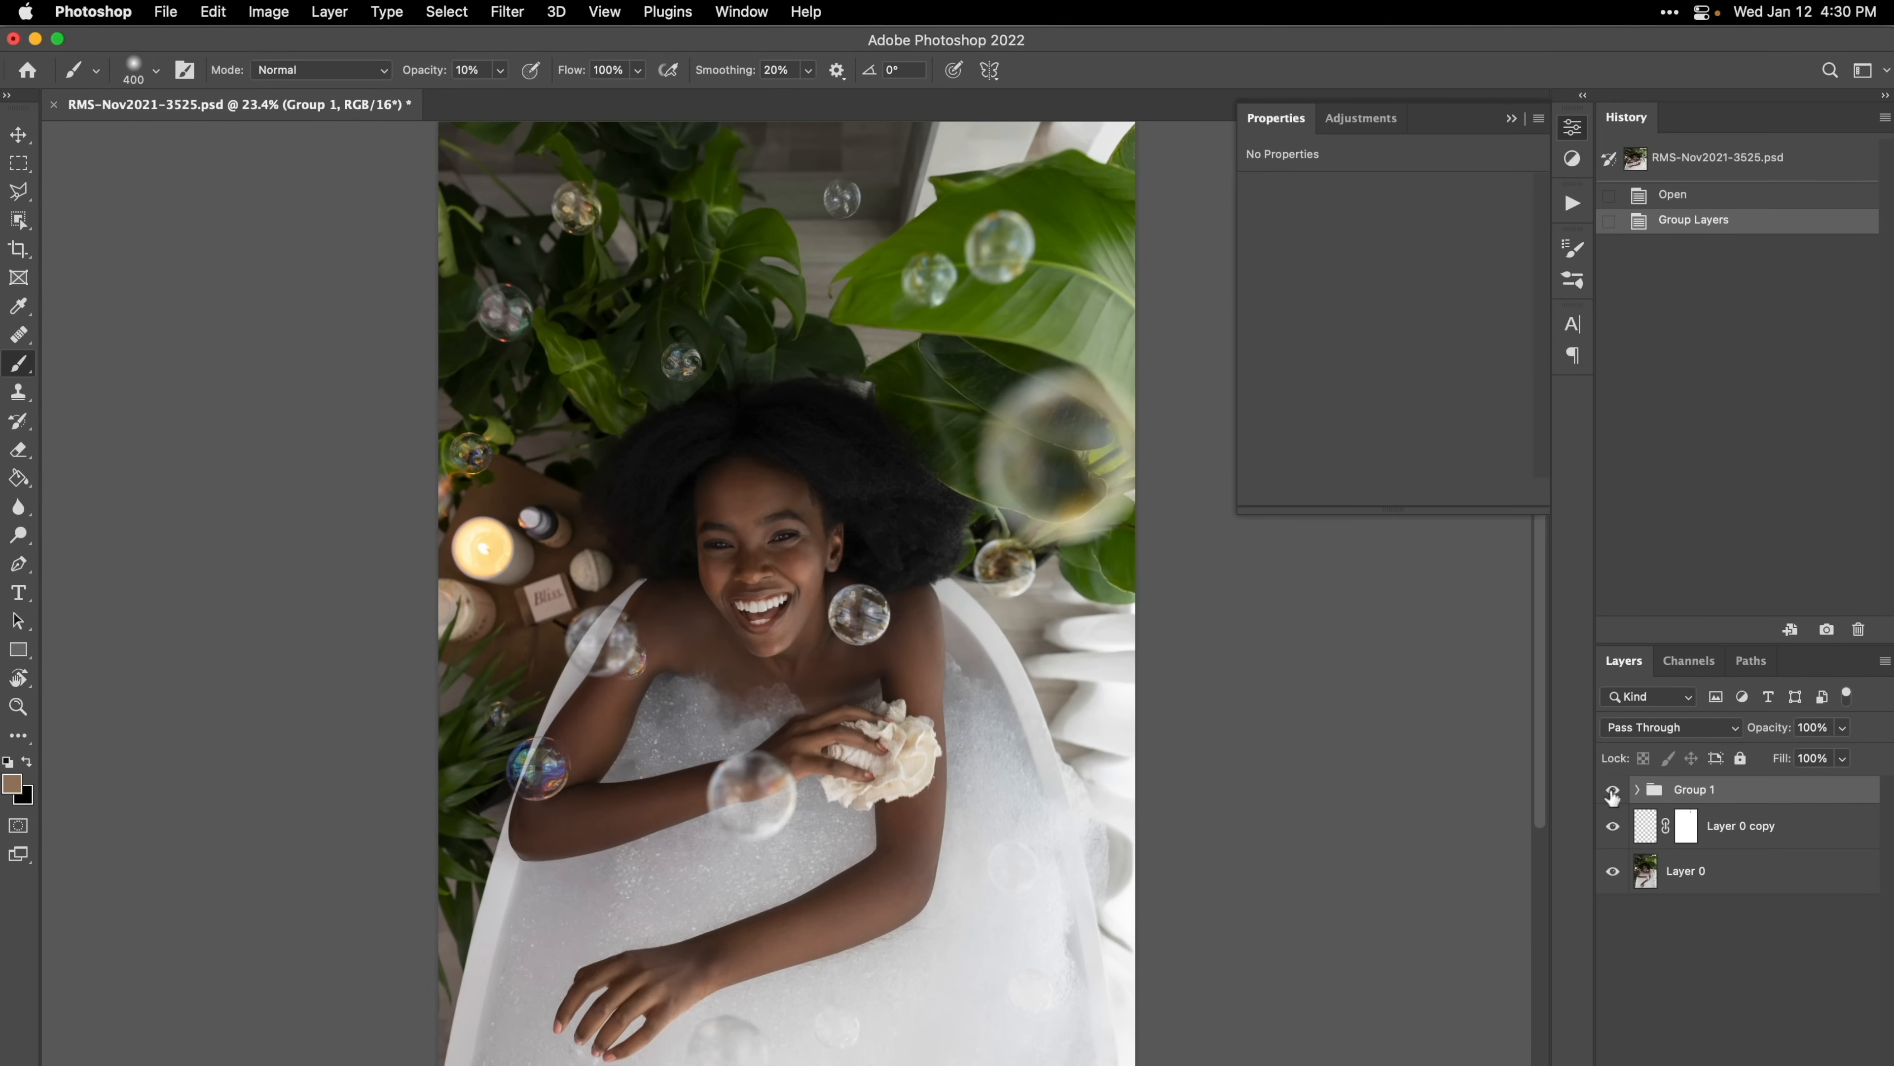
click(1611, 790)
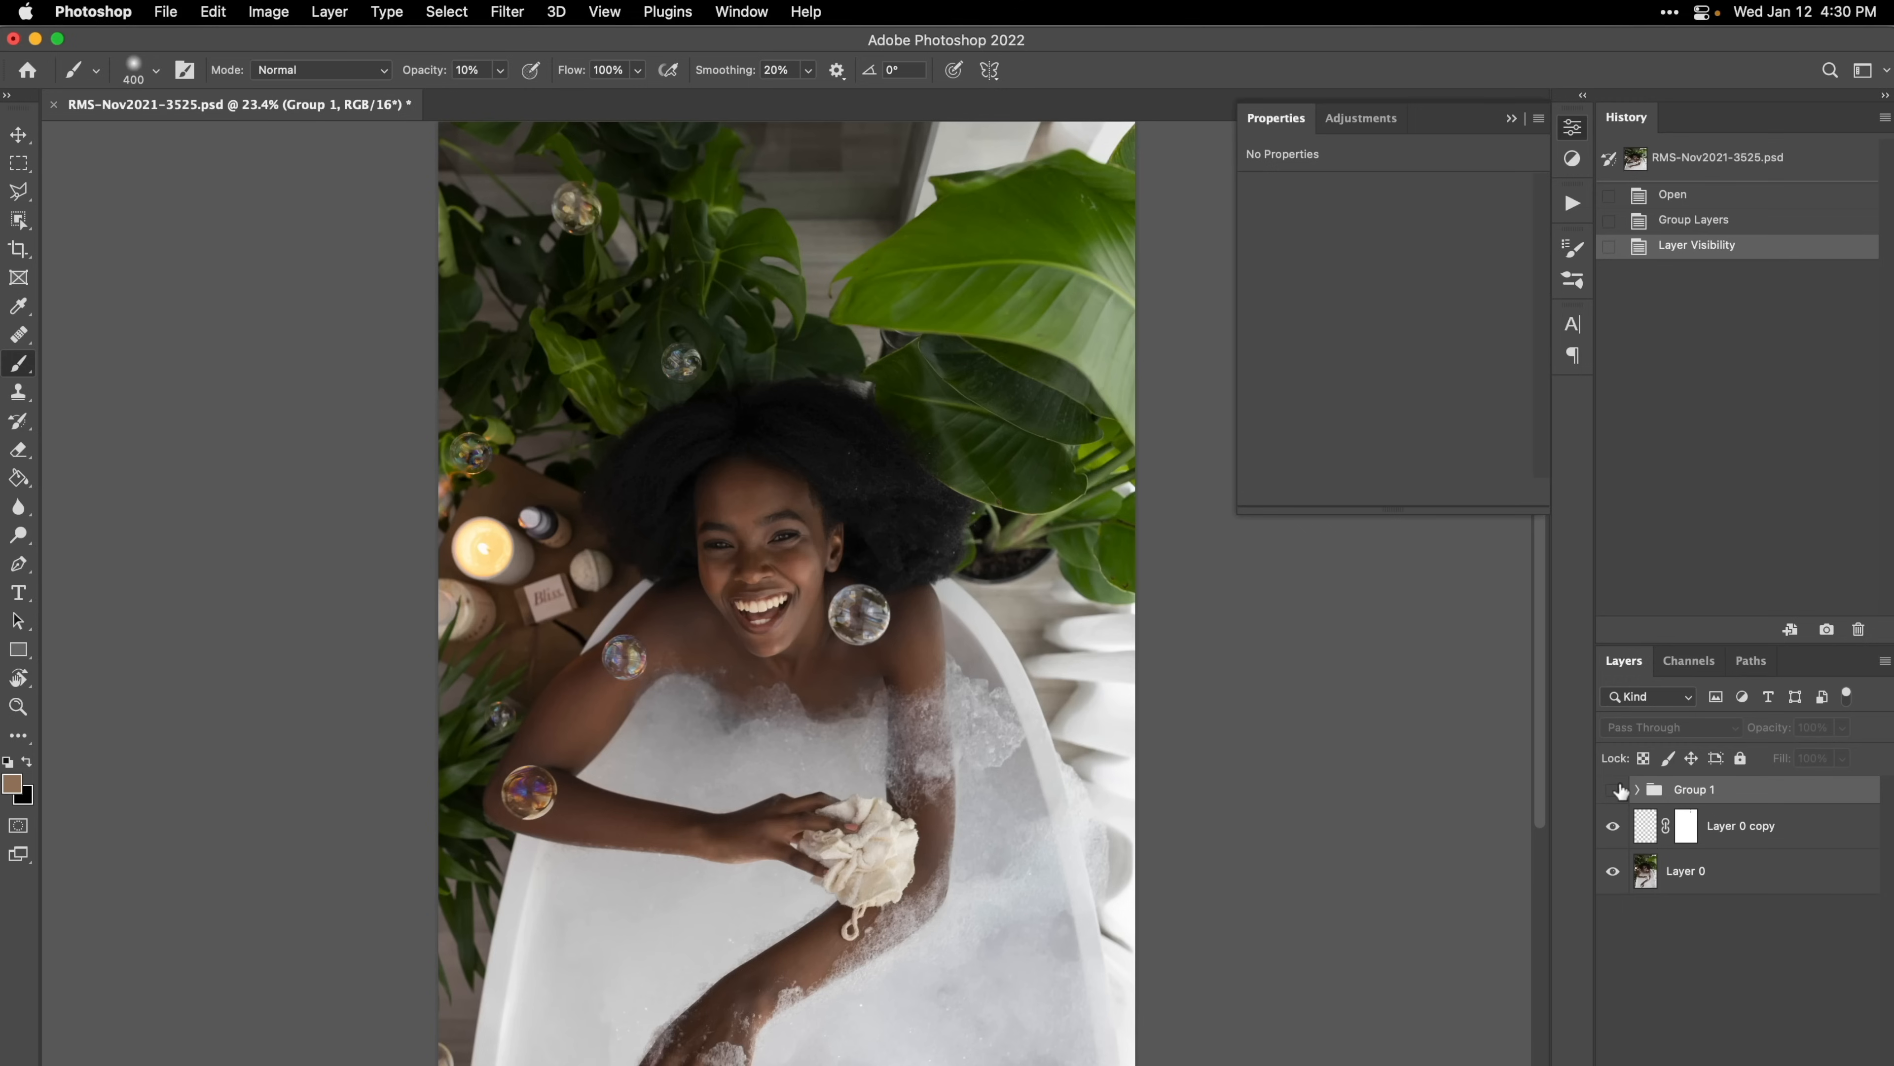
click(1612, 789)
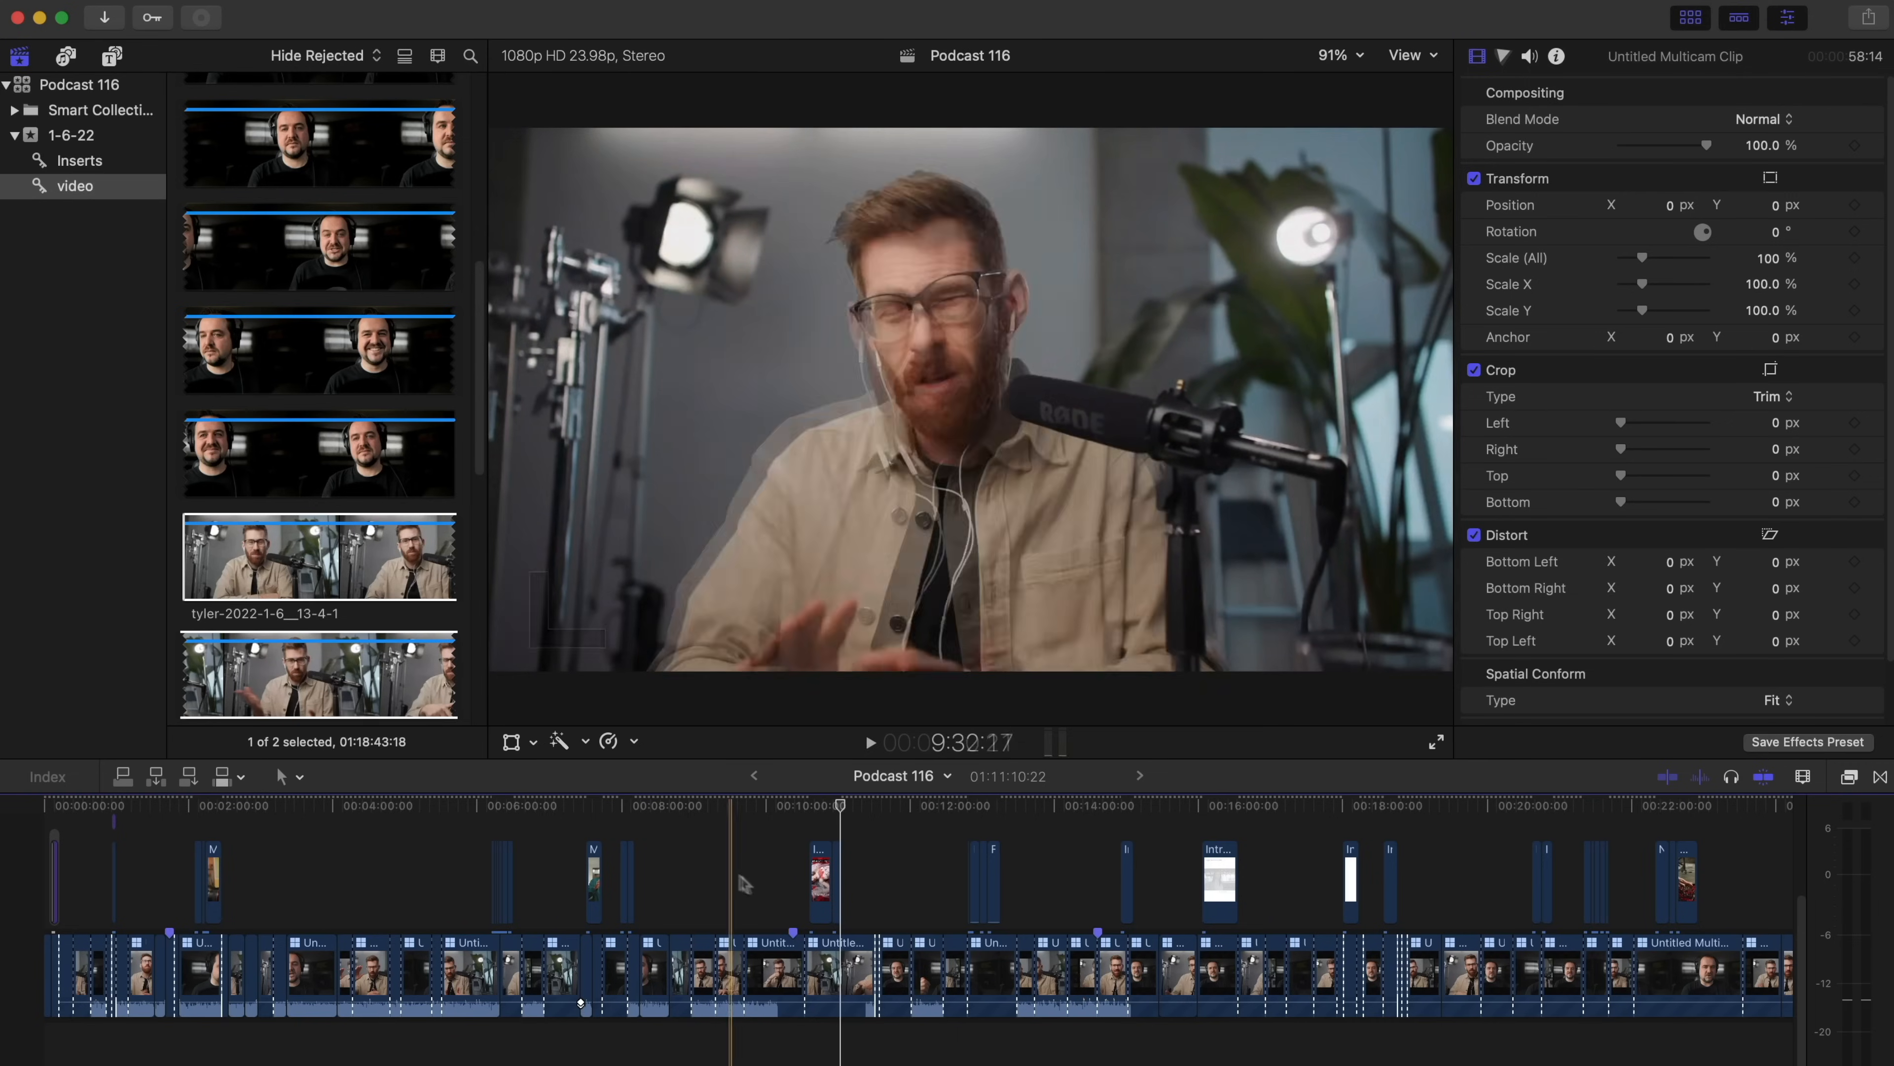
Apply an AddMotion effect to the multicam clip with A Scale 156% and play back the zoom onto the host.
click(869, 743)
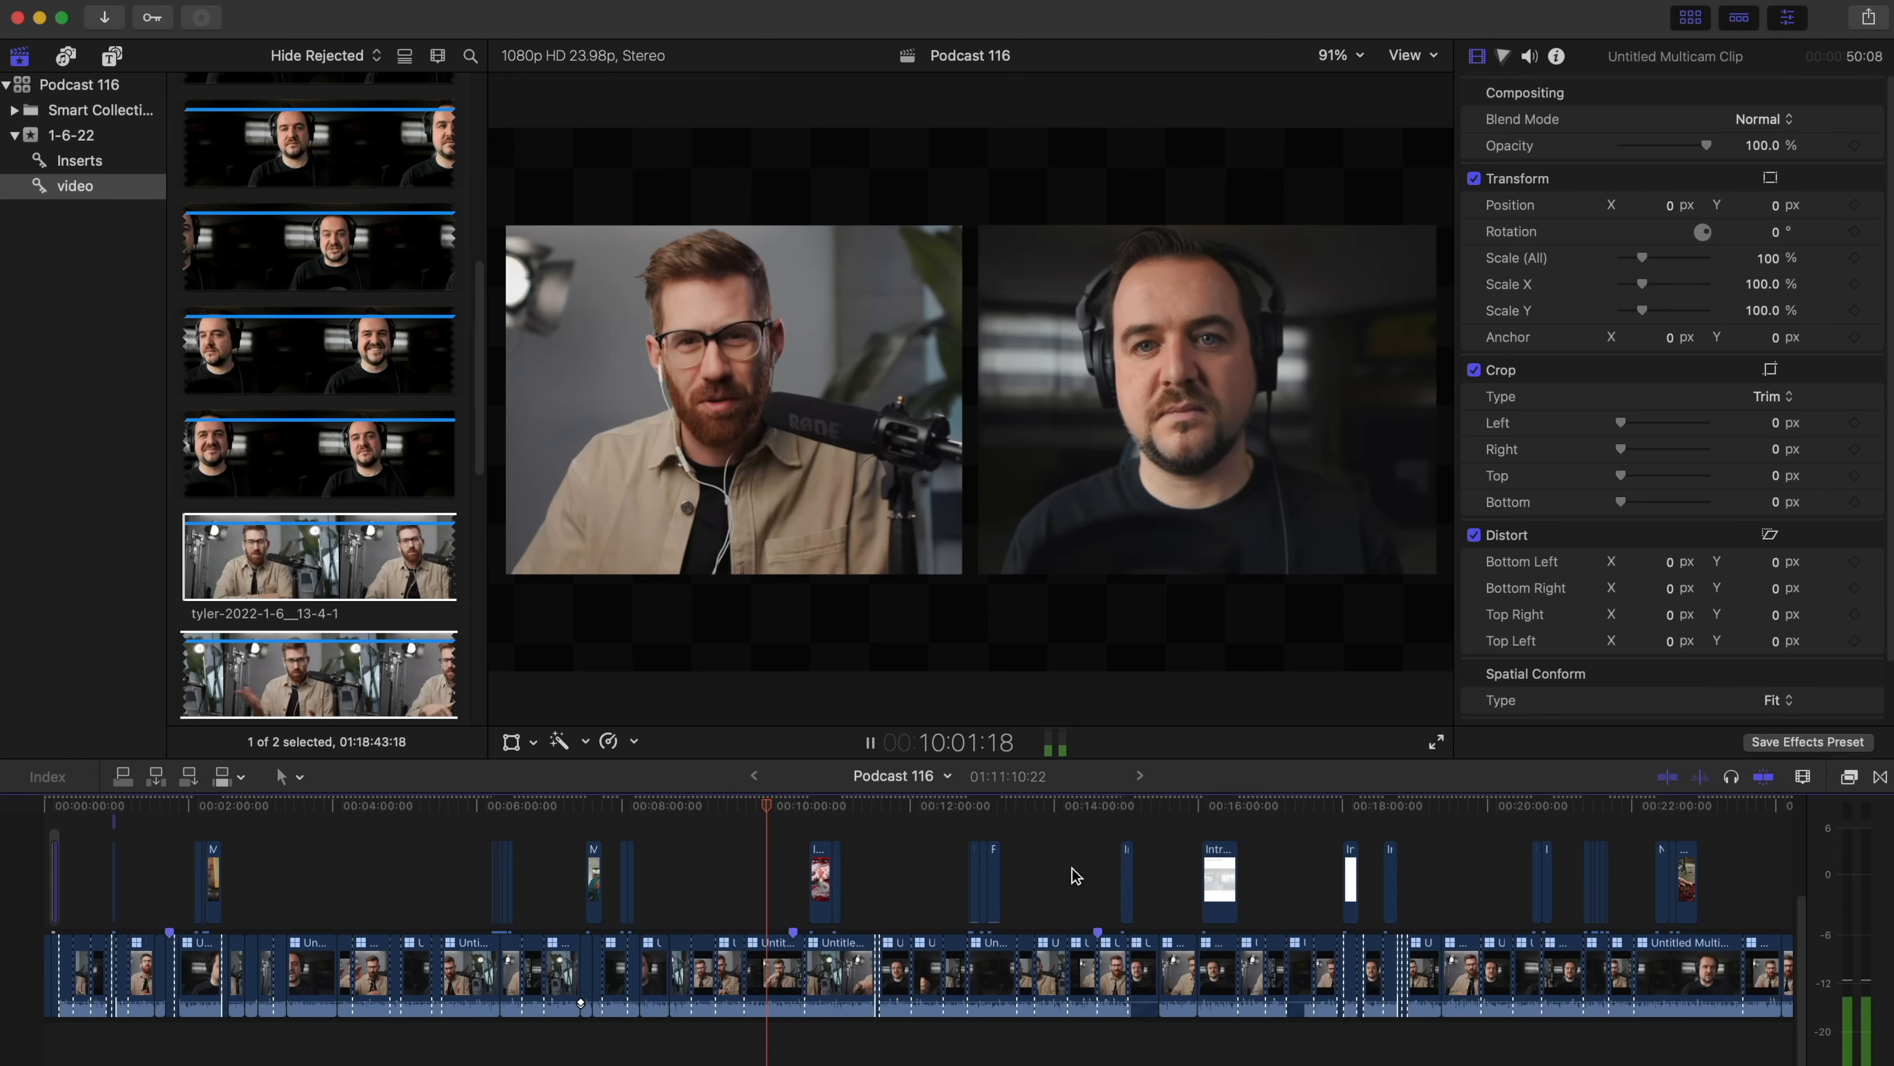
click(1066, 805)
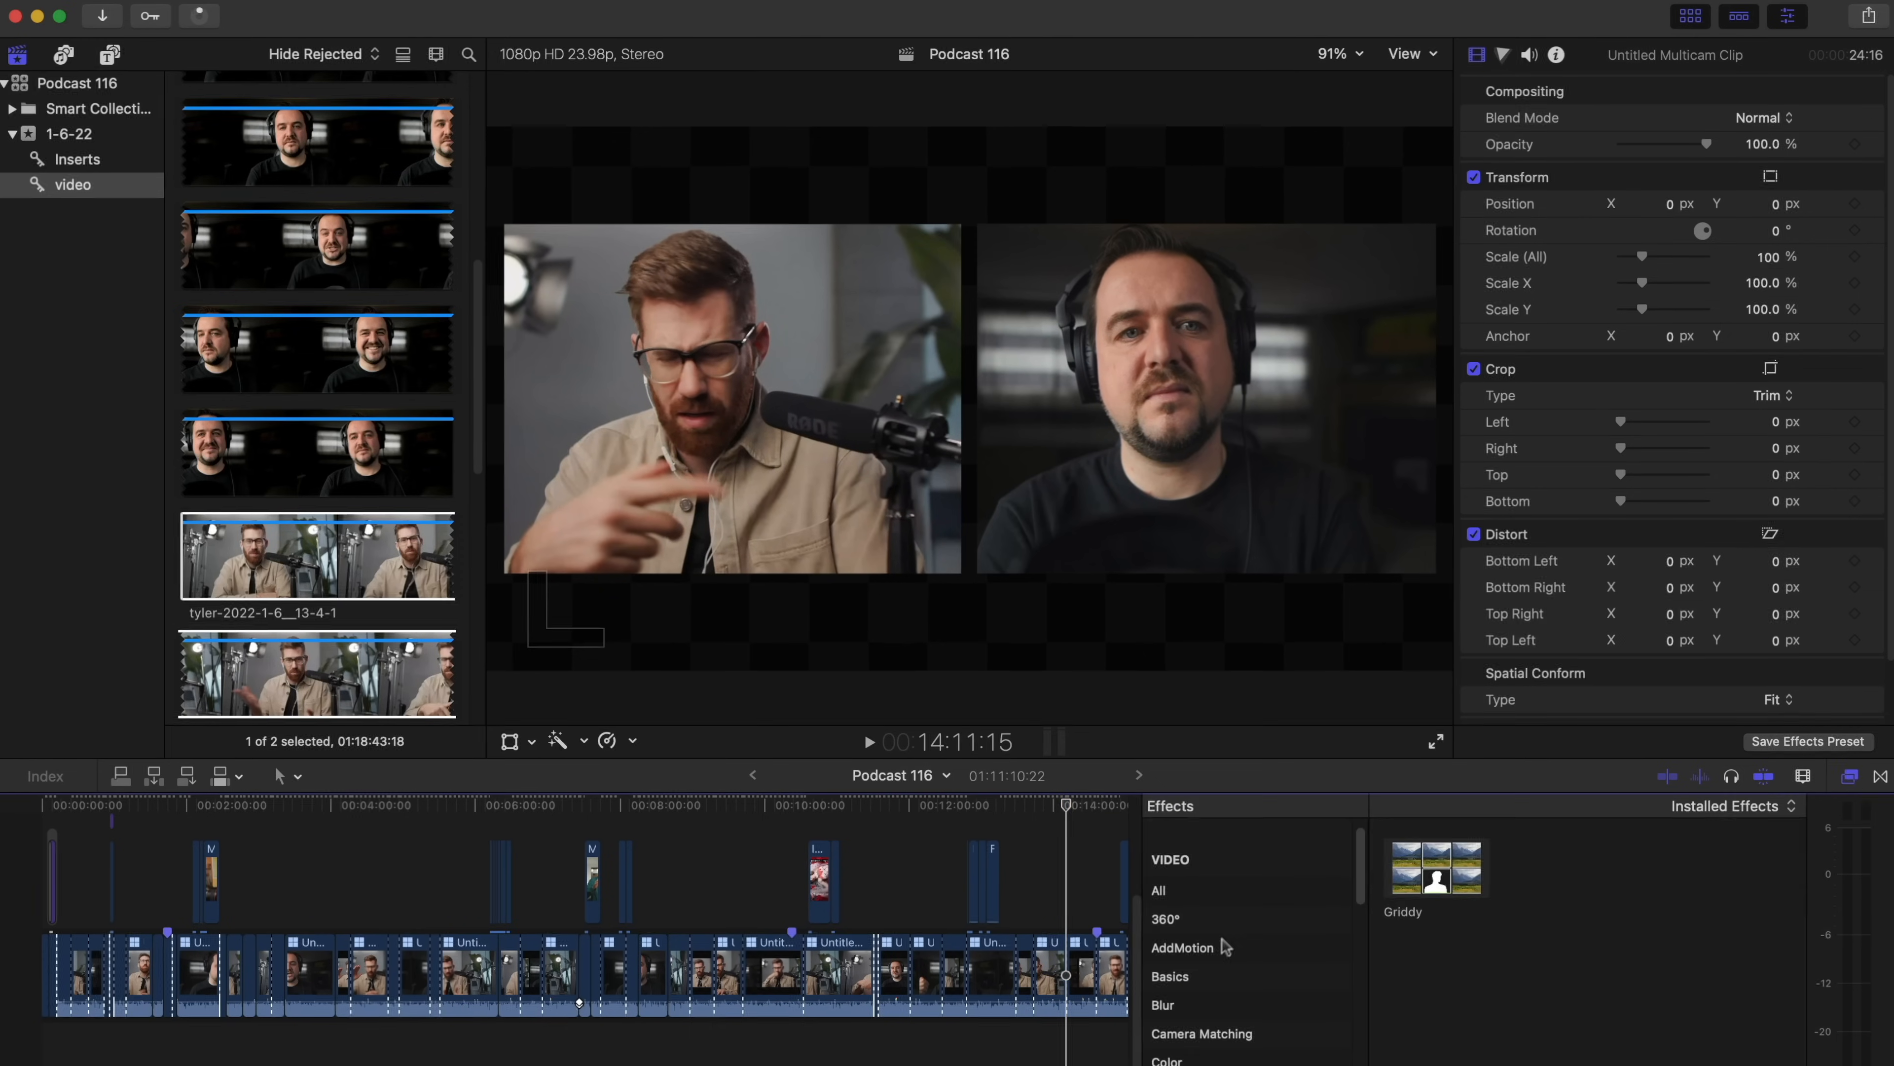
click(1183, 947)
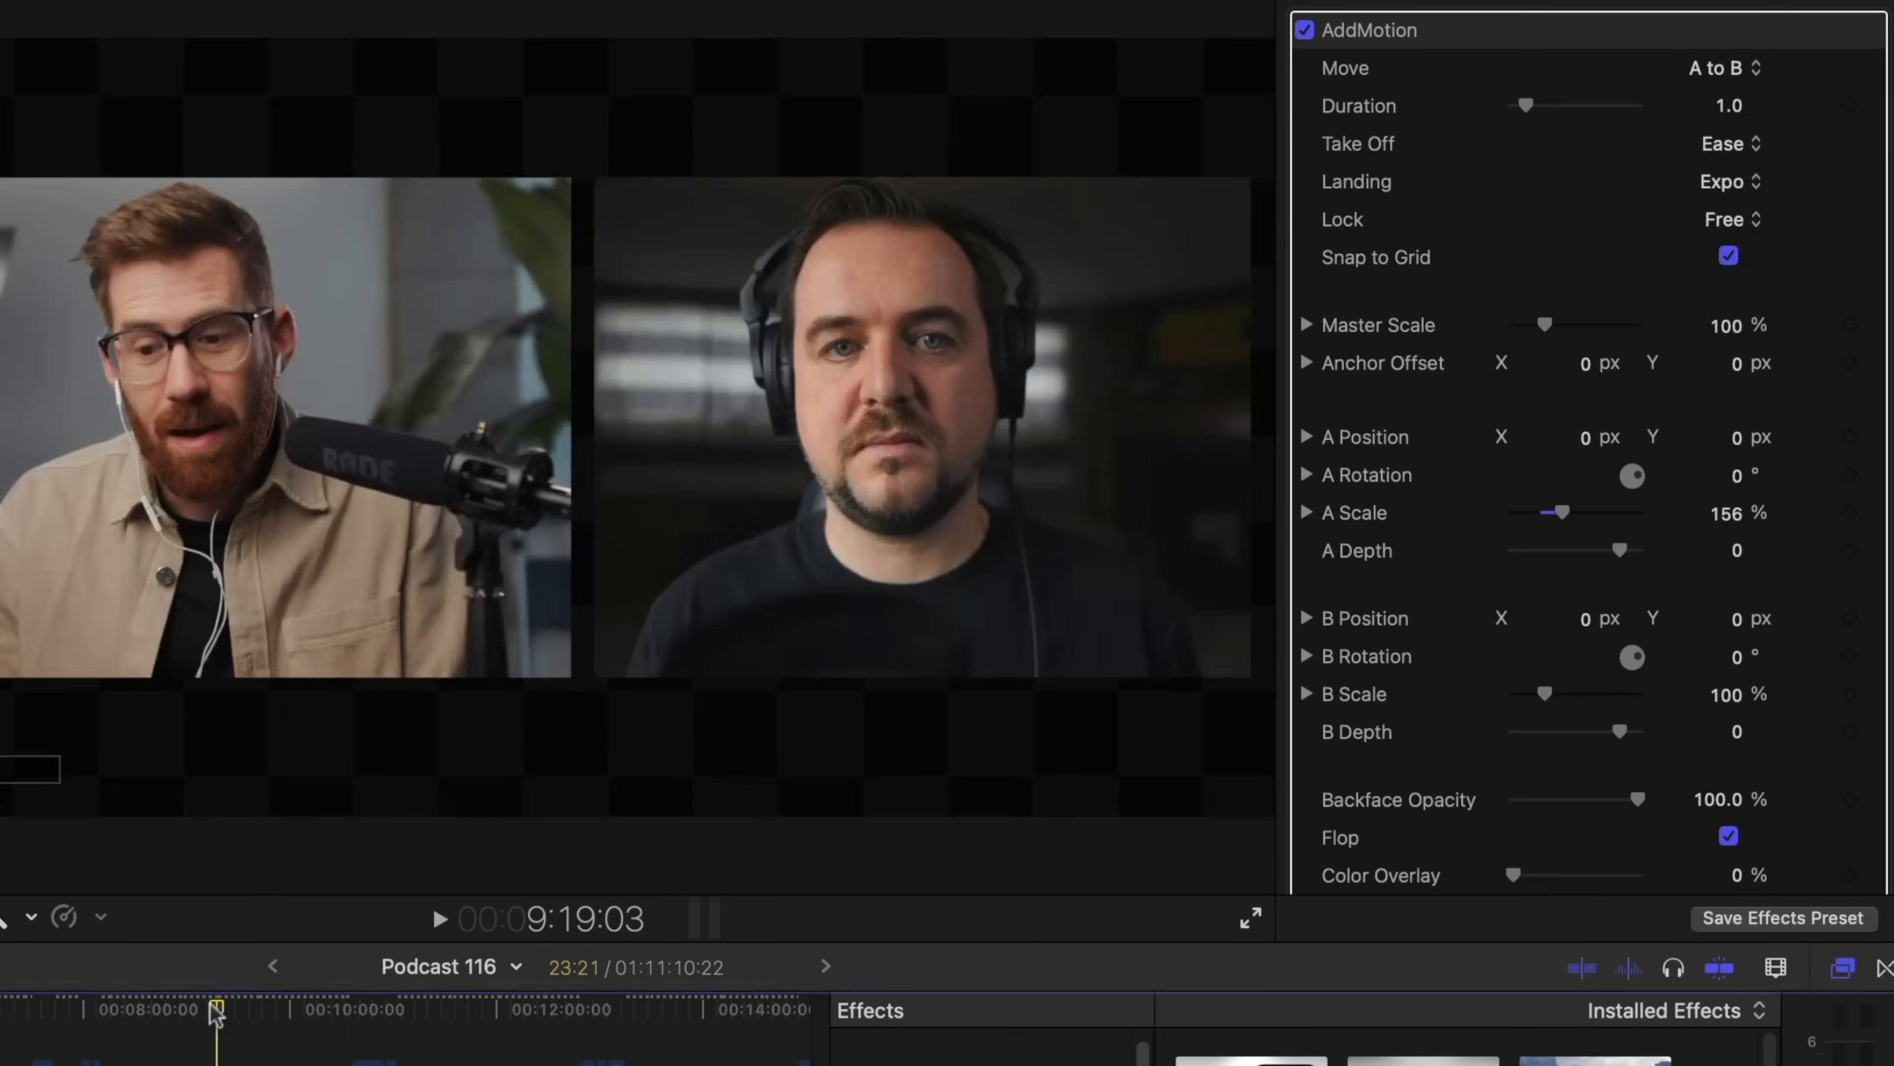
click(440, 918)
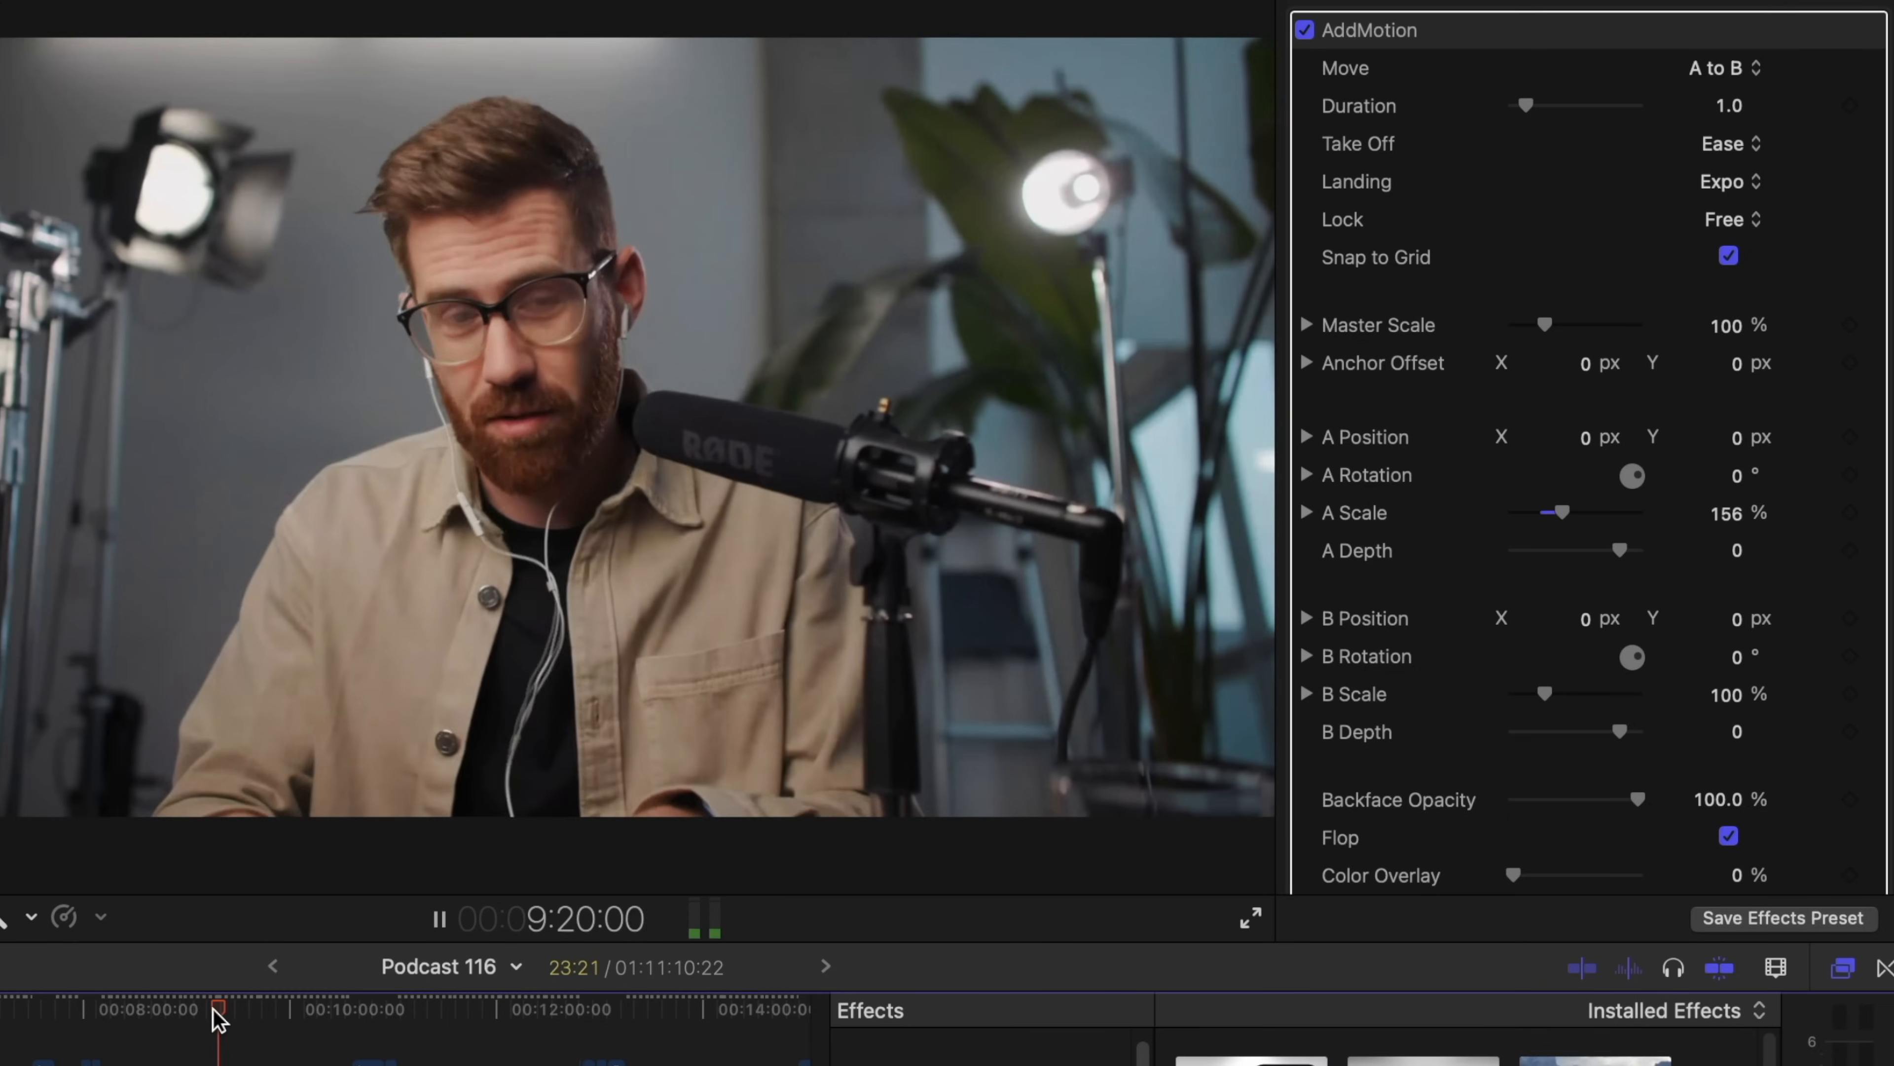
click(438, 919)
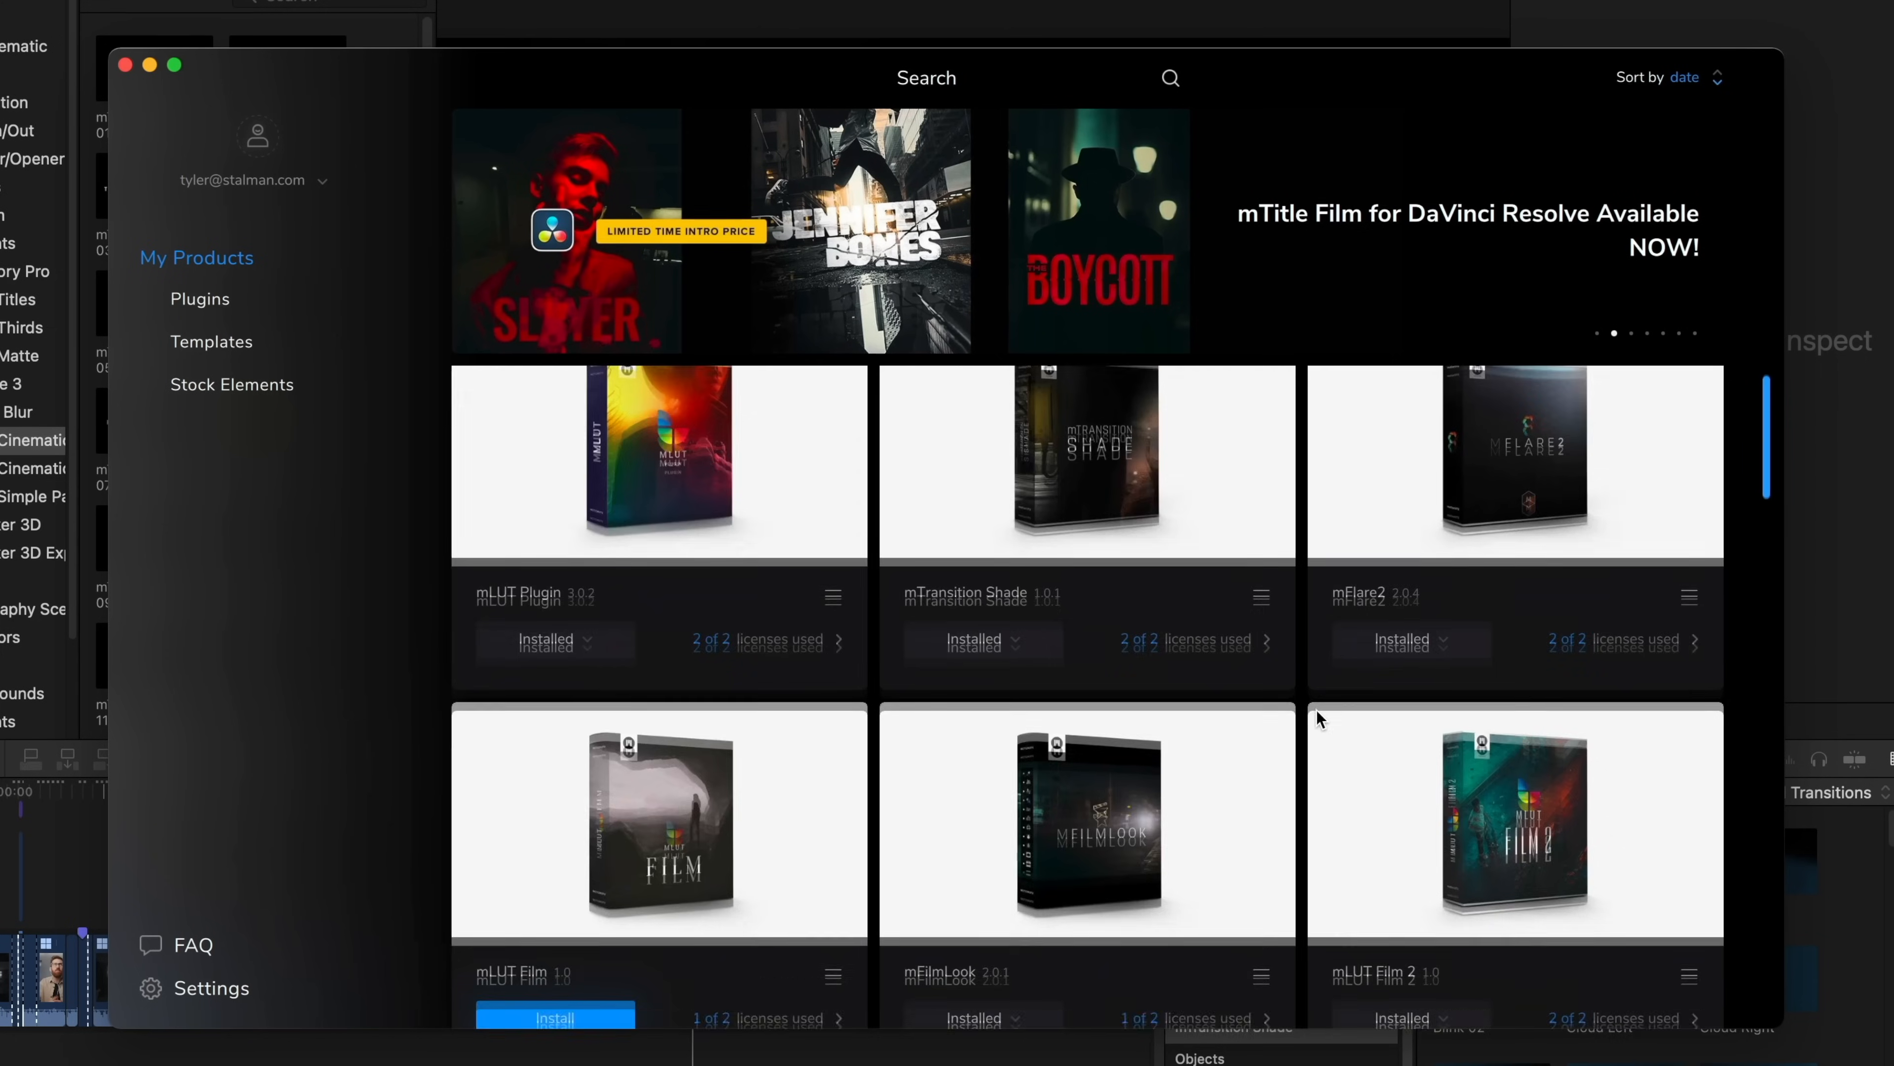
Scroll through the My Products library of installed MotionVFX plugin and template tiles.
scroll(down, 3)
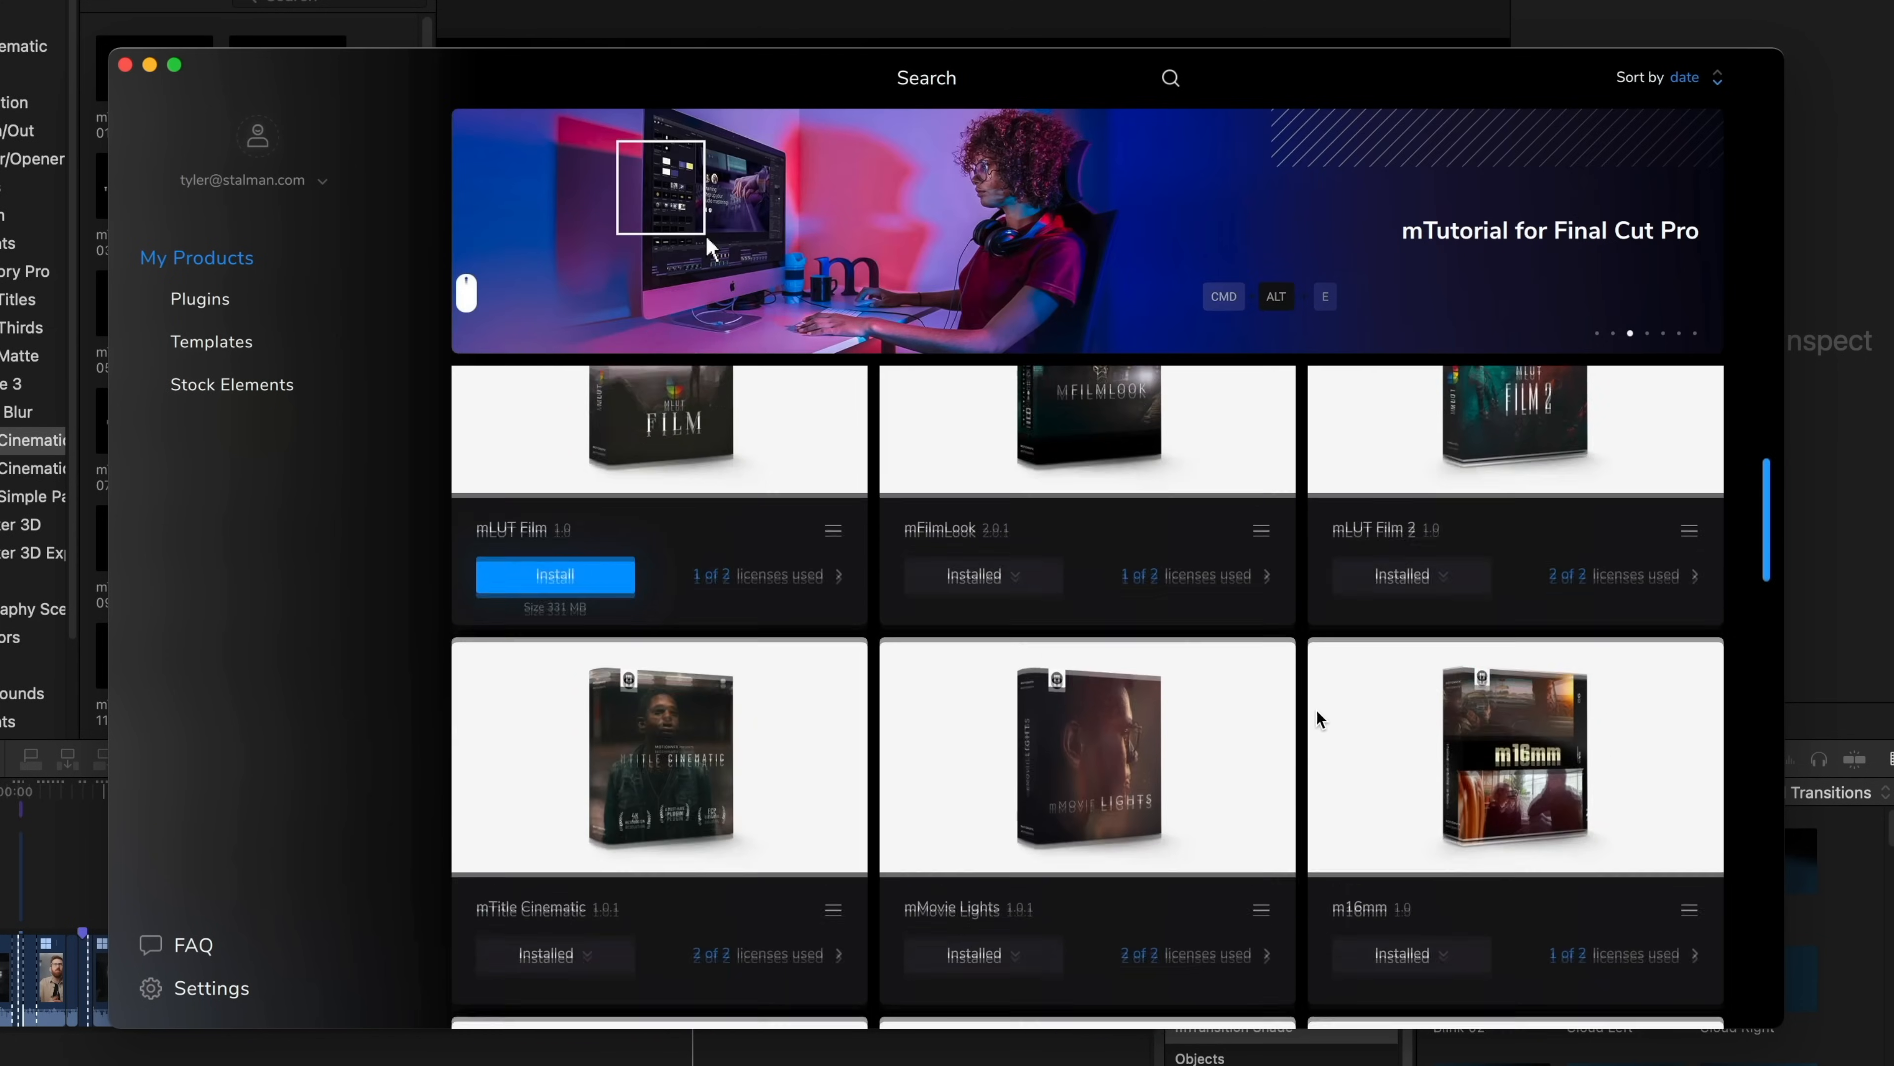
scroll(down, 3)
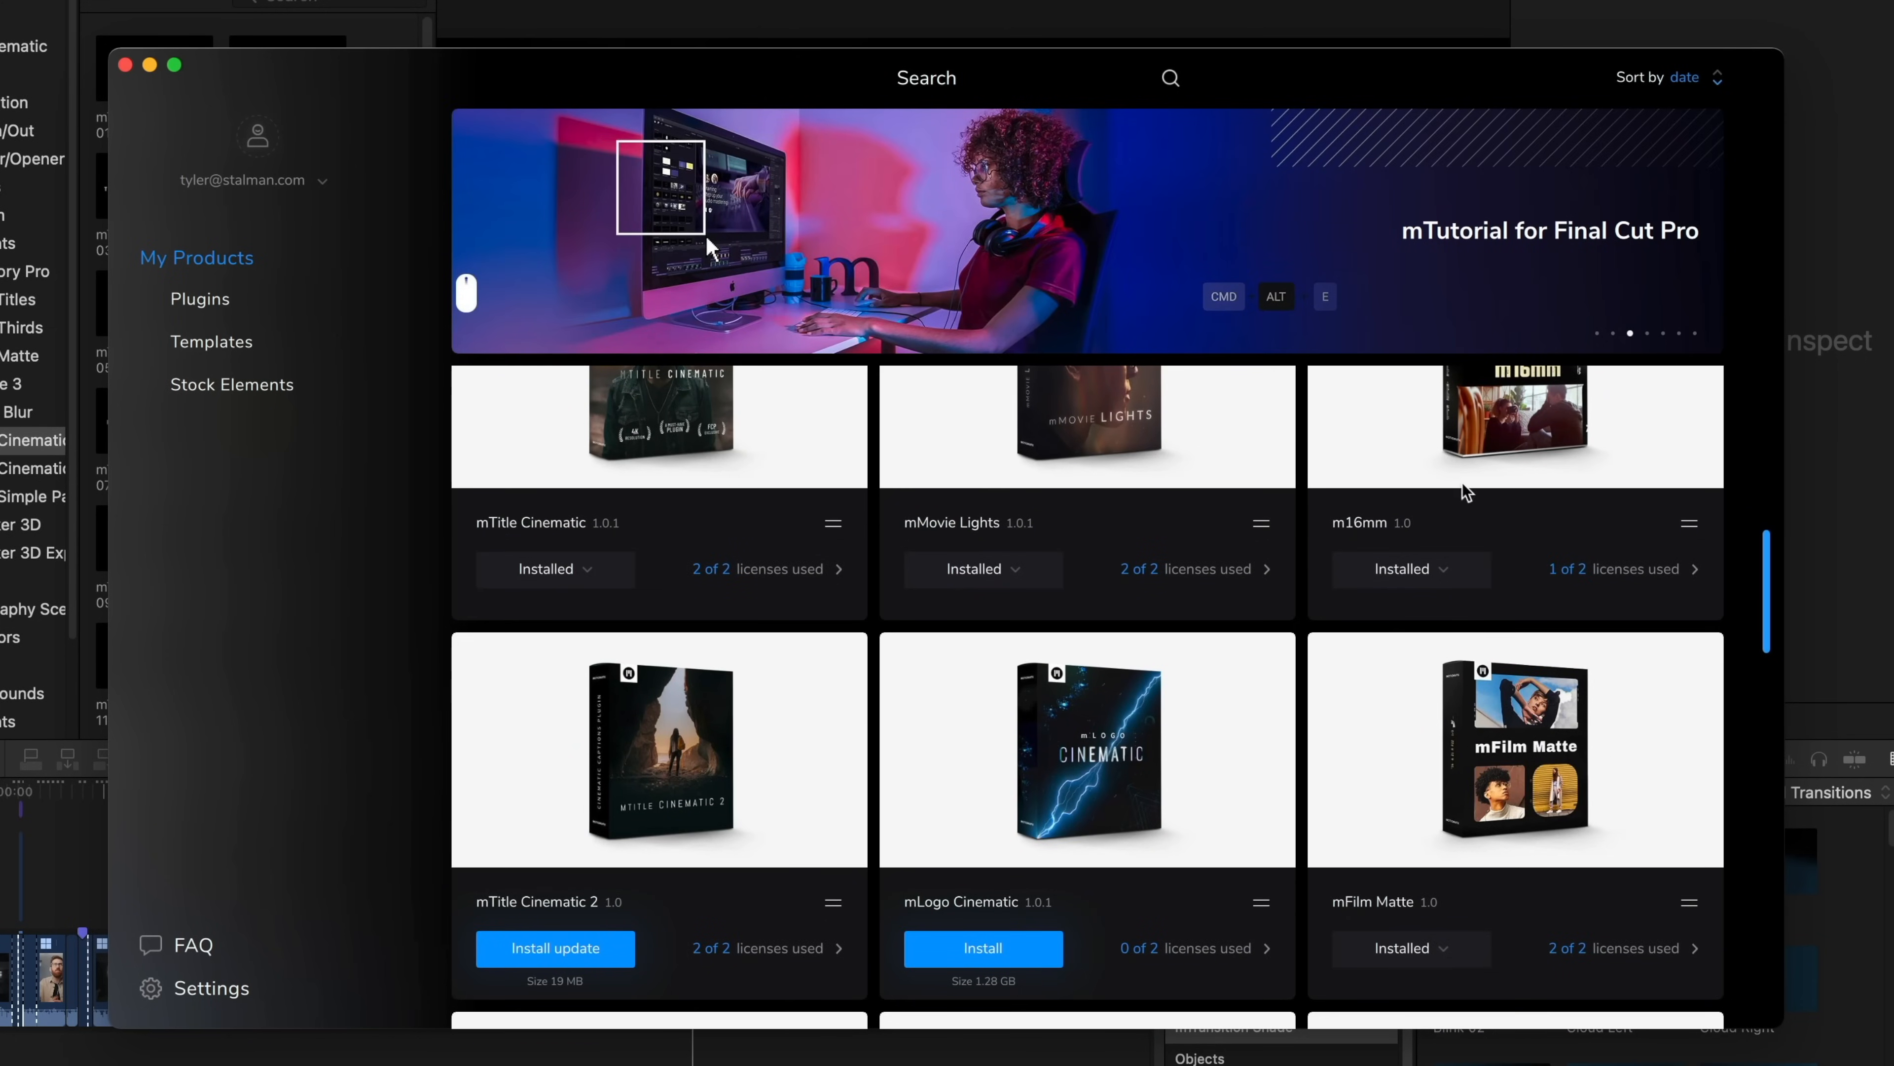
mouse_move(1389, 602)
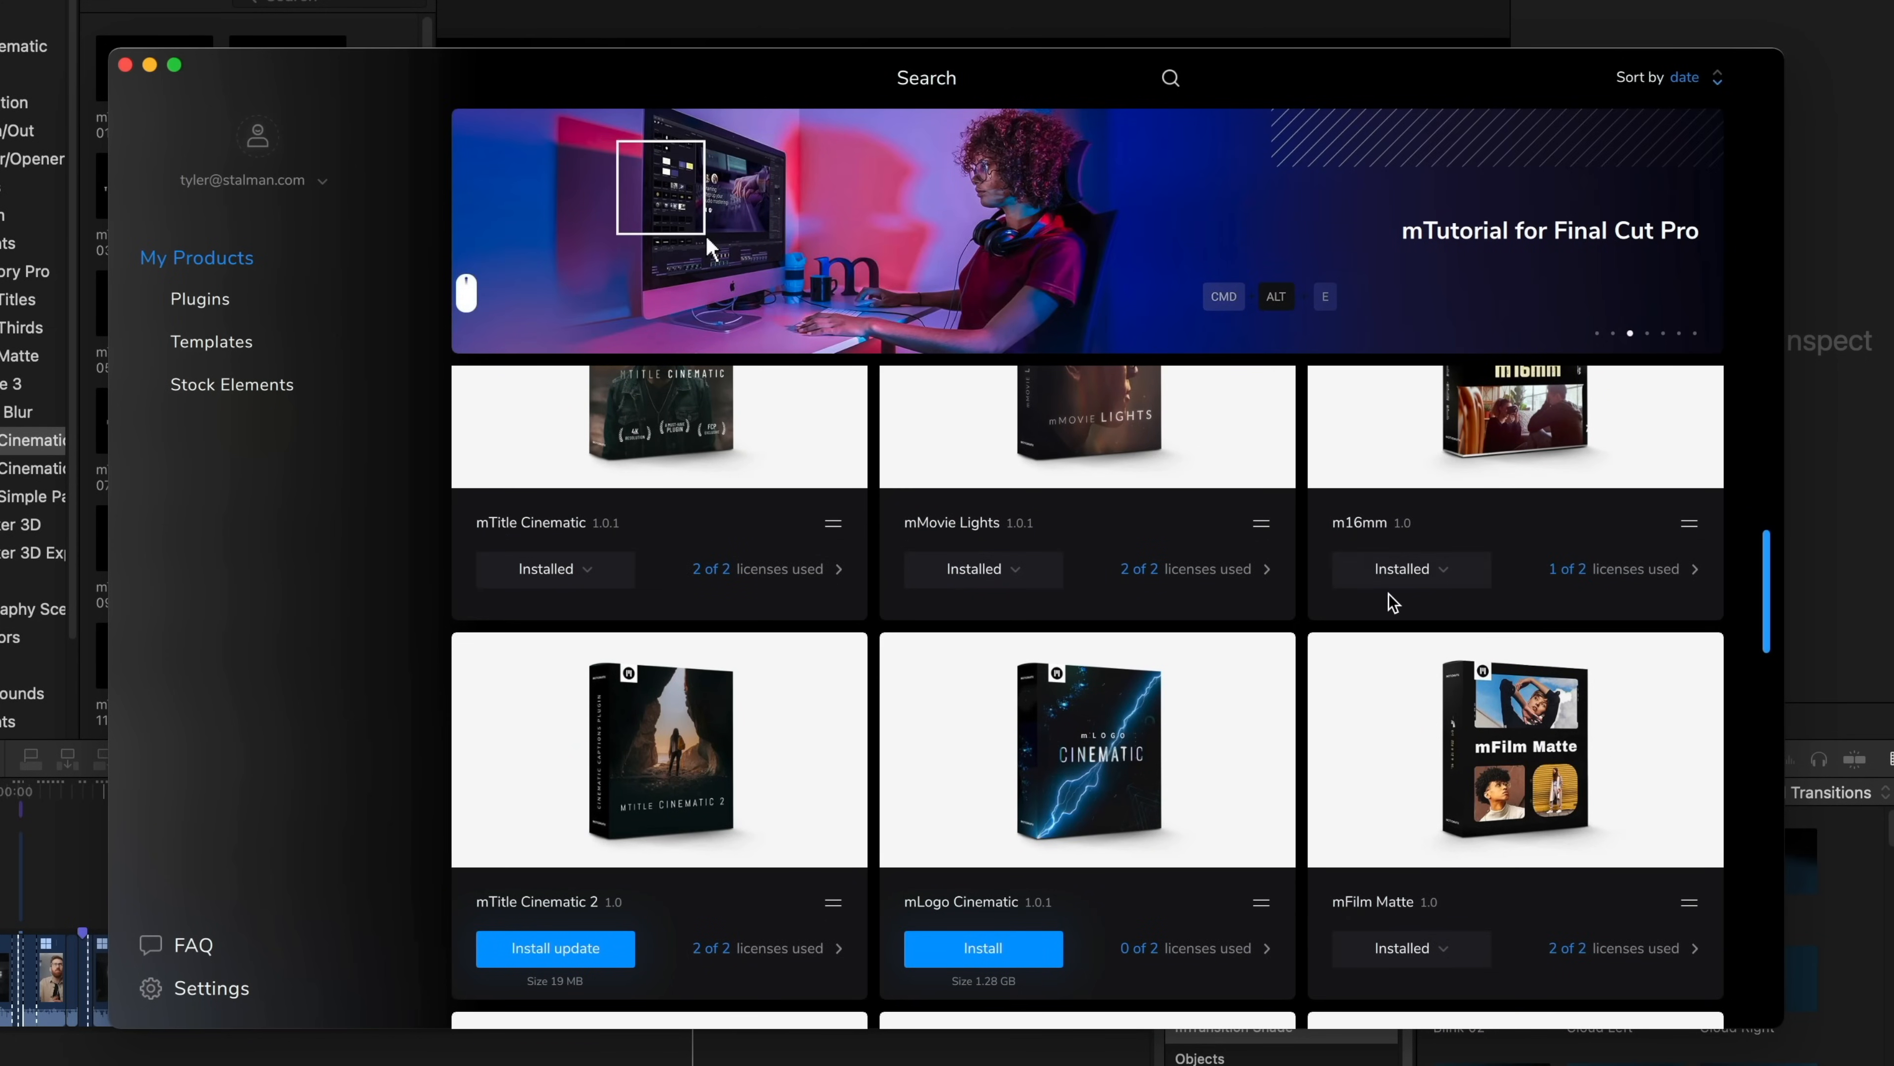
scroll(down, 3)
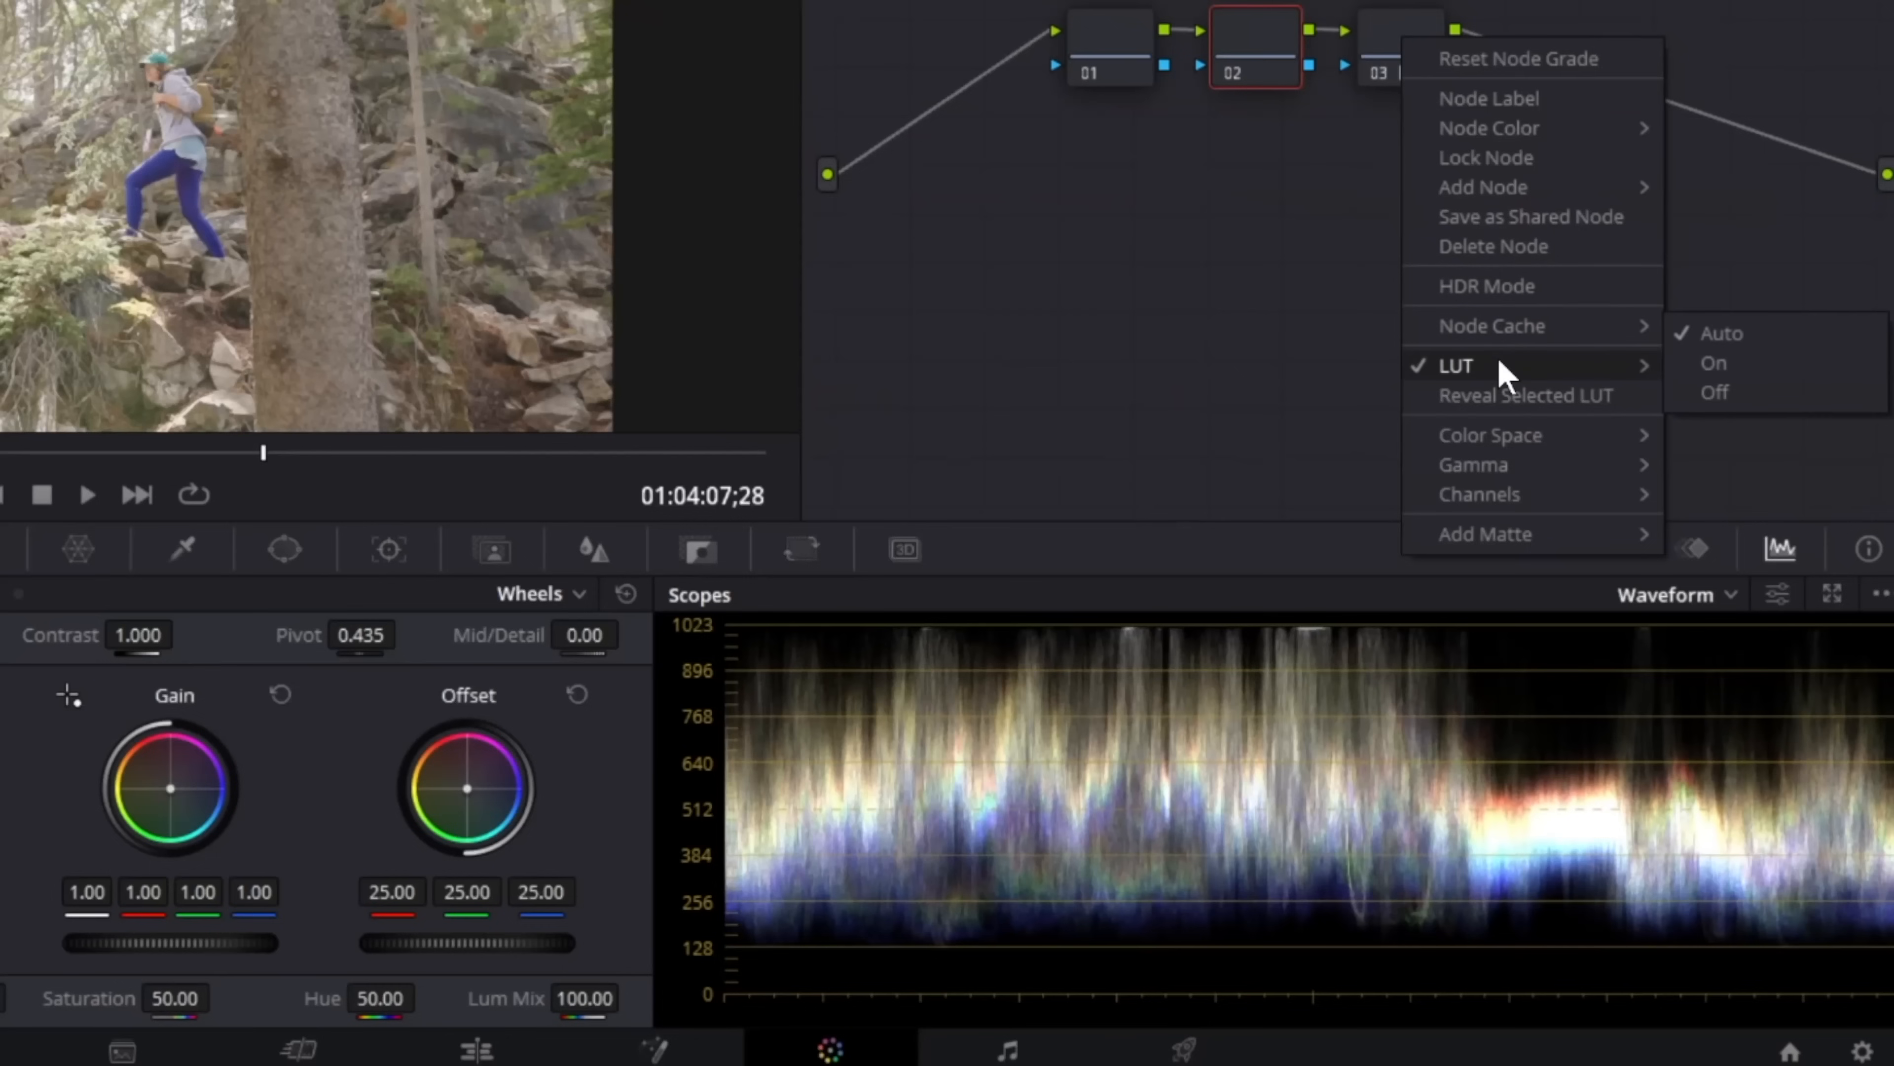
Review the node's LUT submenu on the Color page with the Before, Transform and After nodes.
click(1454, 365)
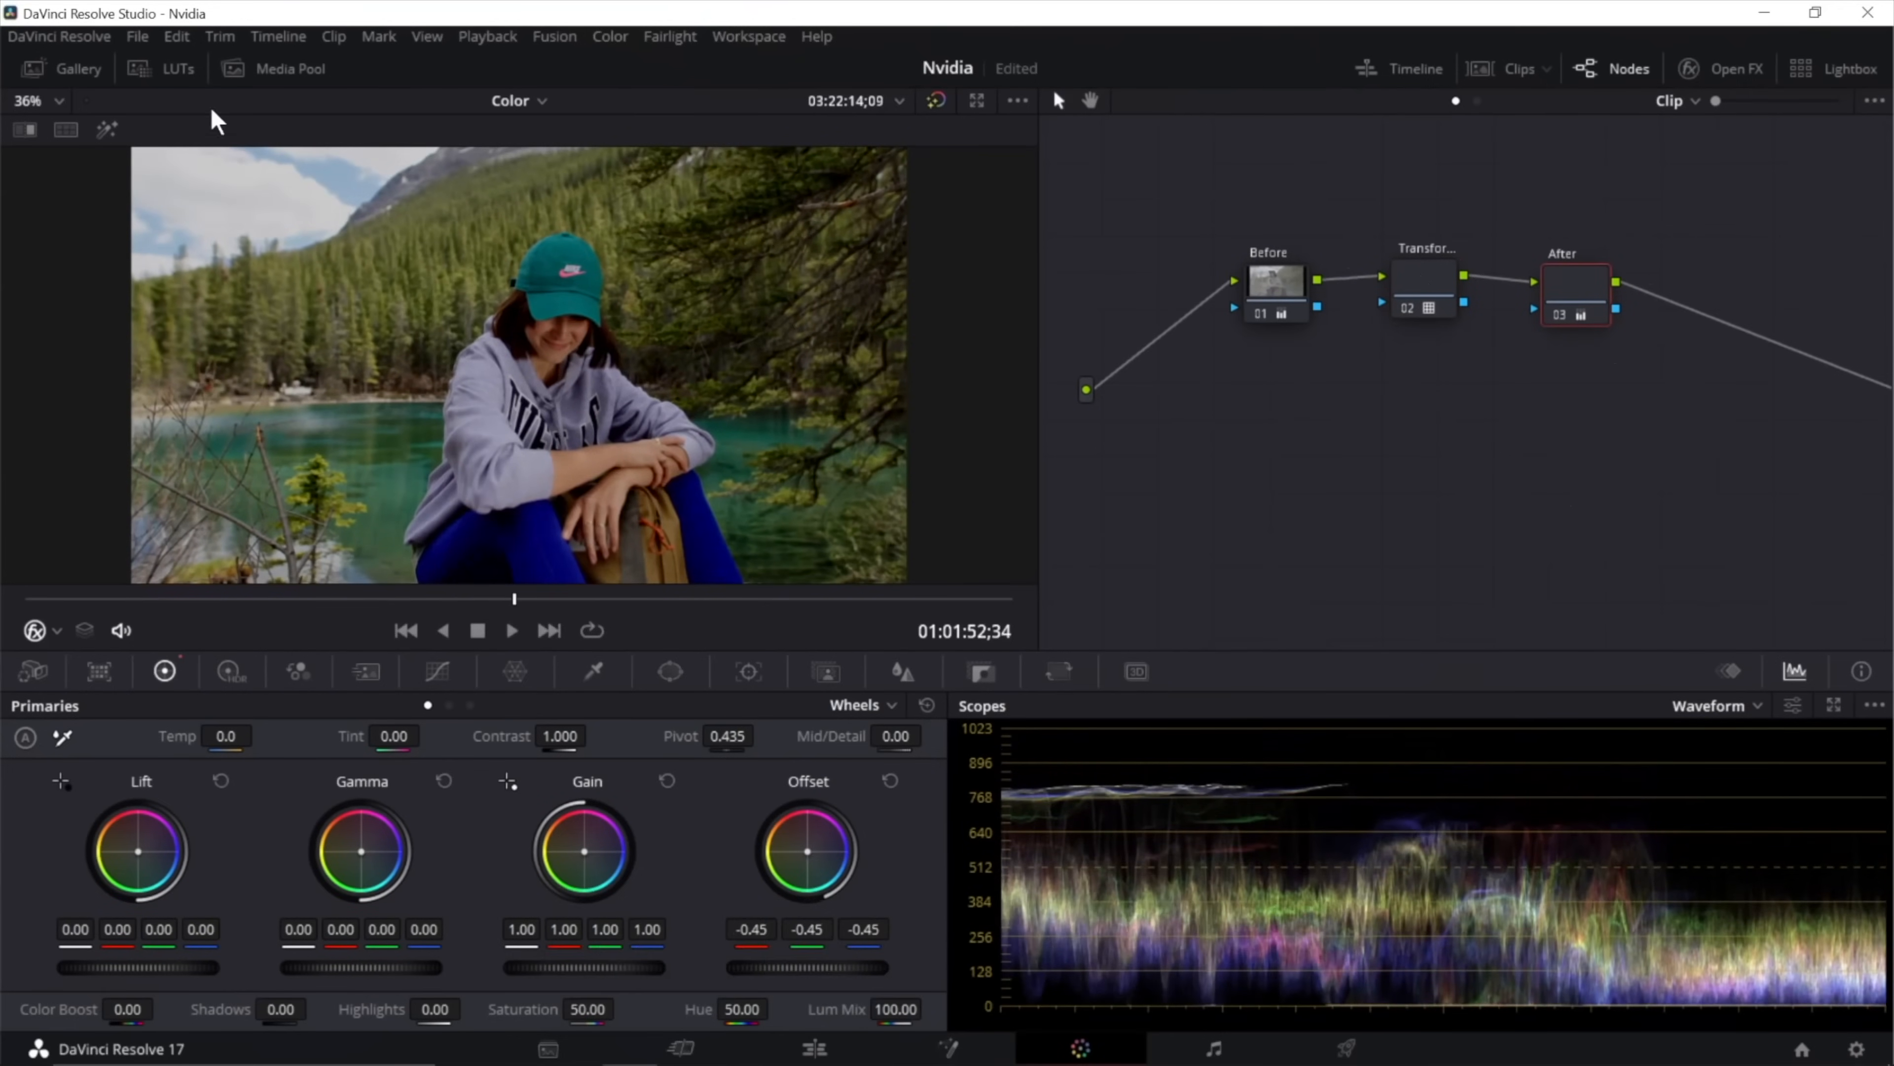
mouse_move(785, 972)
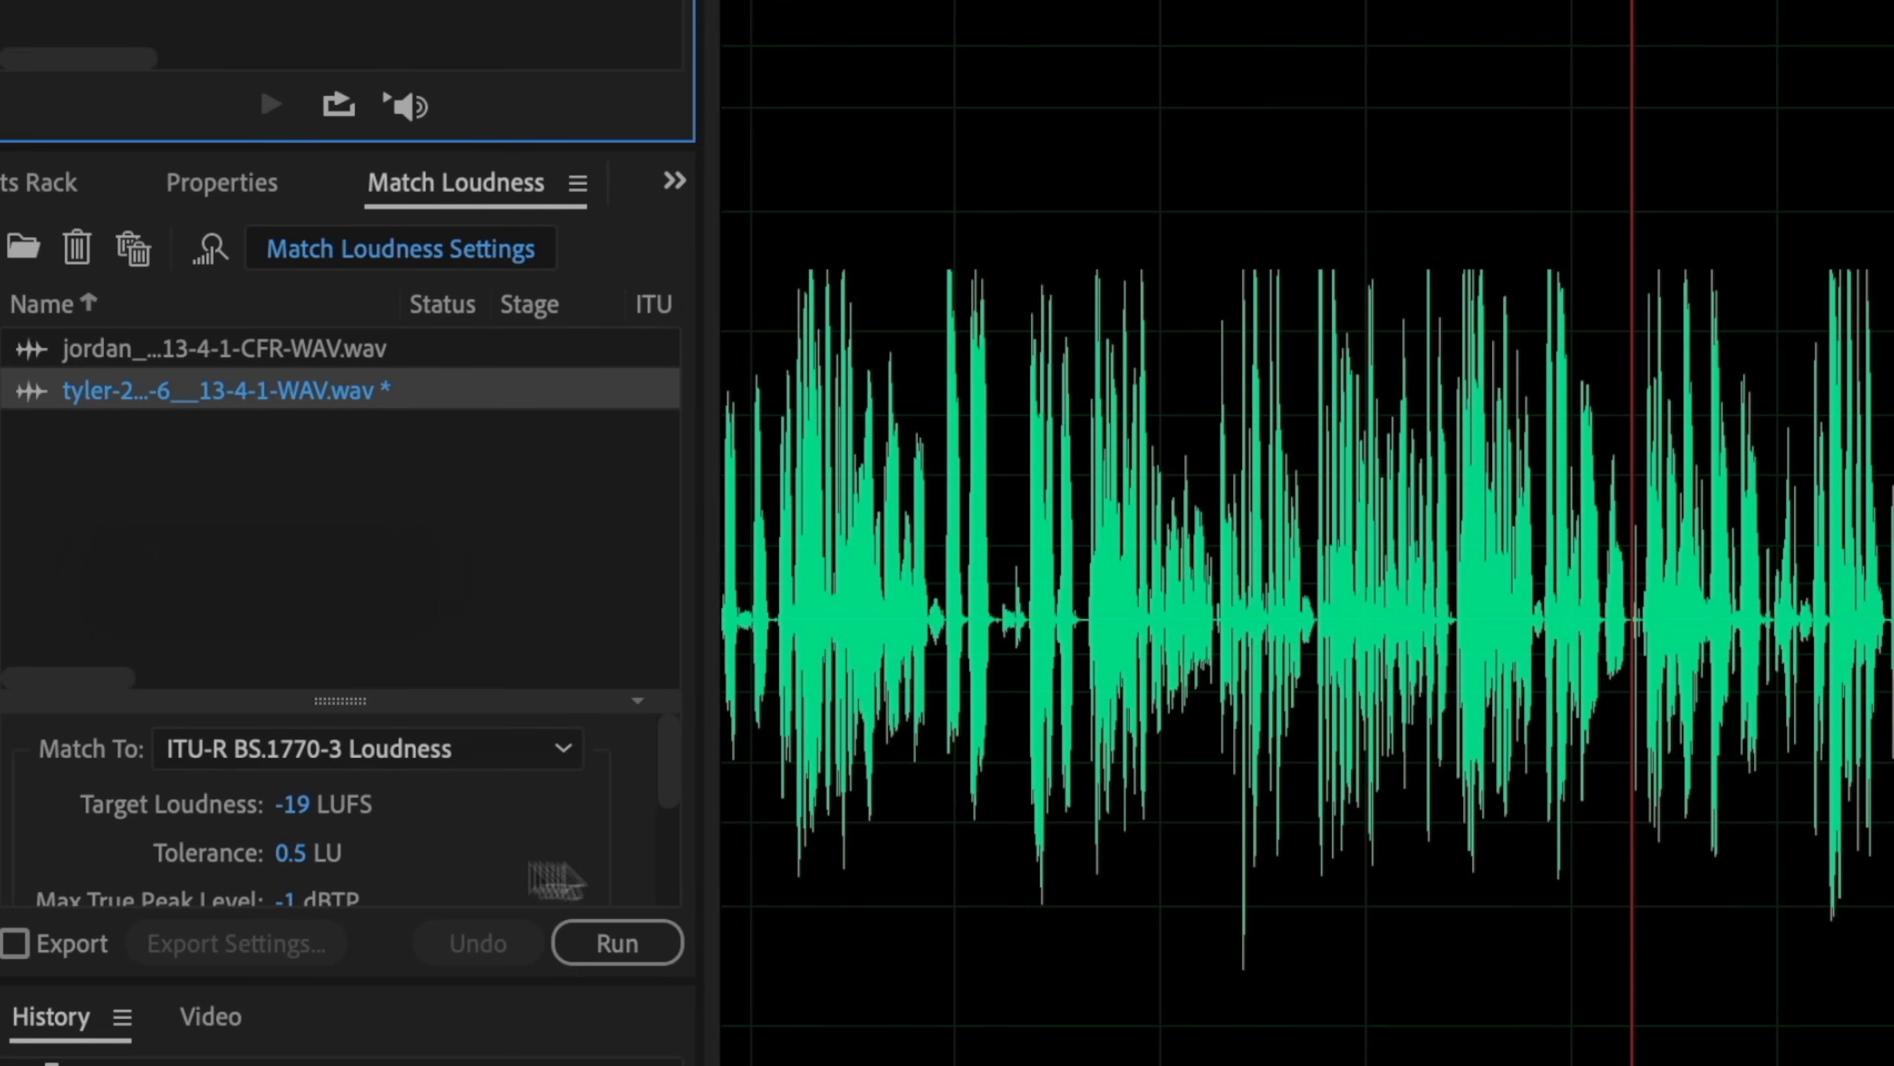
Run Match Loudness on both podcast WAV files, then rerun with a -16 LUFS target.
click(616, 943)
text(-16)
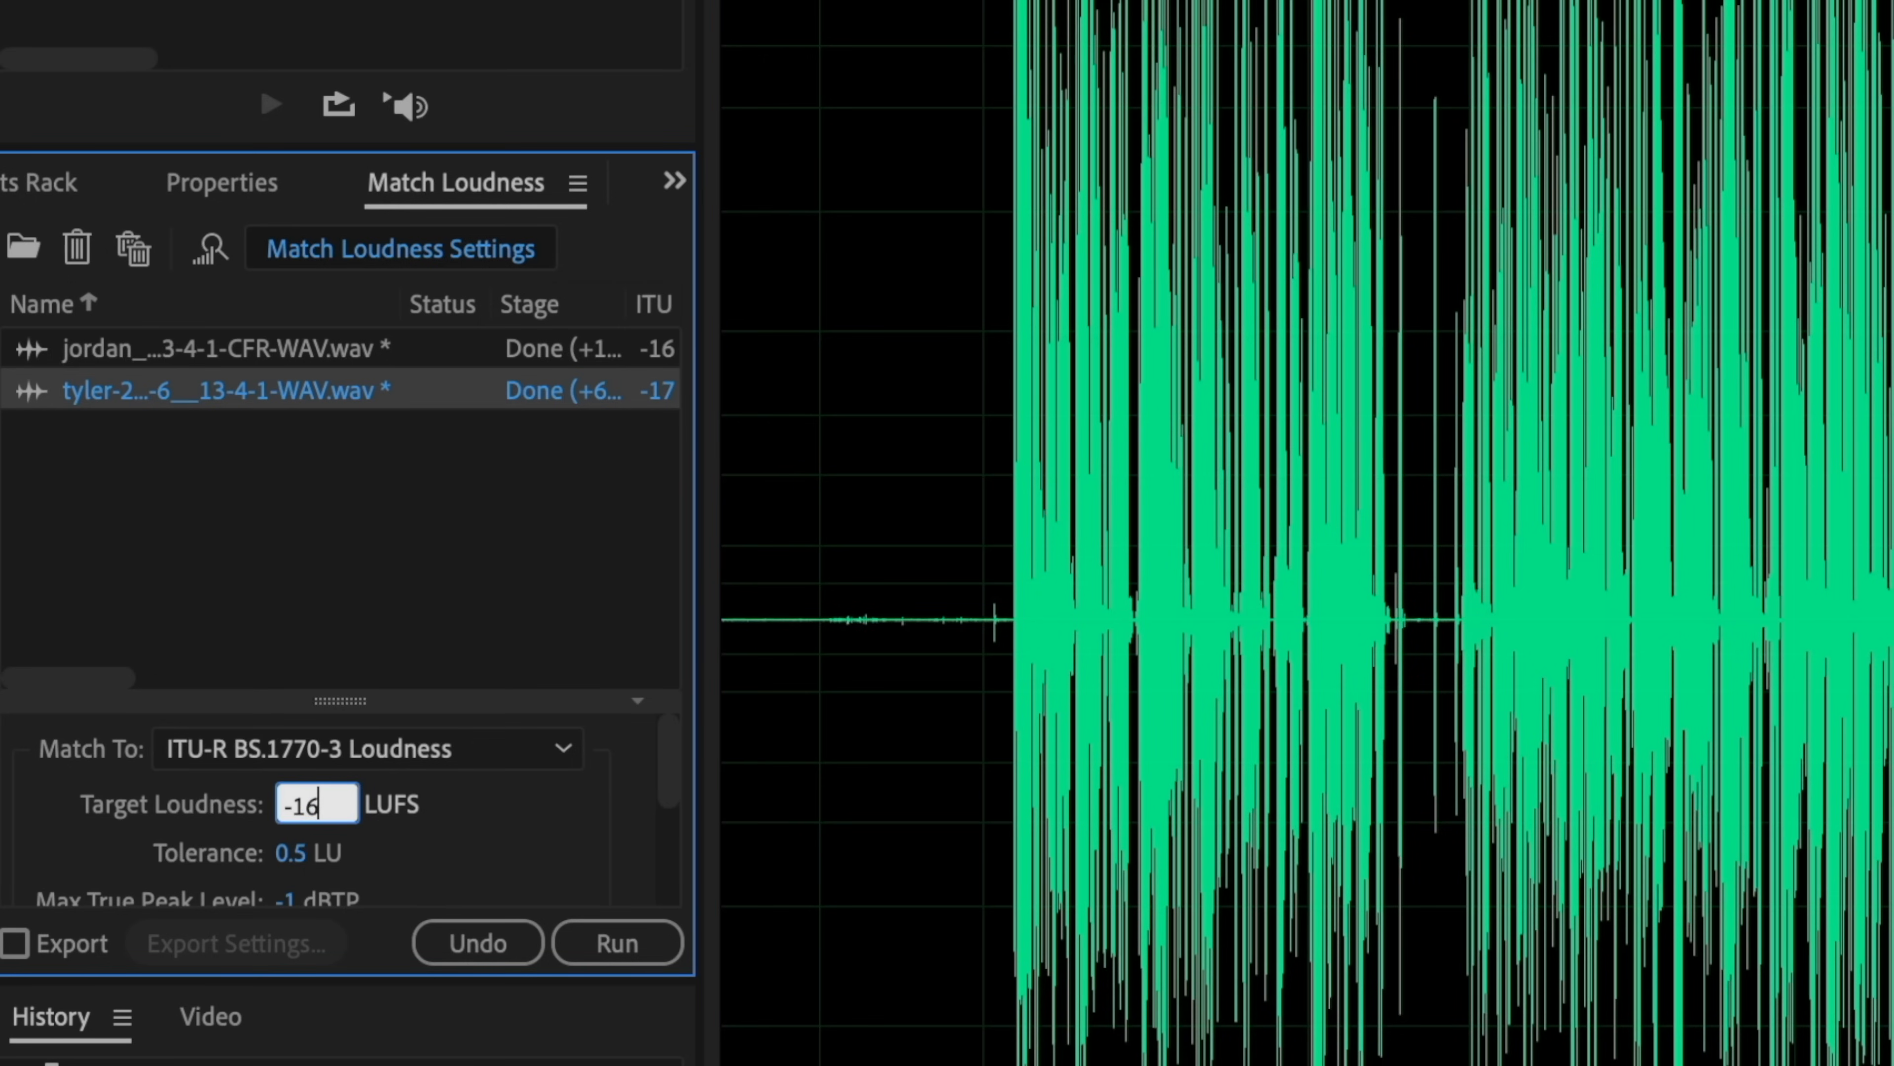
click(616, 942)
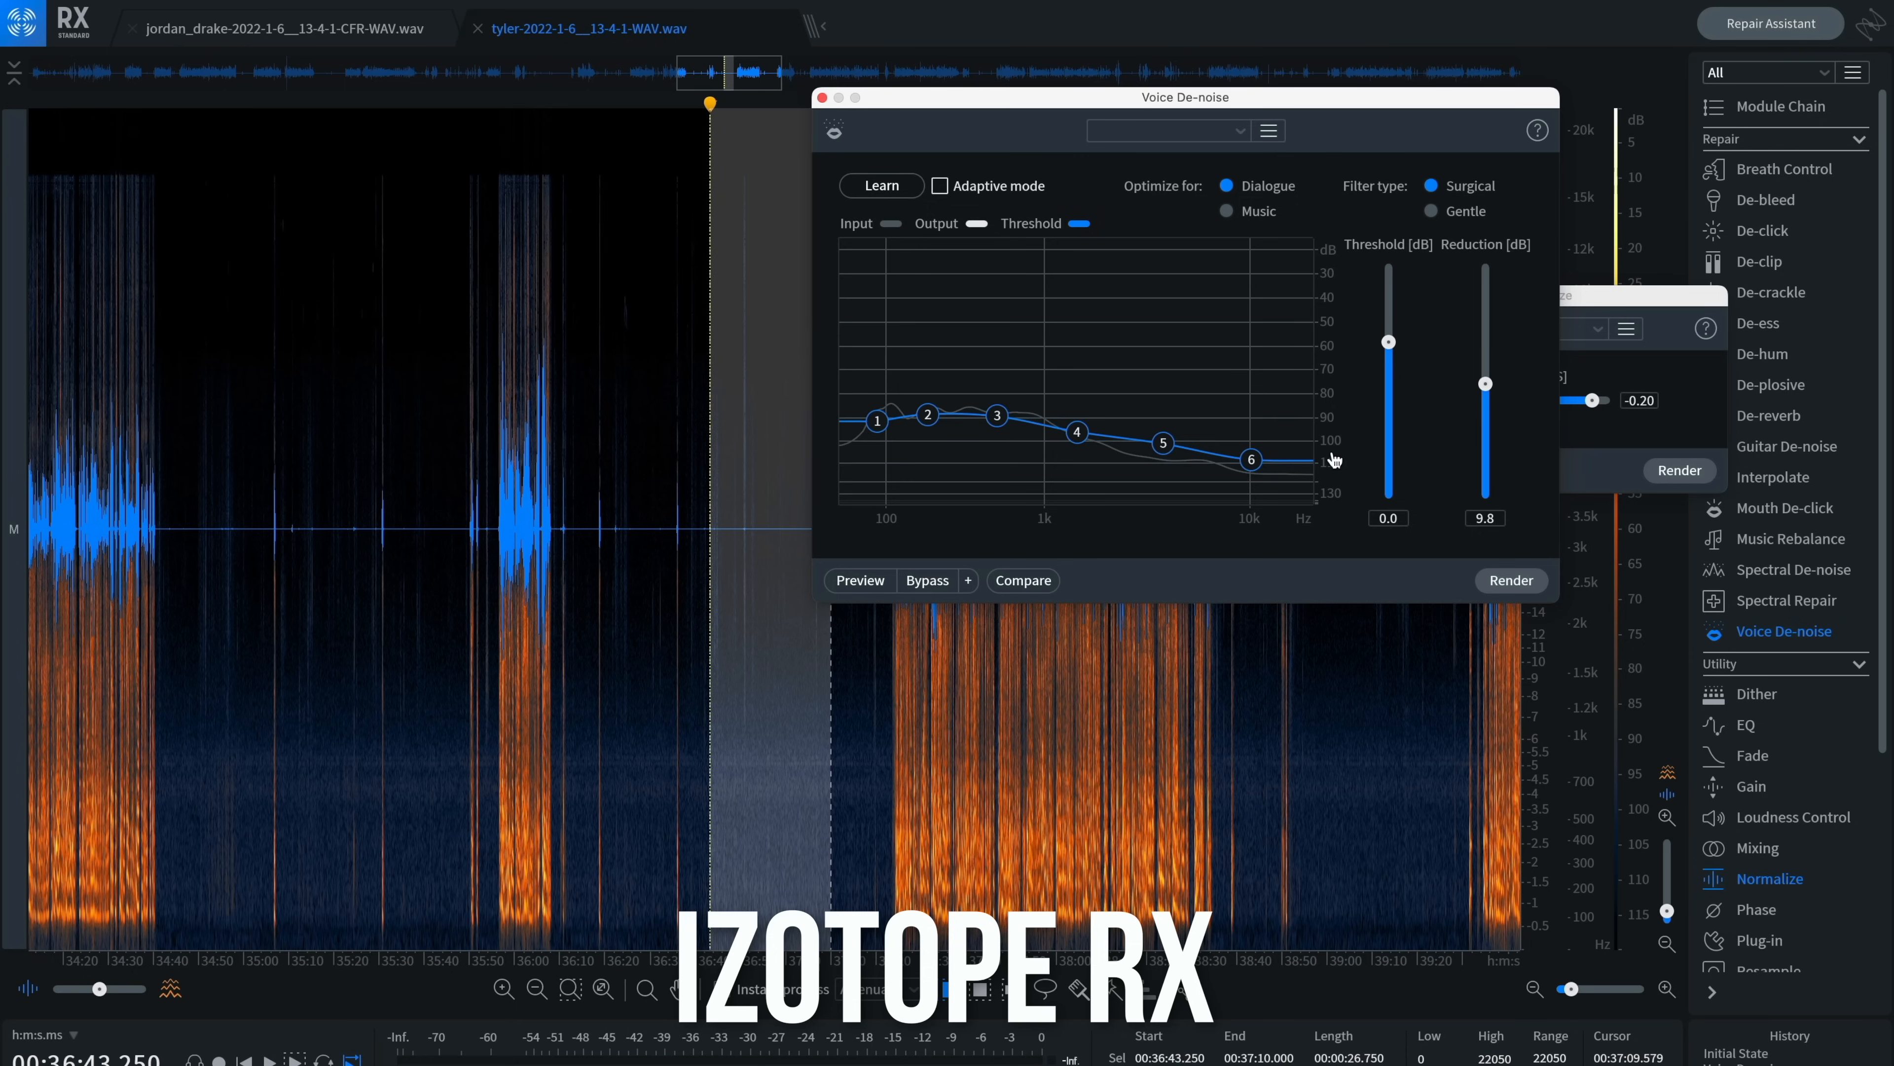
mouse_move(867, 151)
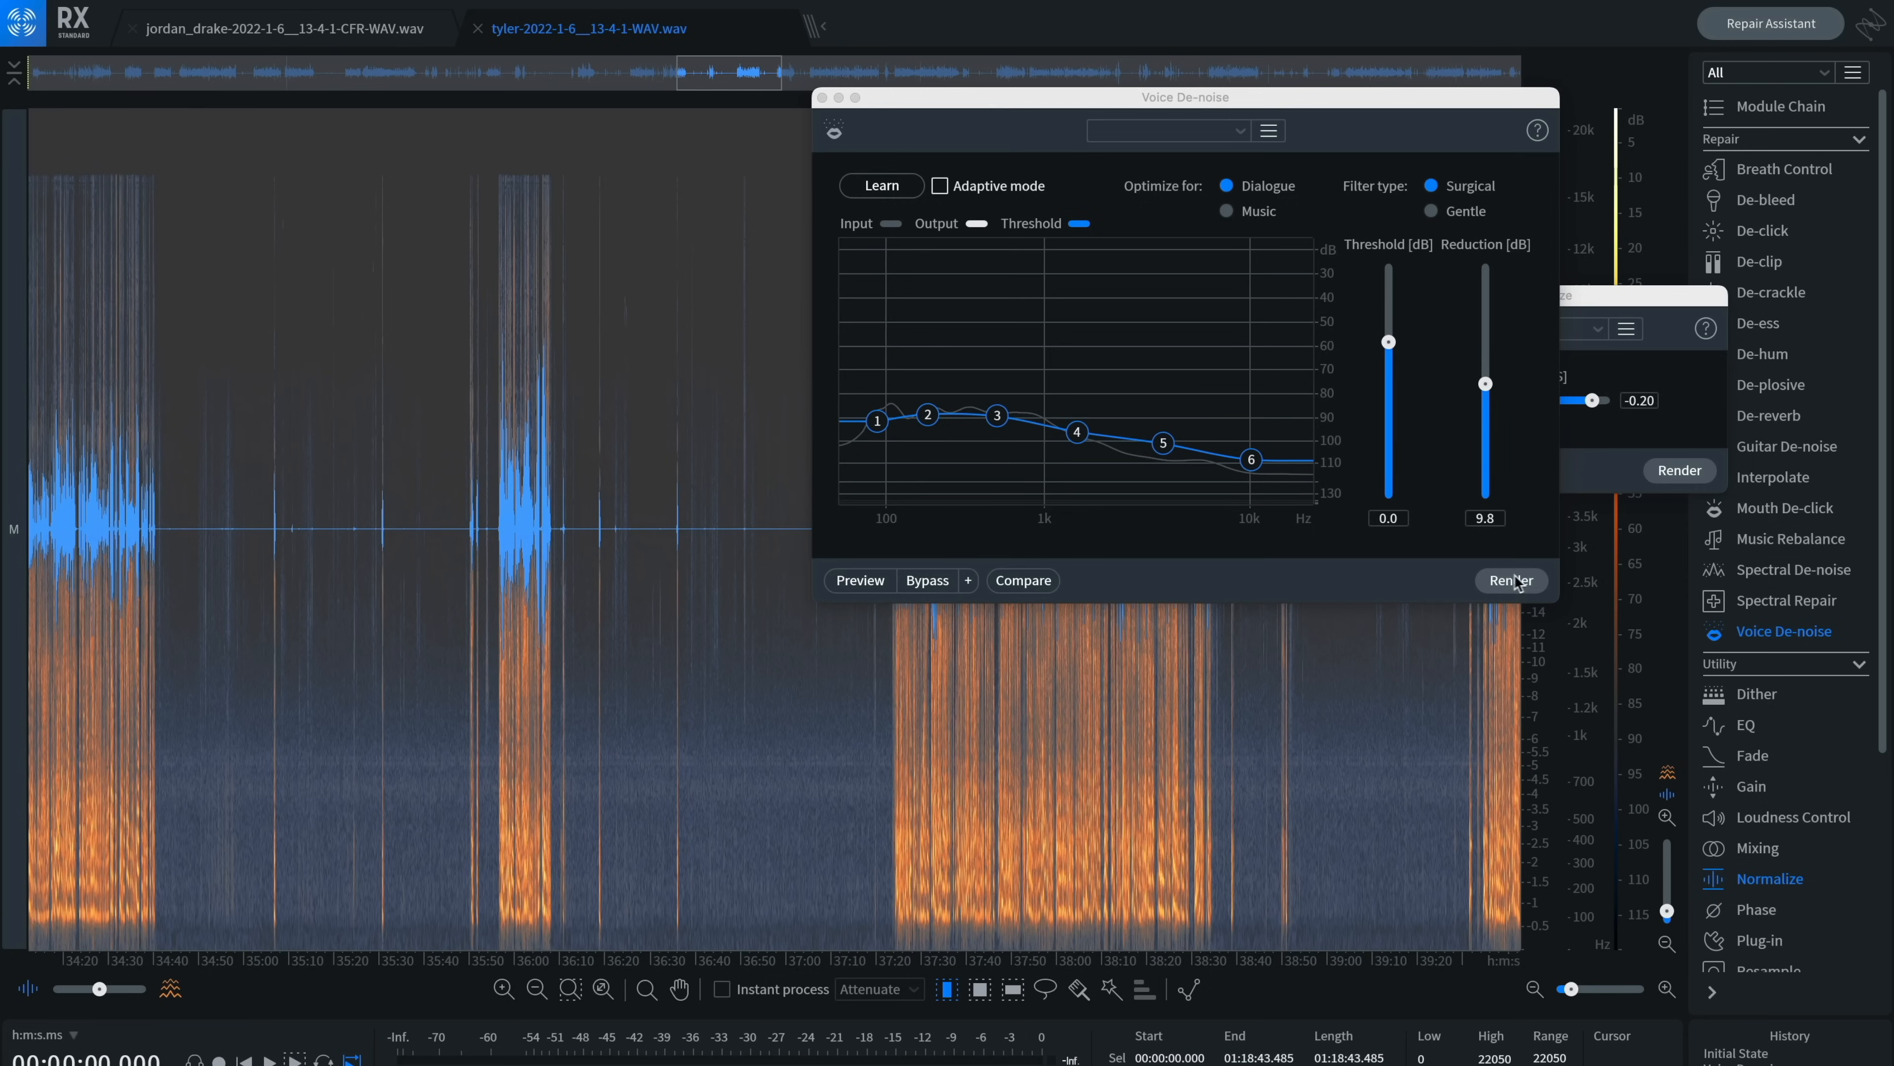
Render Voice De-noise with Dialogue and Surgical settings across the whole second voice recording.
click(1511, 580)
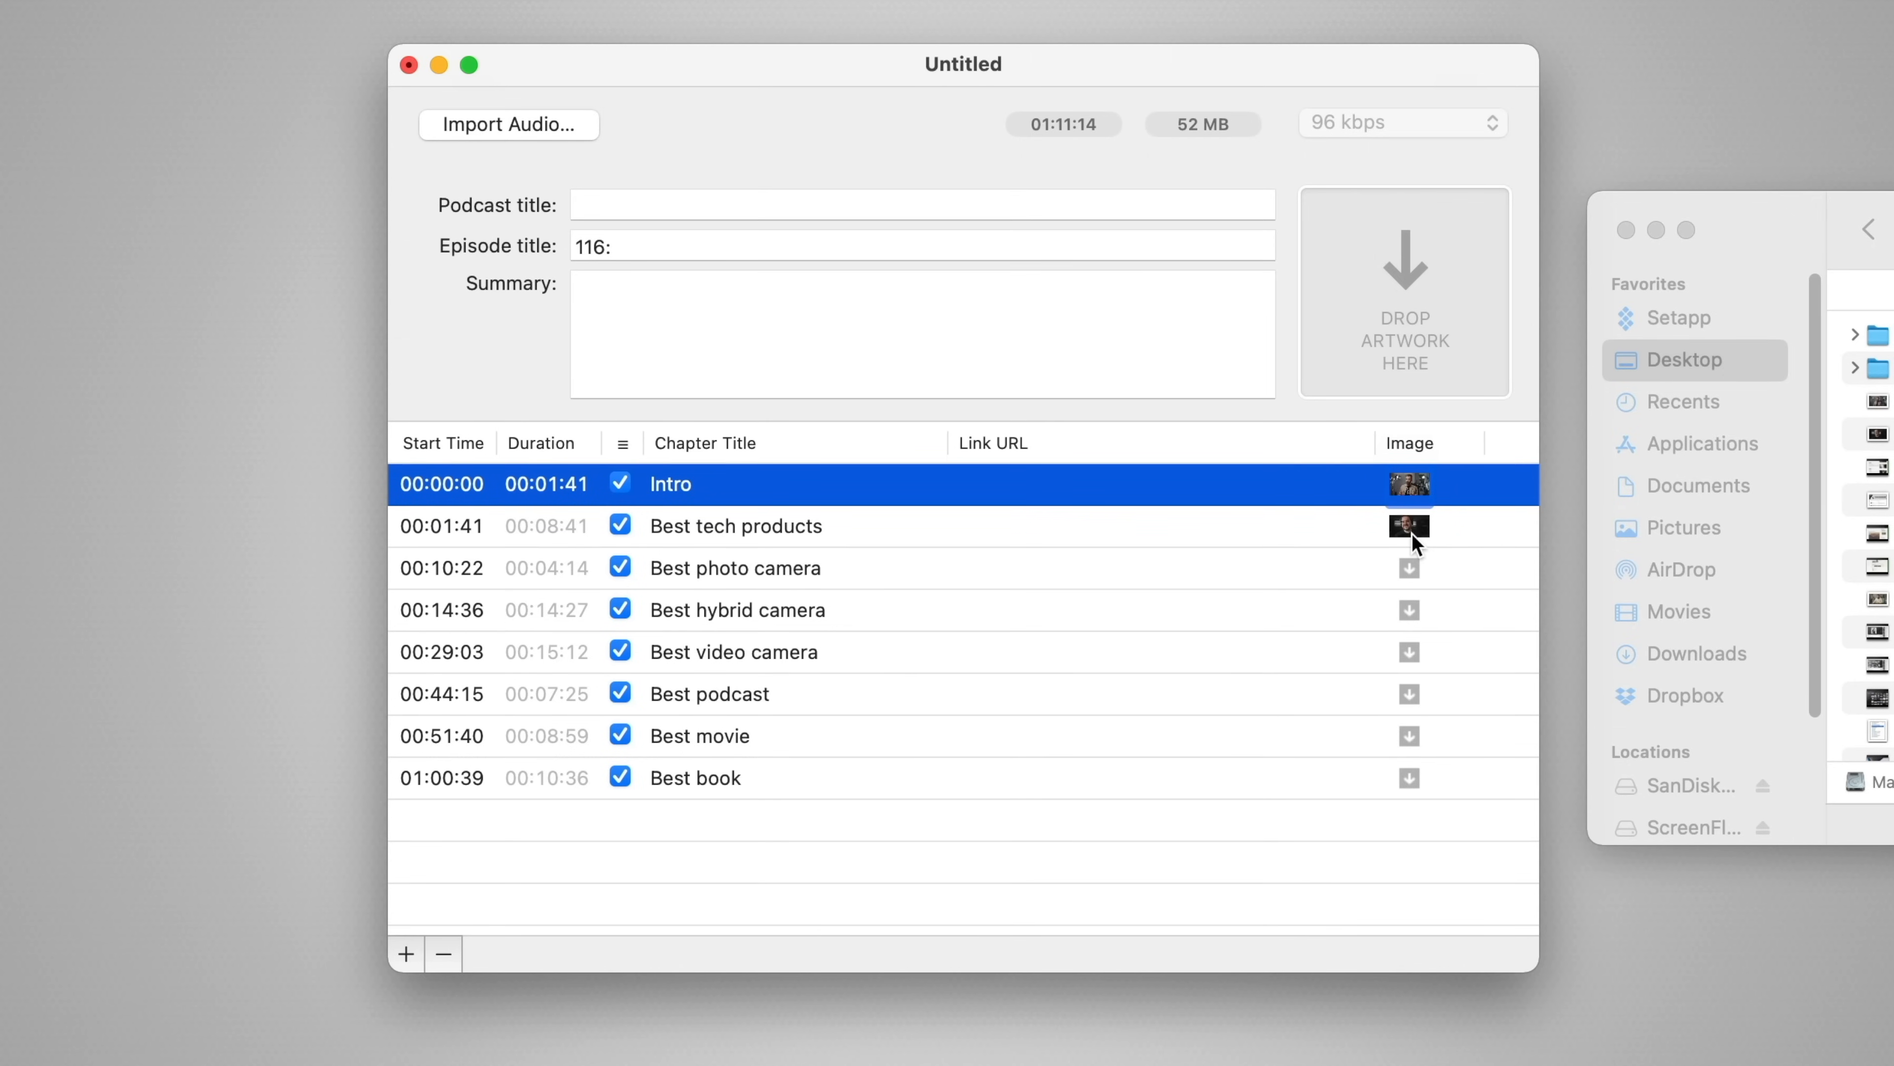
mouse_move(743, 181)
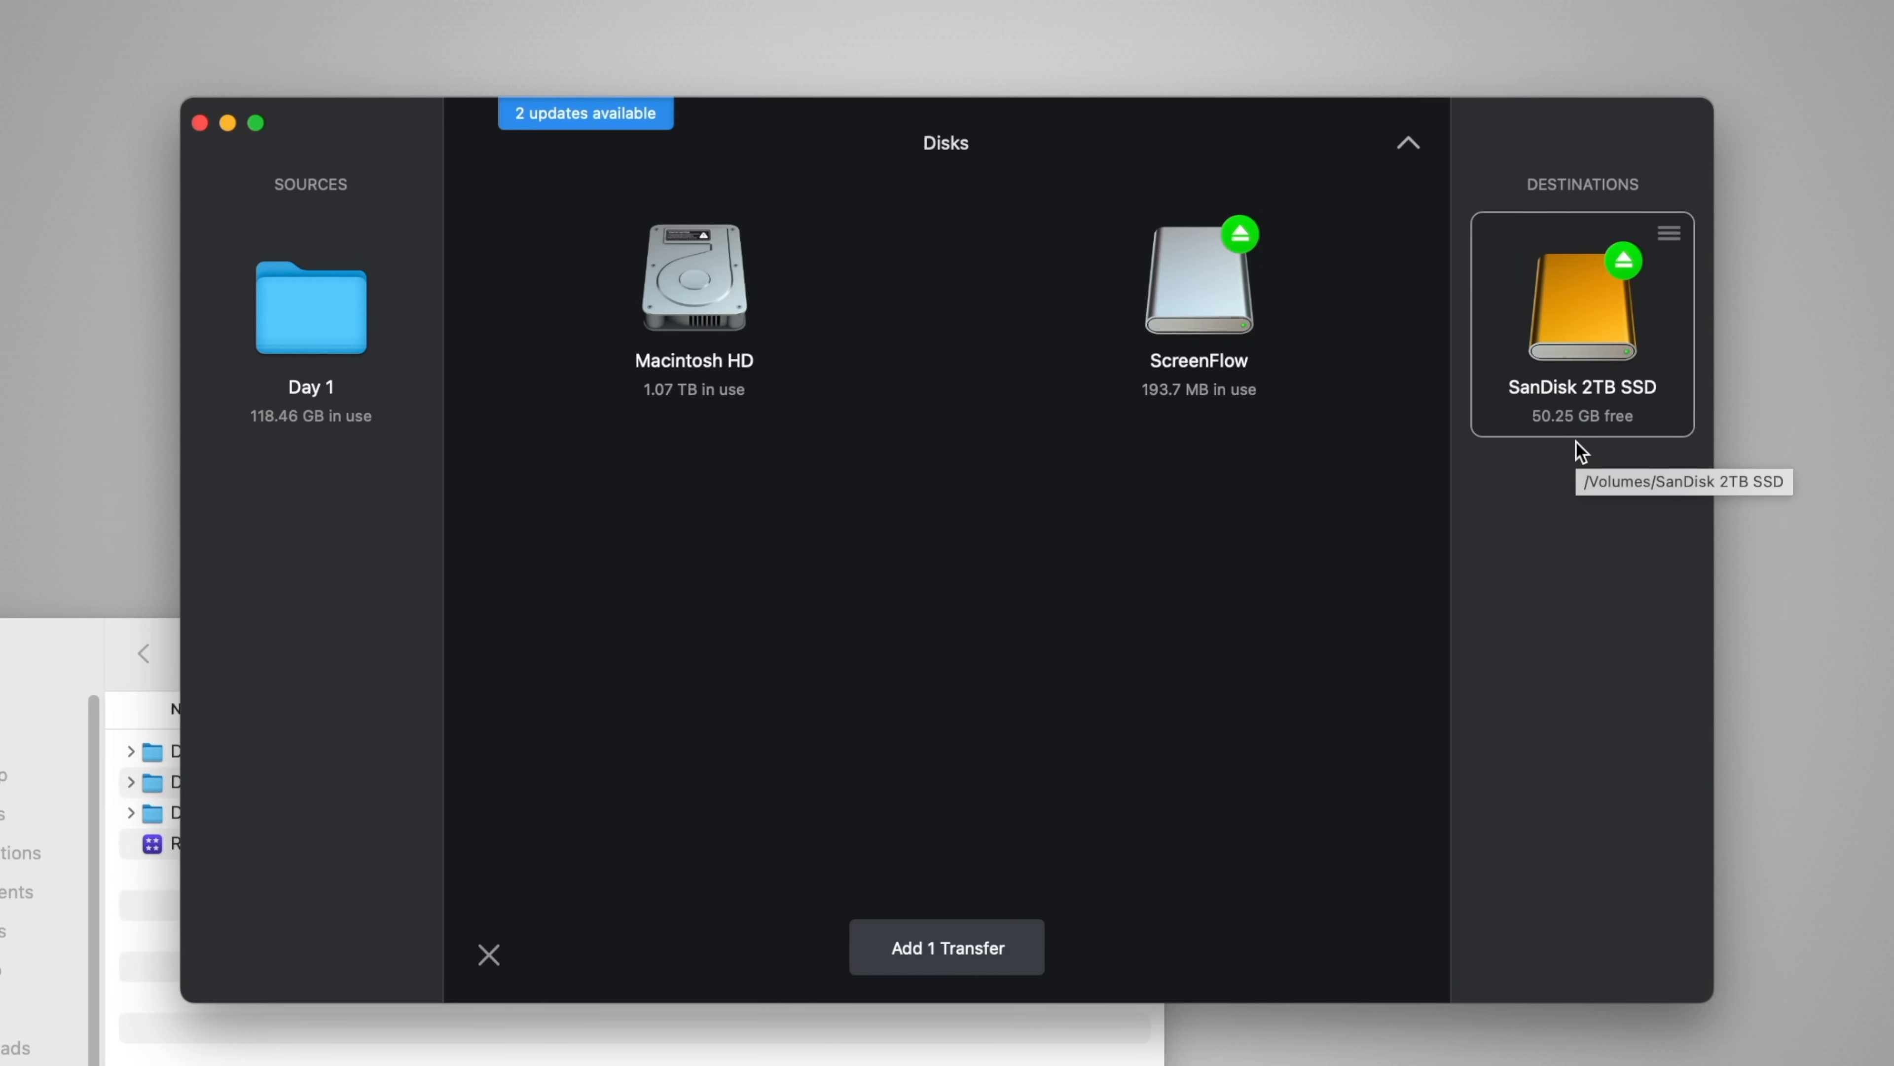
Add one transfer copying the Day 1 folder to the SanDisk 2TB SSD destination.
click(946, 946)
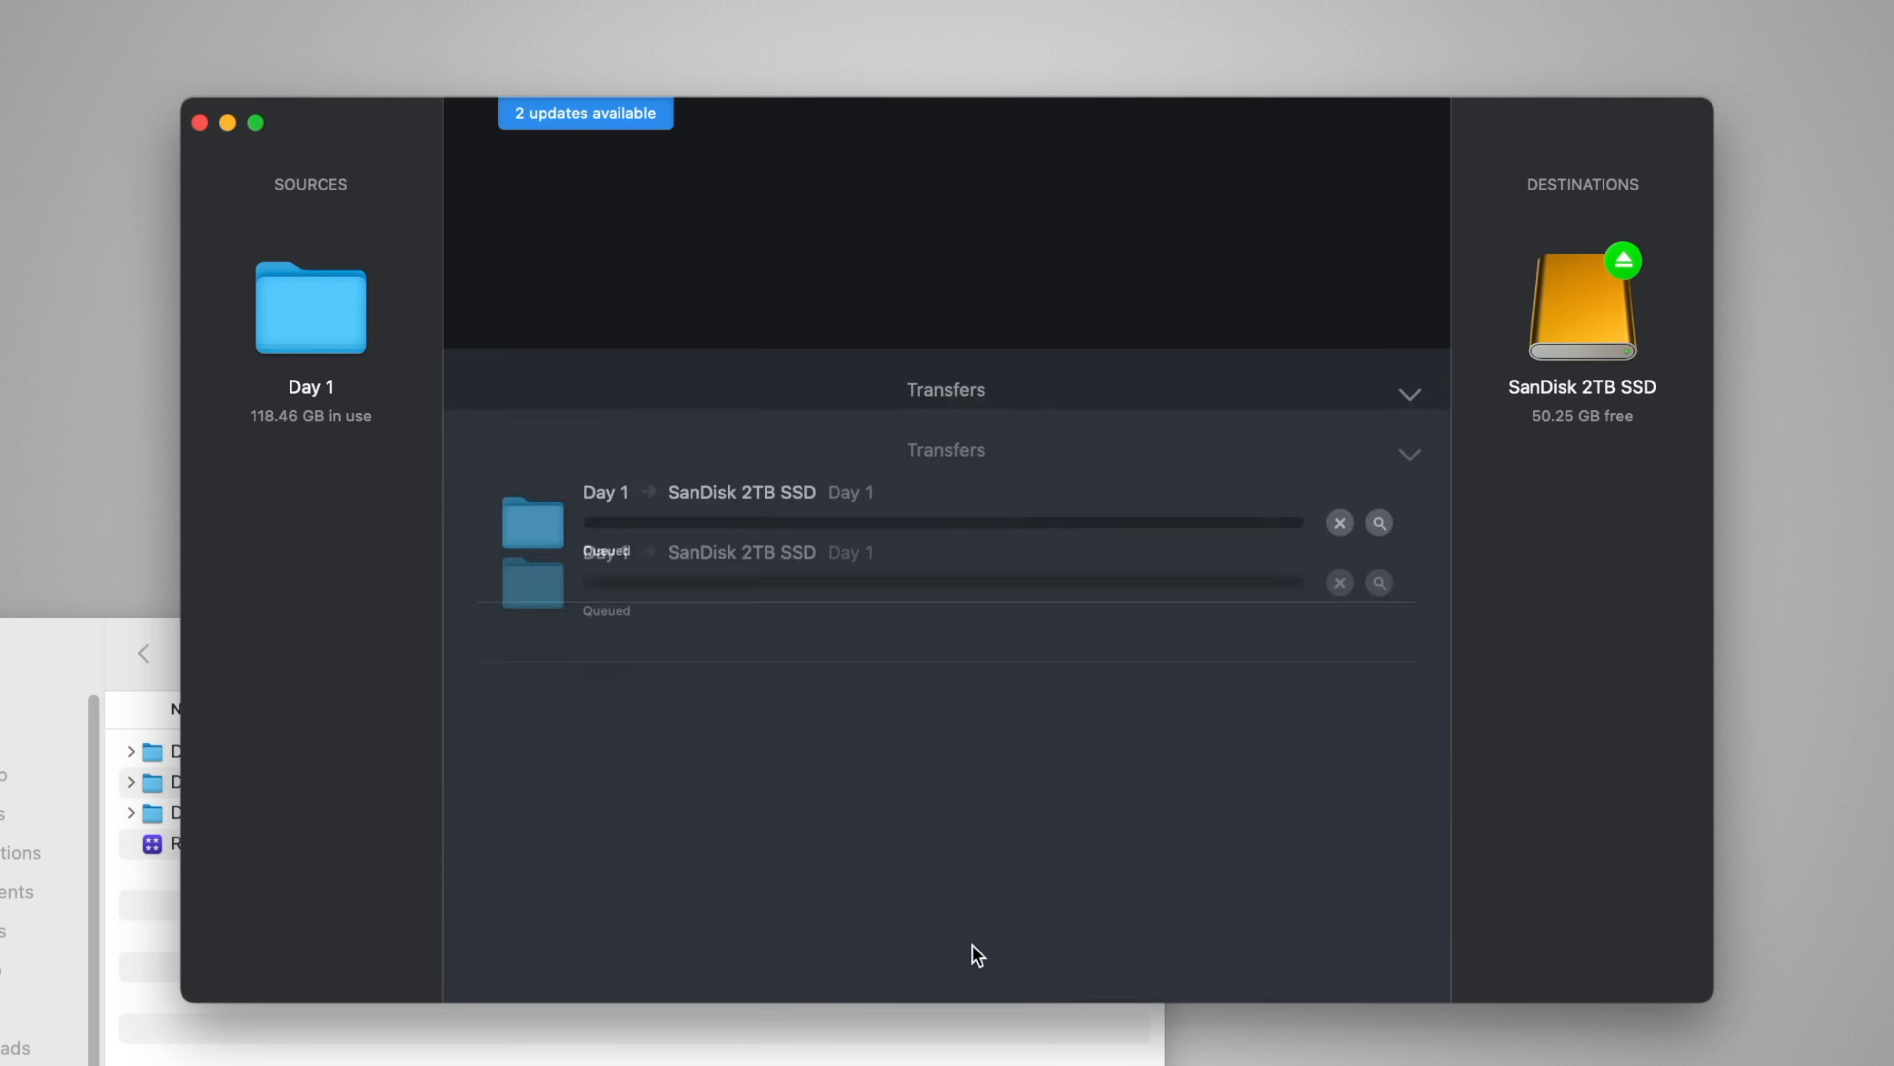
click(1339, 582)
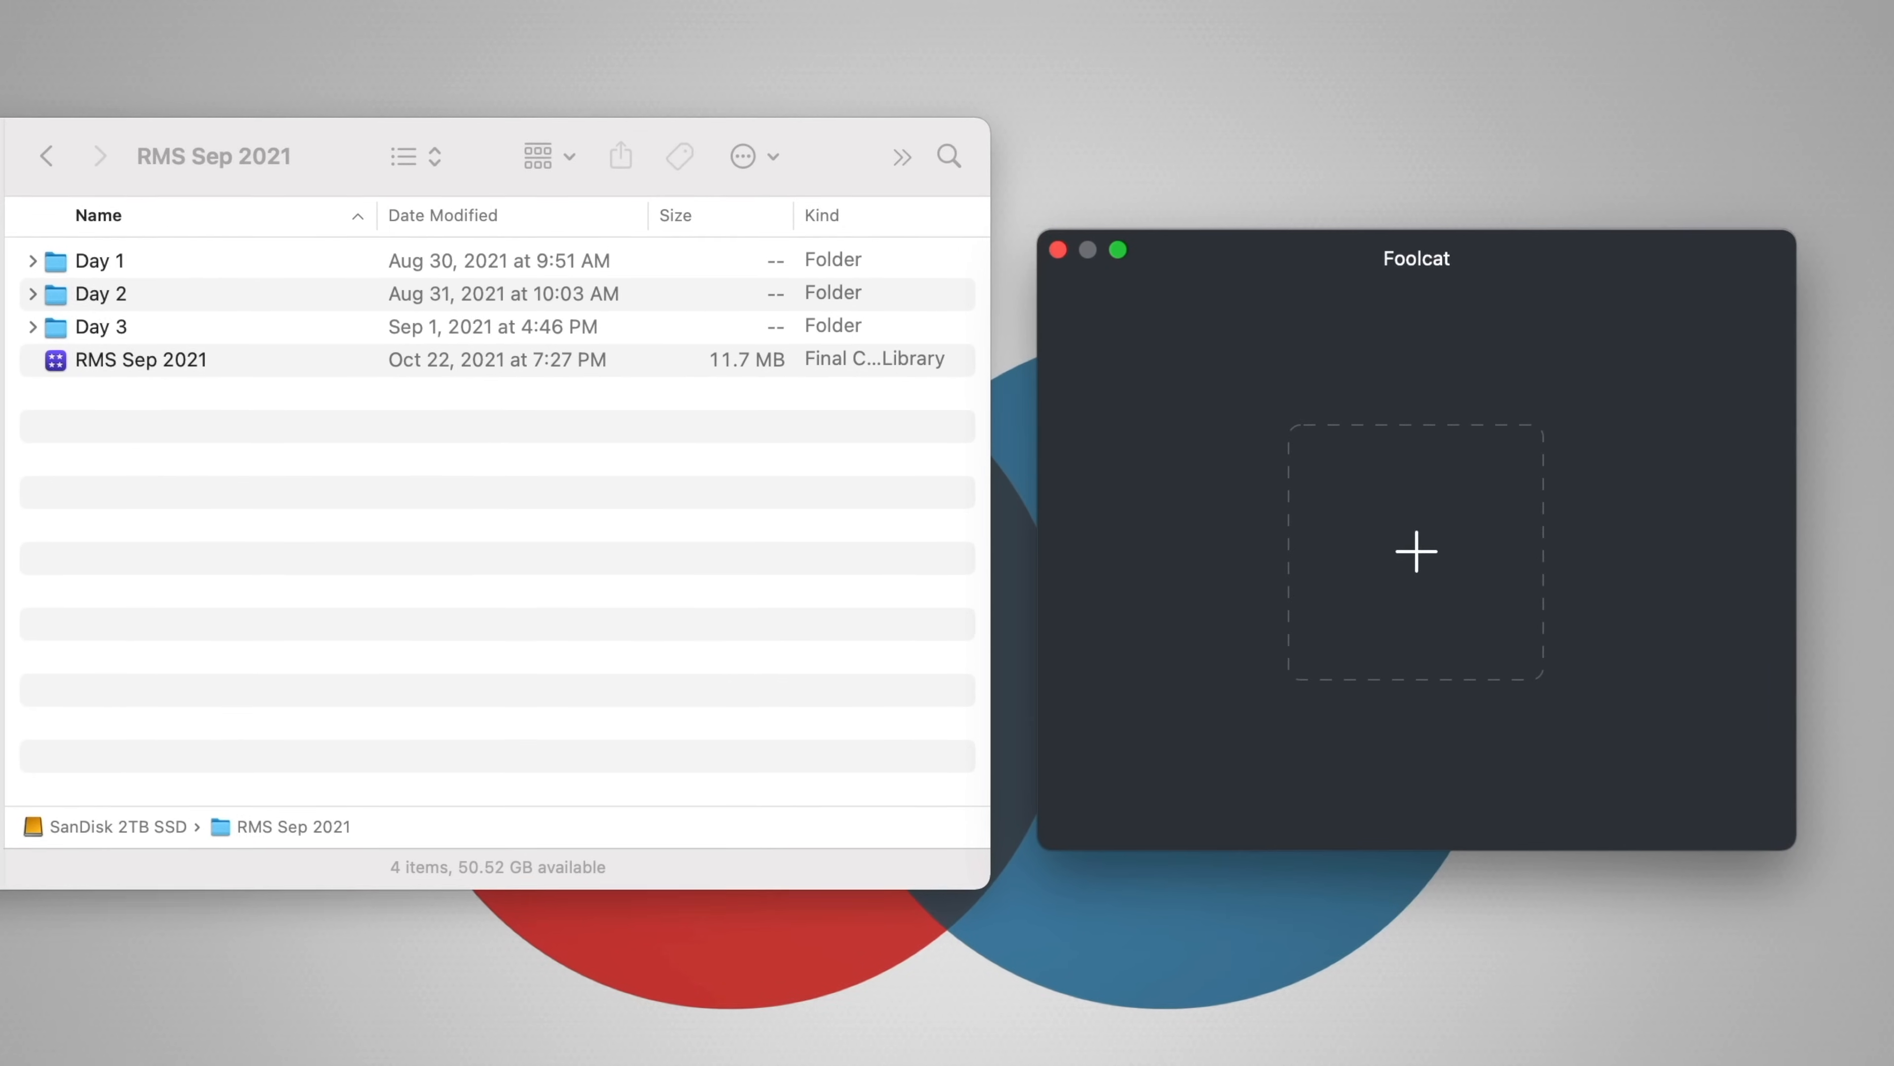
Pick the Day 1 folder of 143 clips and create its Foolcat clip report.
click(99, 260)
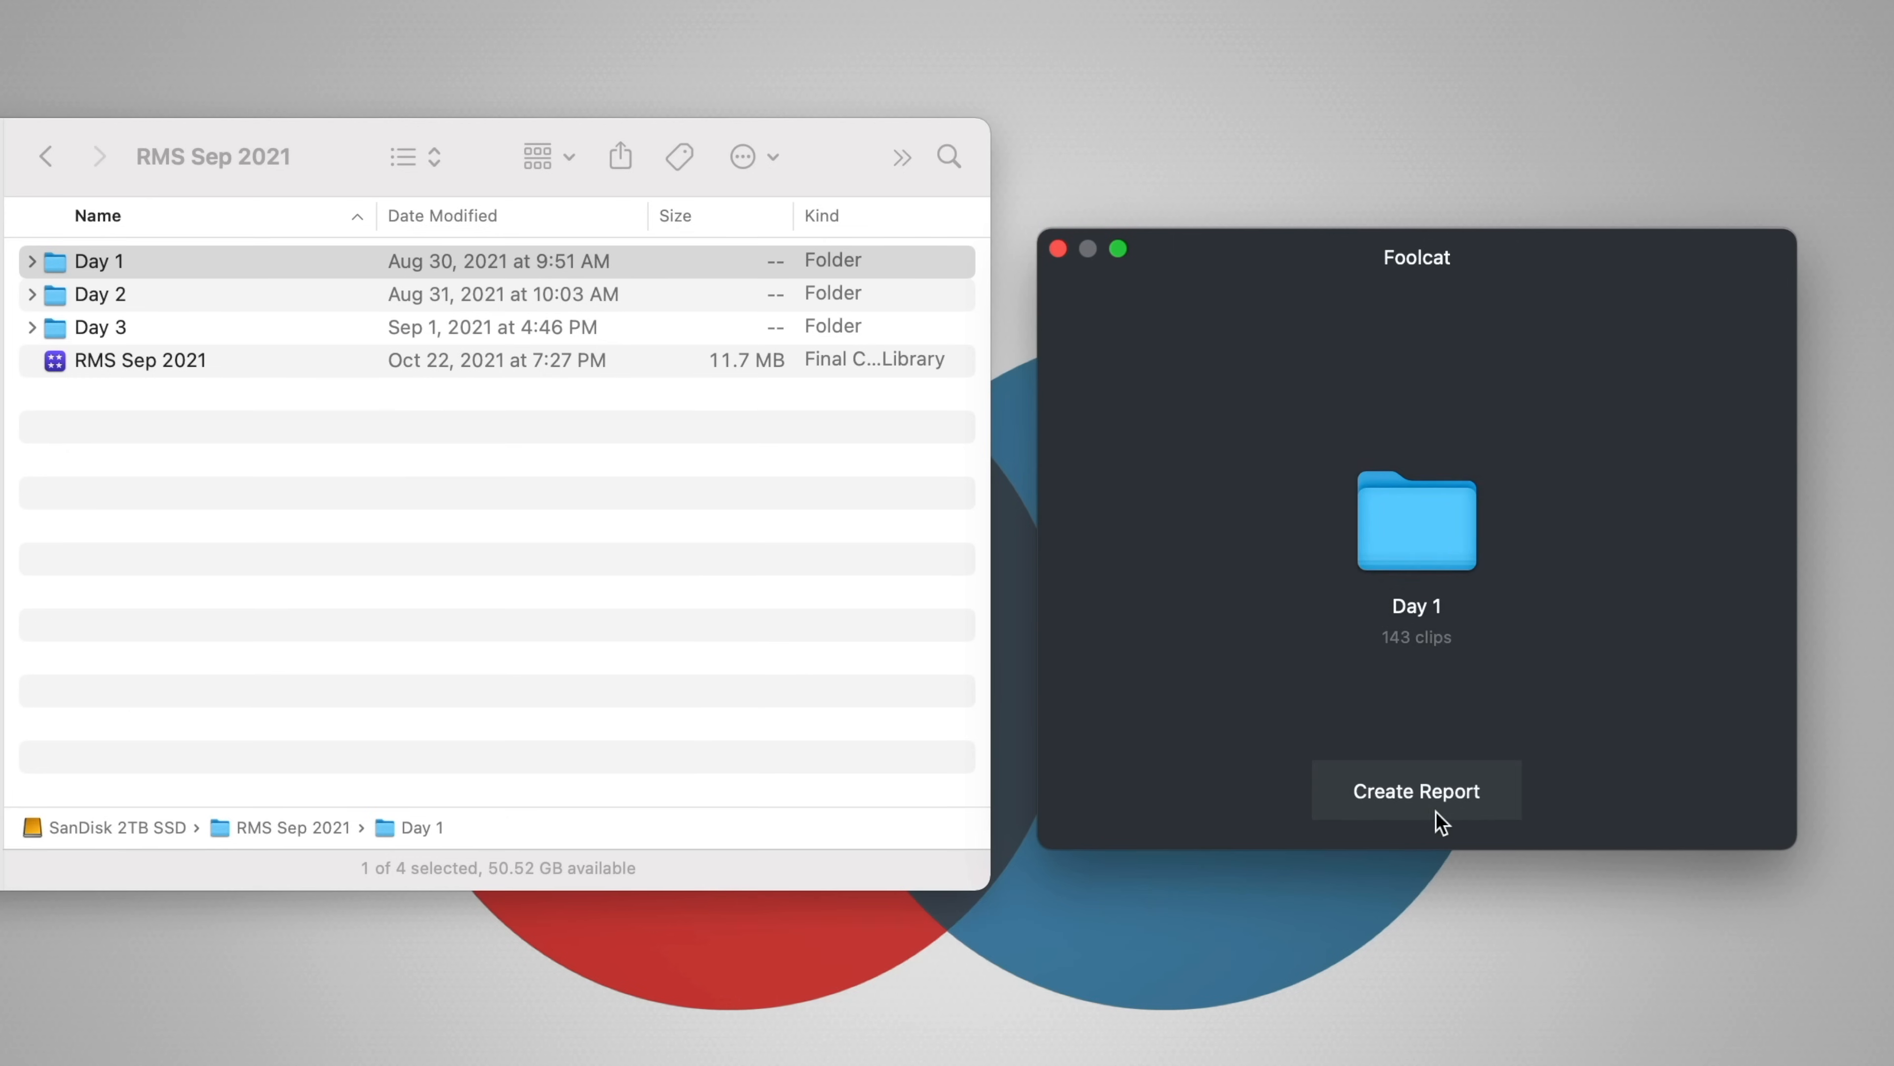
click(1415, 790)
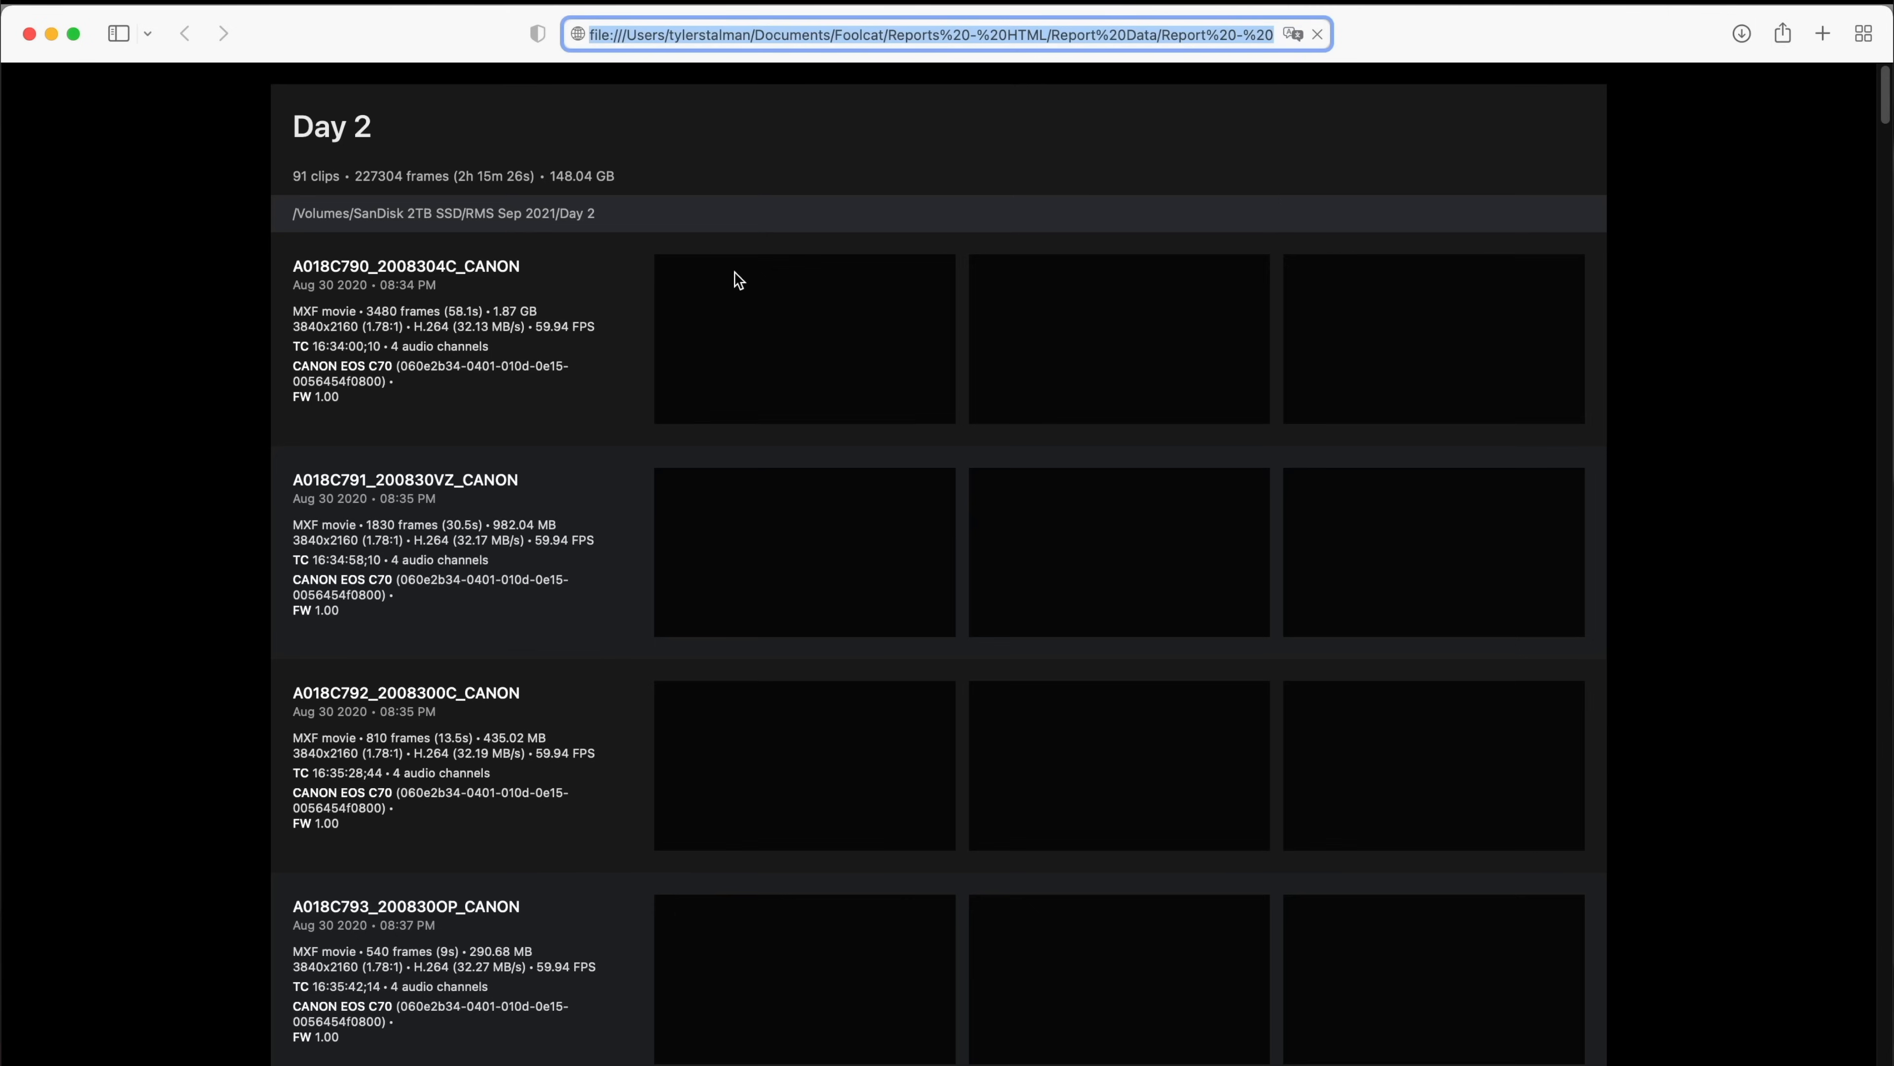
Scroll down the Day 2 HTML report through its clip thumbnails and camera details.
scroll(down, 3)
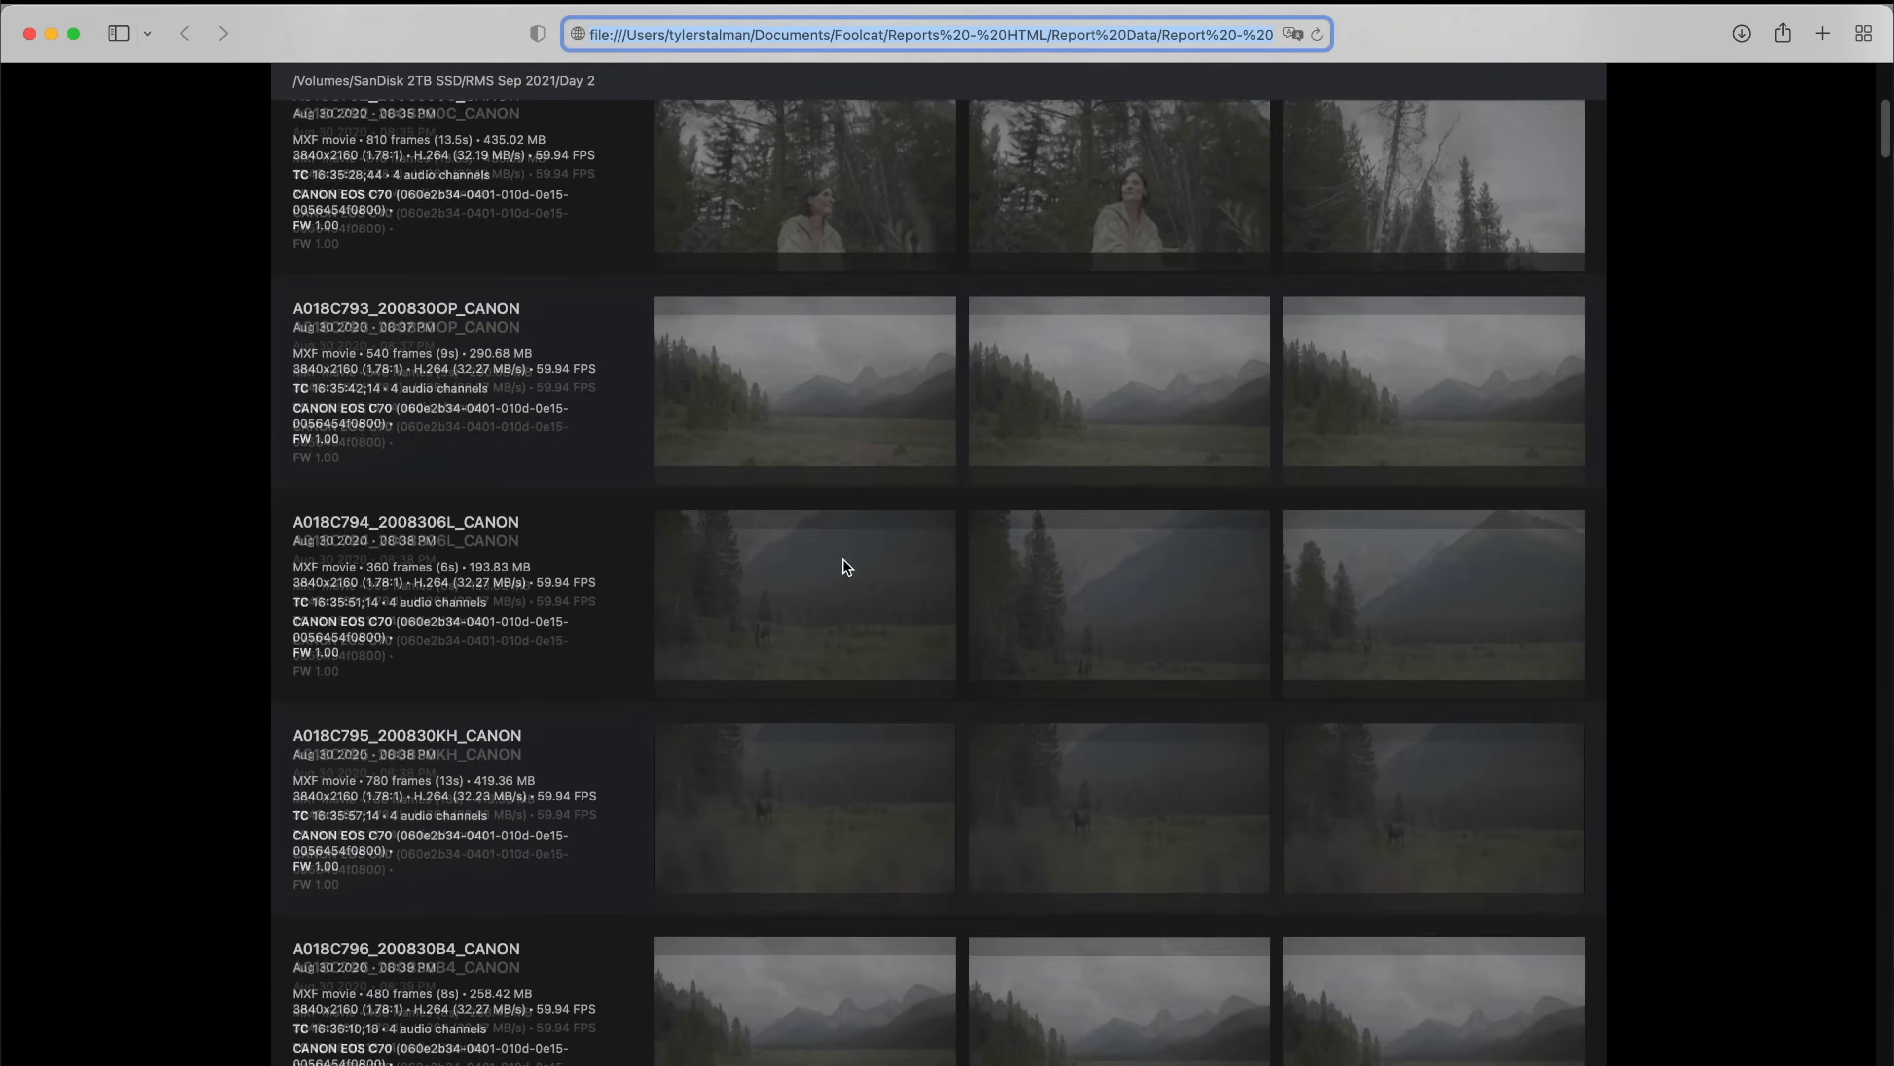
scroll(down, 3)
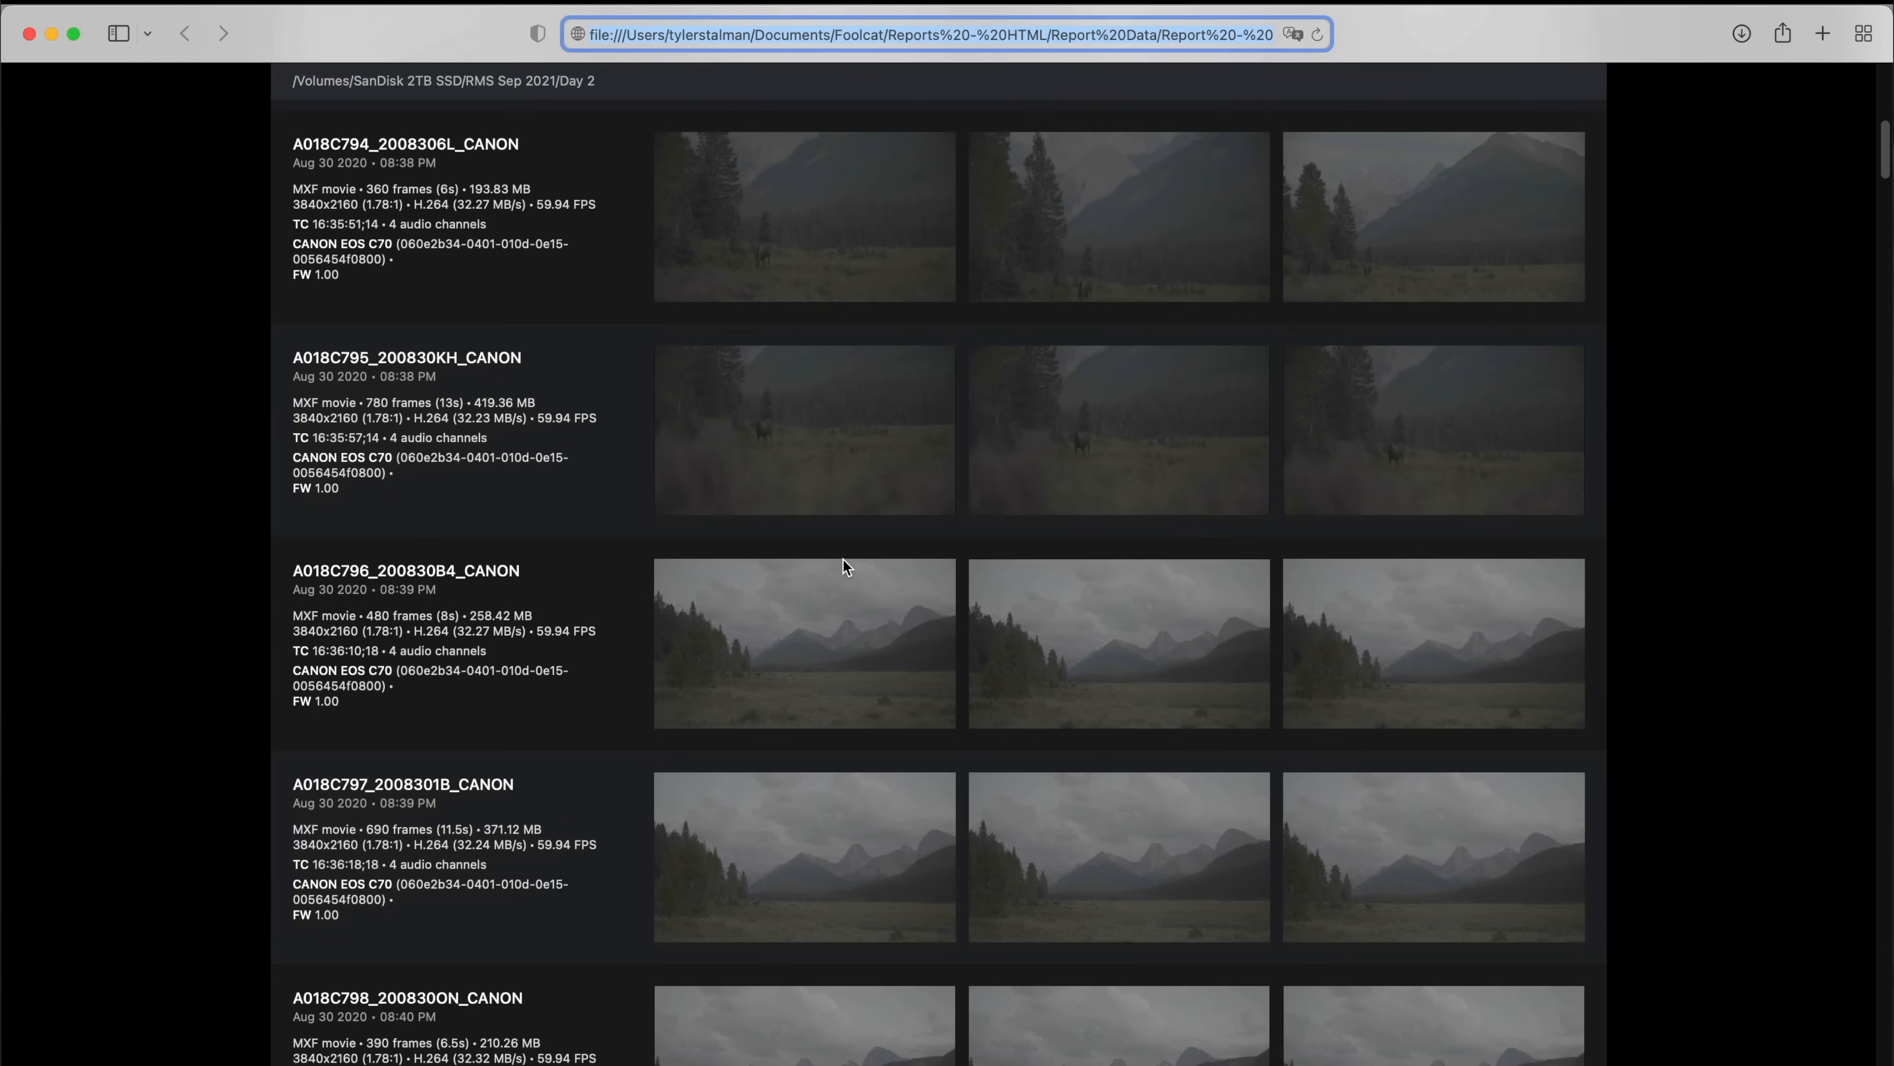
scroll(down, 3)
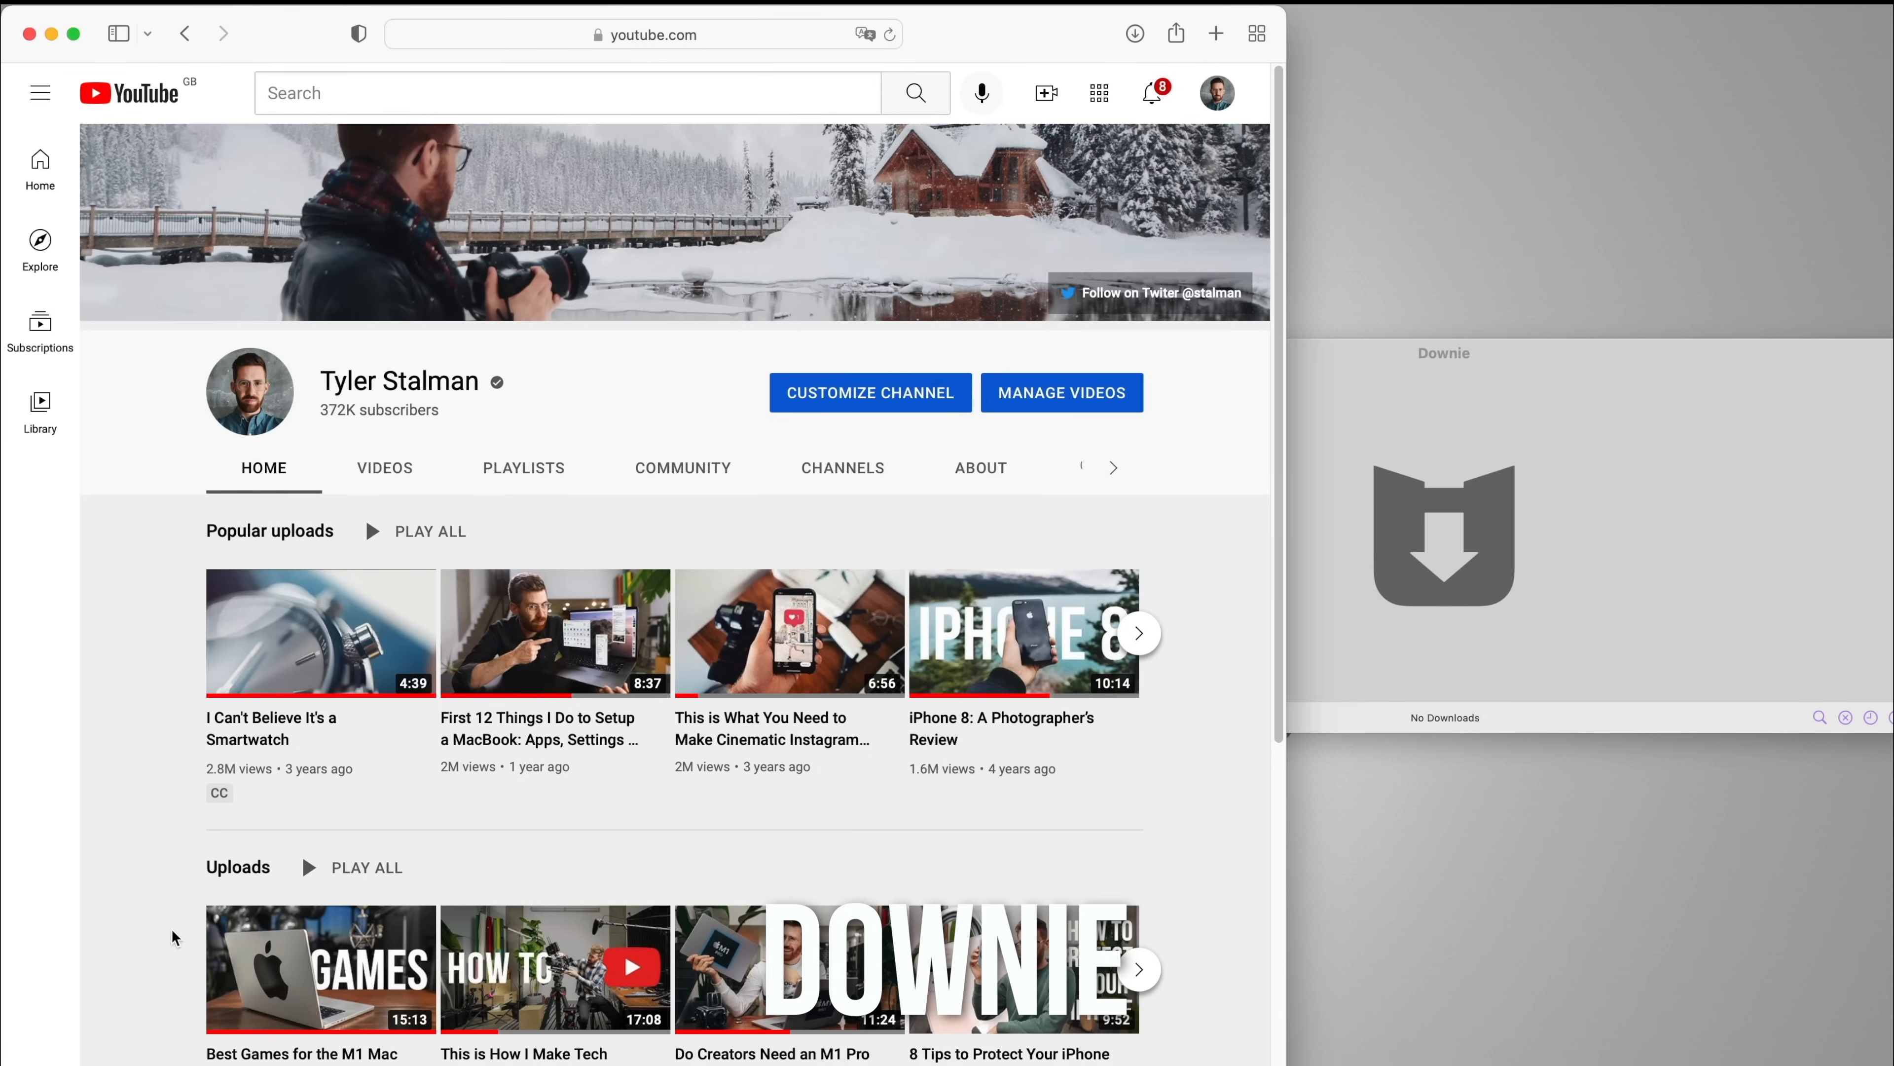
Send the 'Best Games for the M1 Mac' video link to Downie and open its YouTube page.
right_click(320, 631)
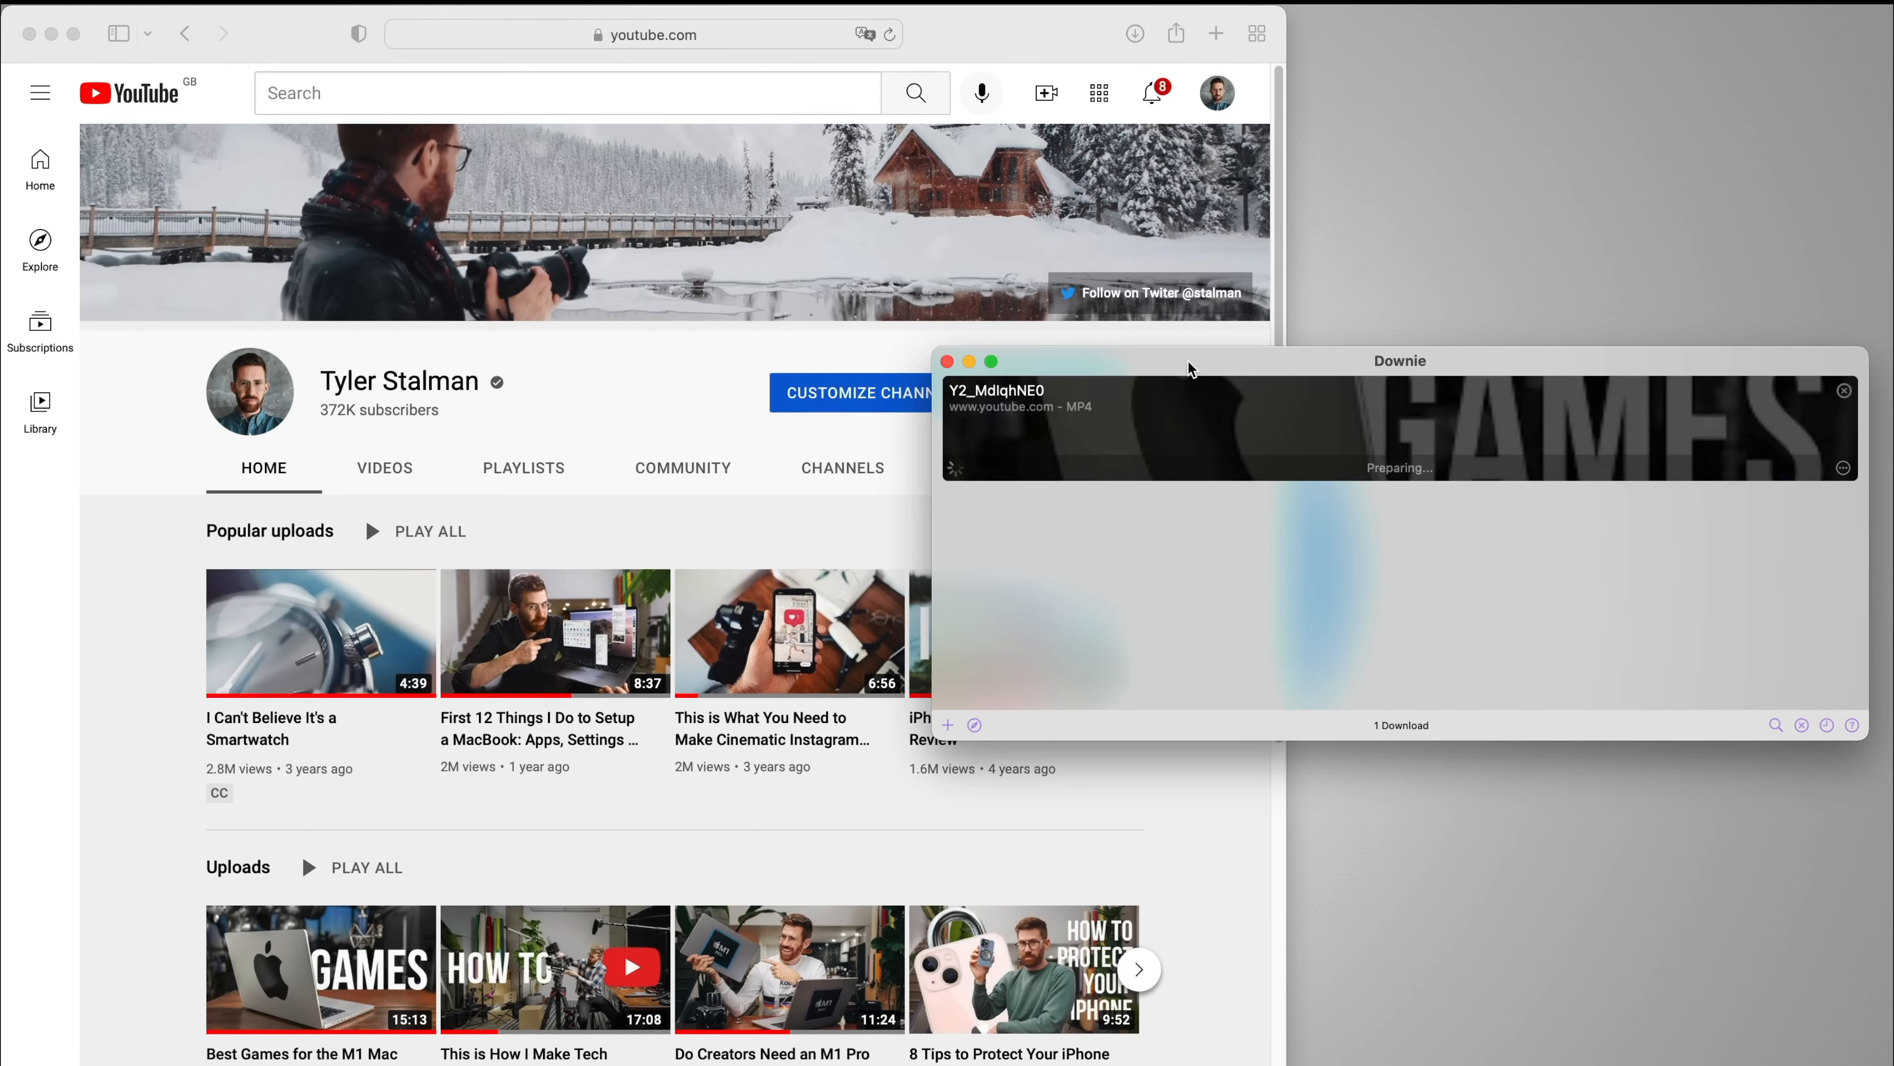
scroll(down, 3)
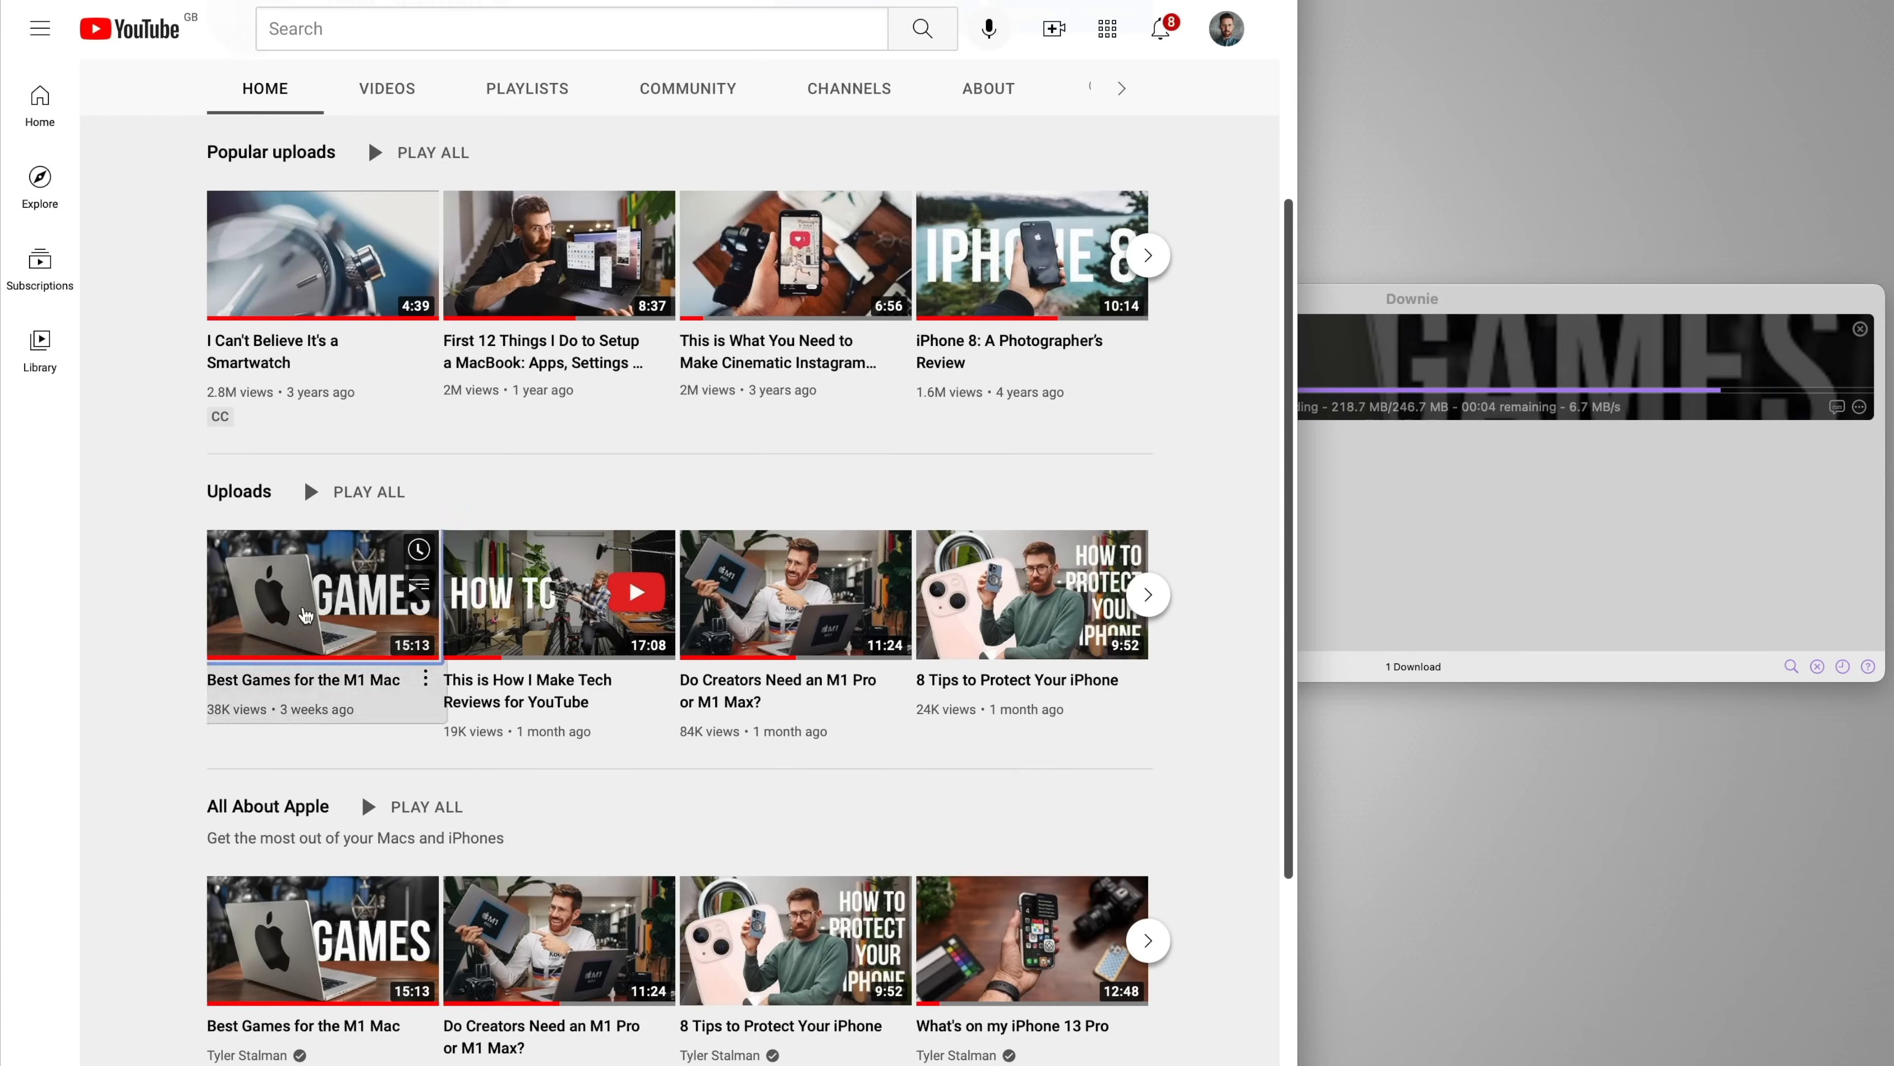
click(322, 593)
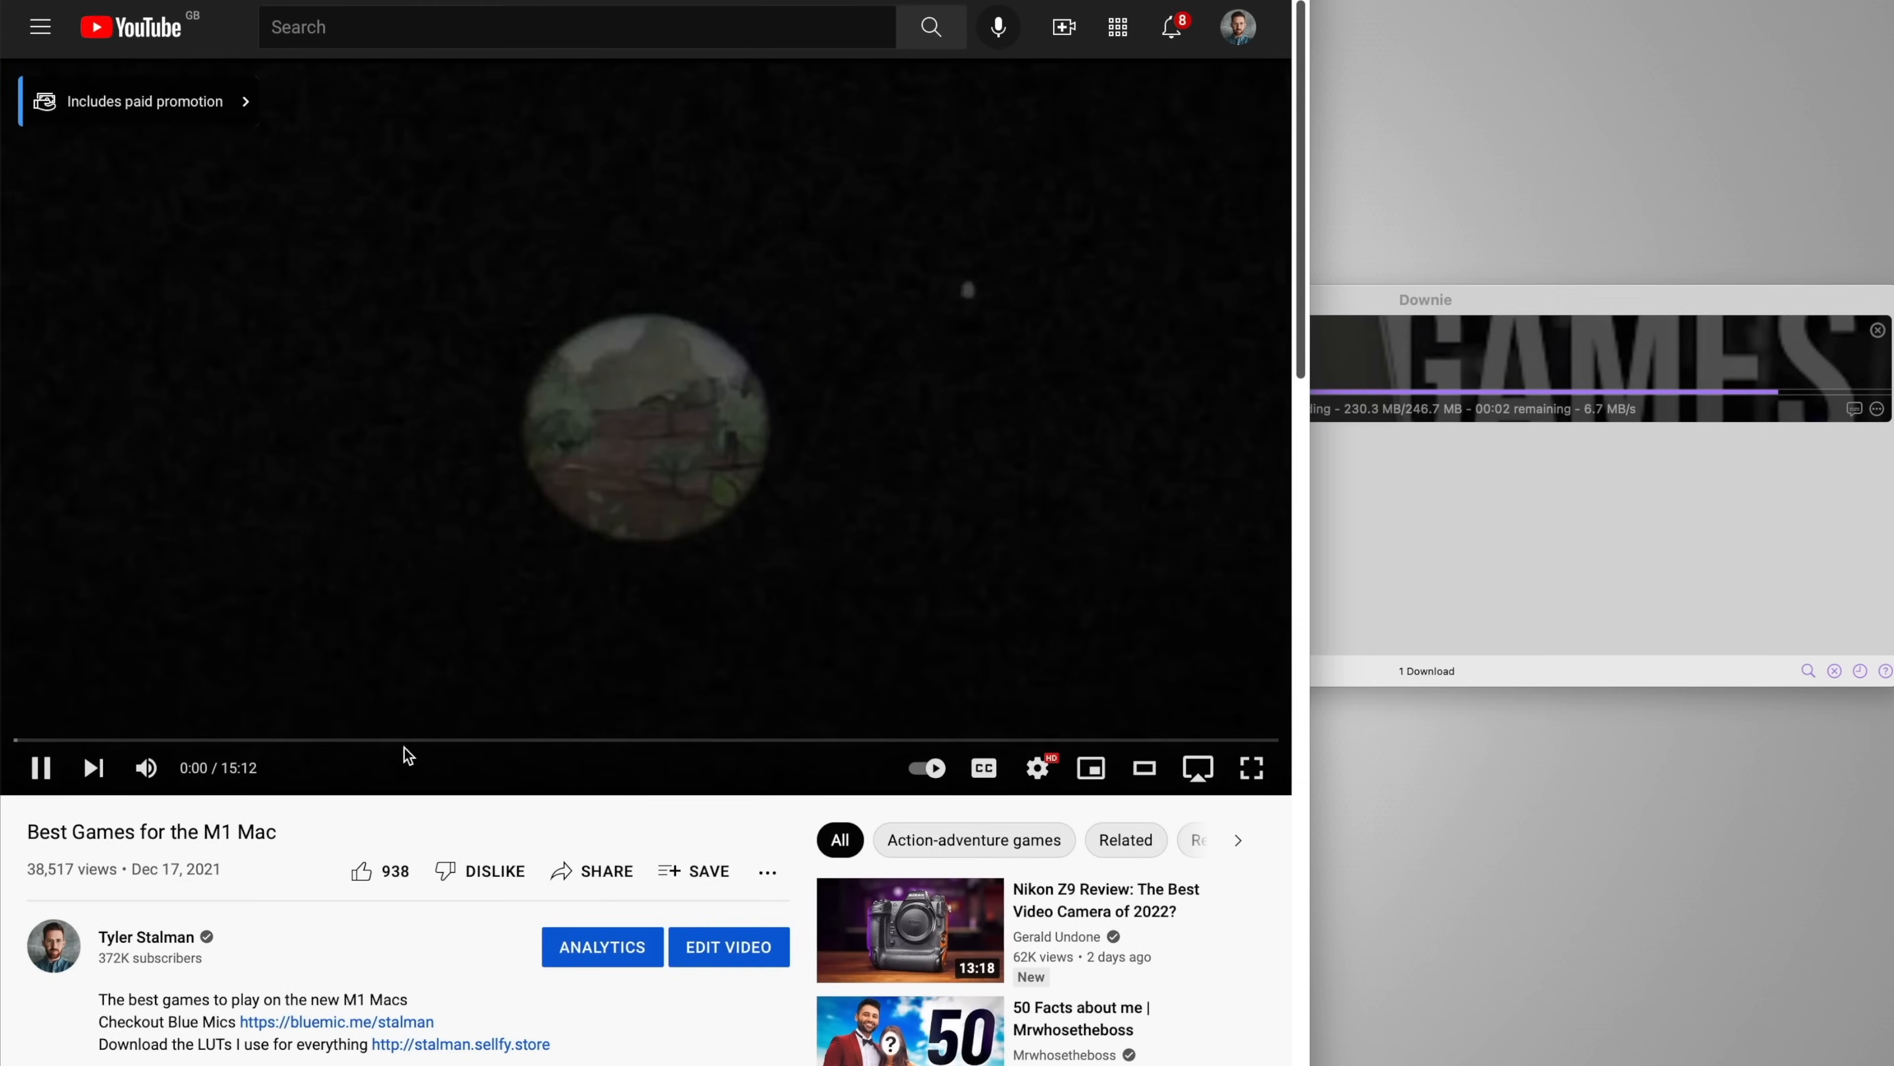